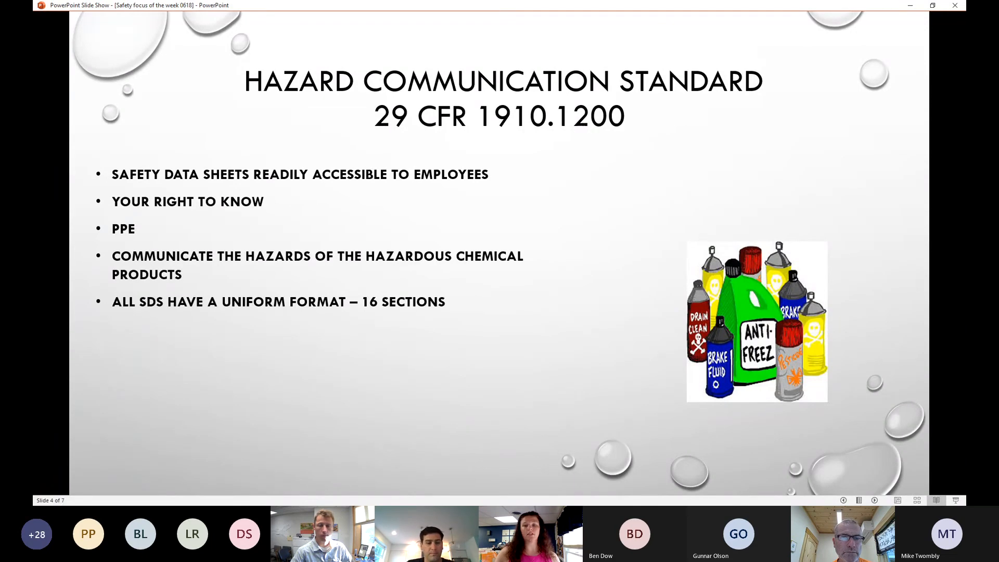
mouse_move(279, 449)
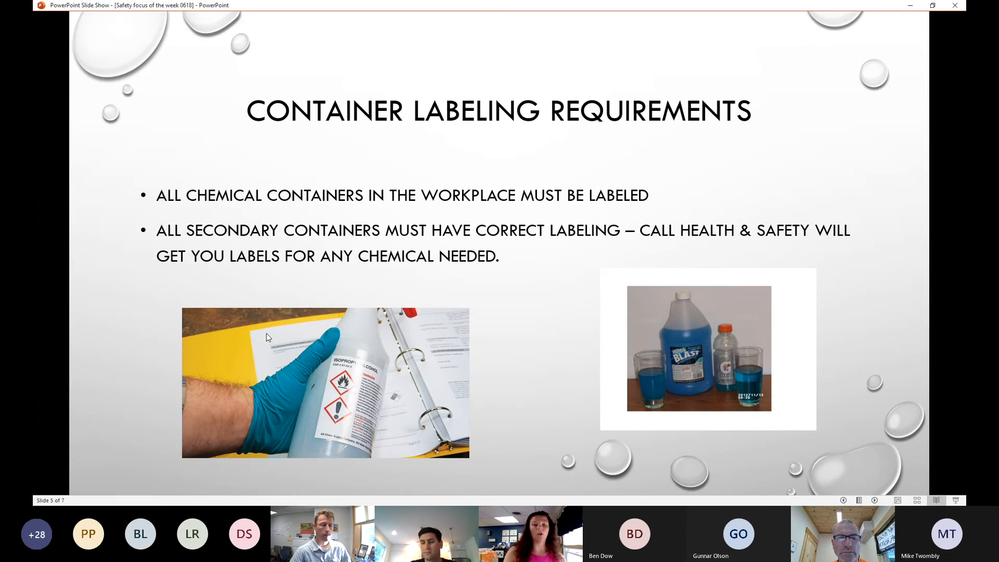
mouse_move(415, 310)
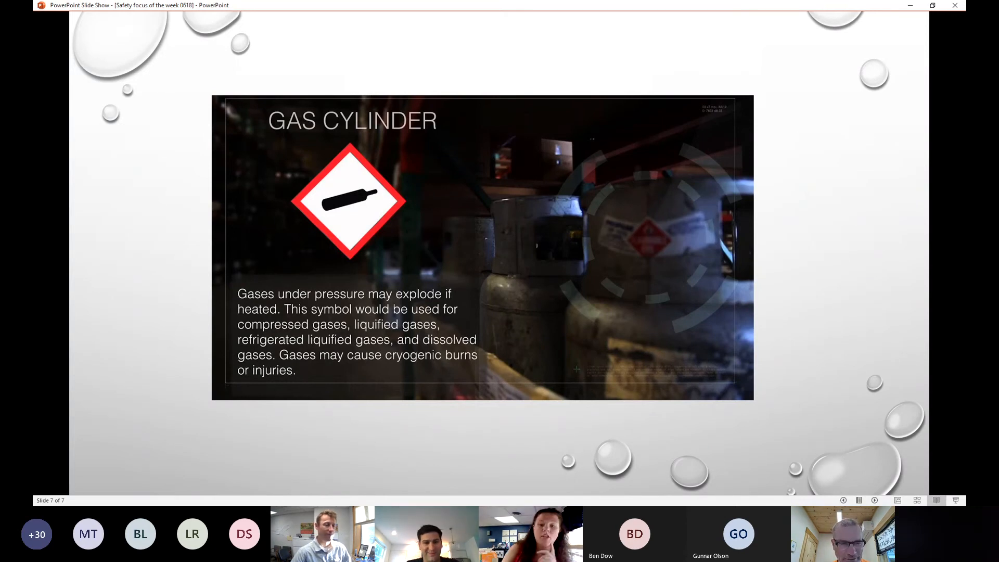
mouse_move(408, 416)
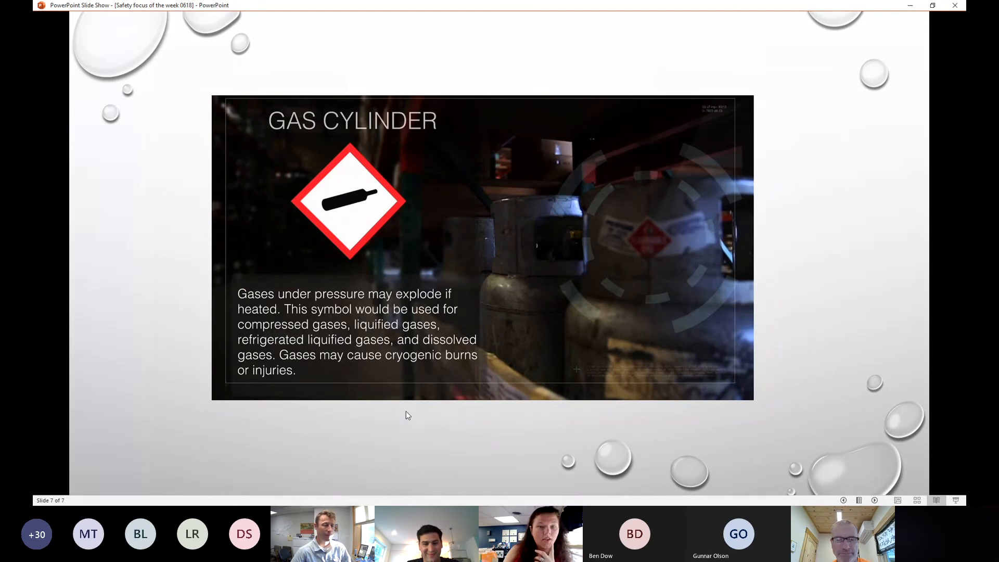
End the slide show and return to Normal view on the opening slide.
key("Escape")
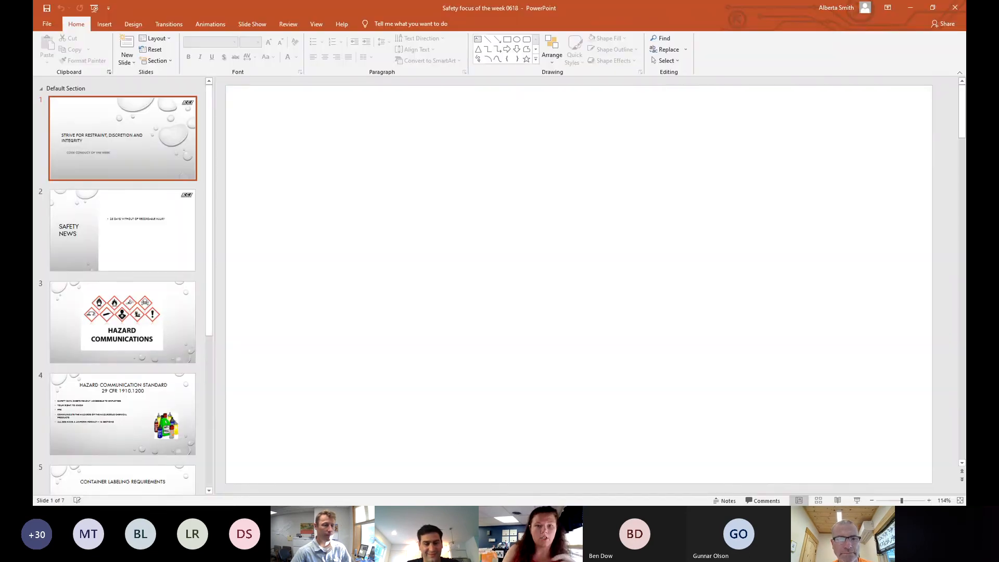
left_click(123, 139)
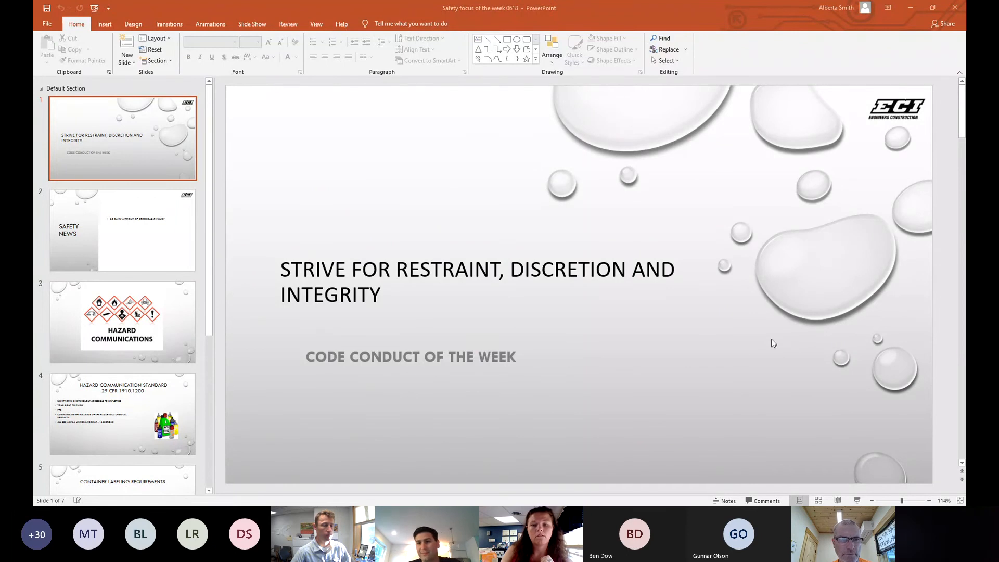
mouse_move(522, 418)
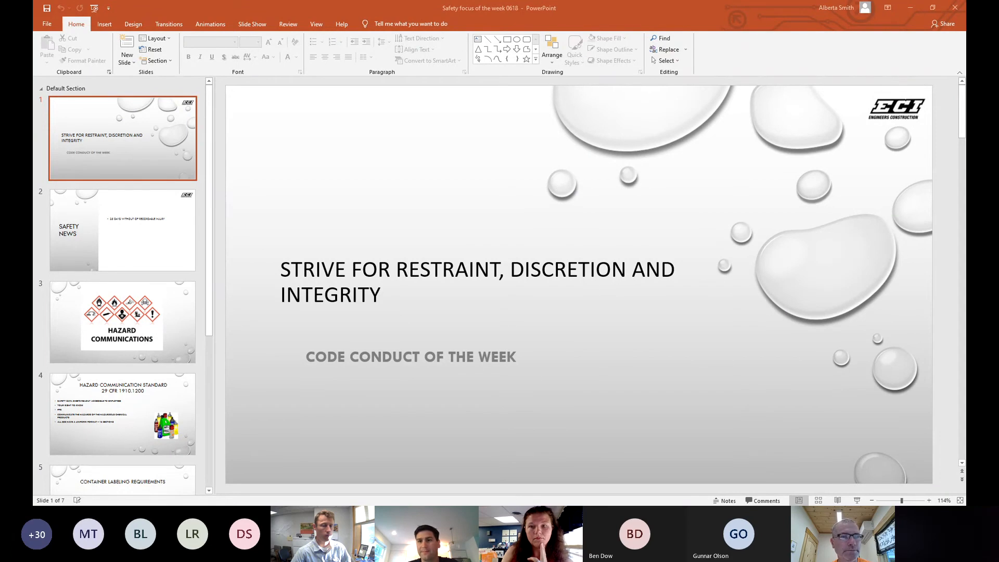
mouse_move(727, 62)
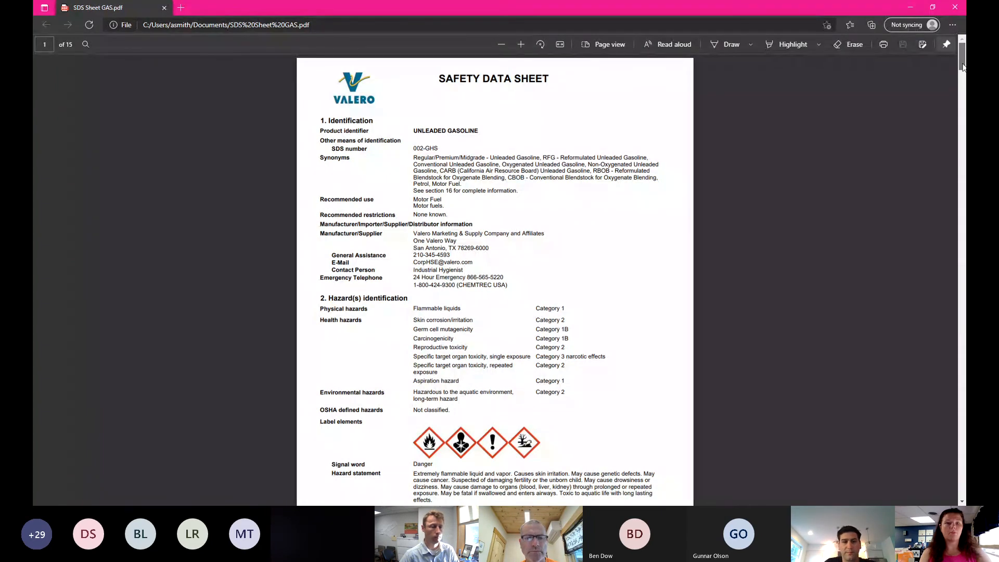
Scroll the gasoline safety data sheet to page 2's composition and ingredients section.
scroll("down", 3)
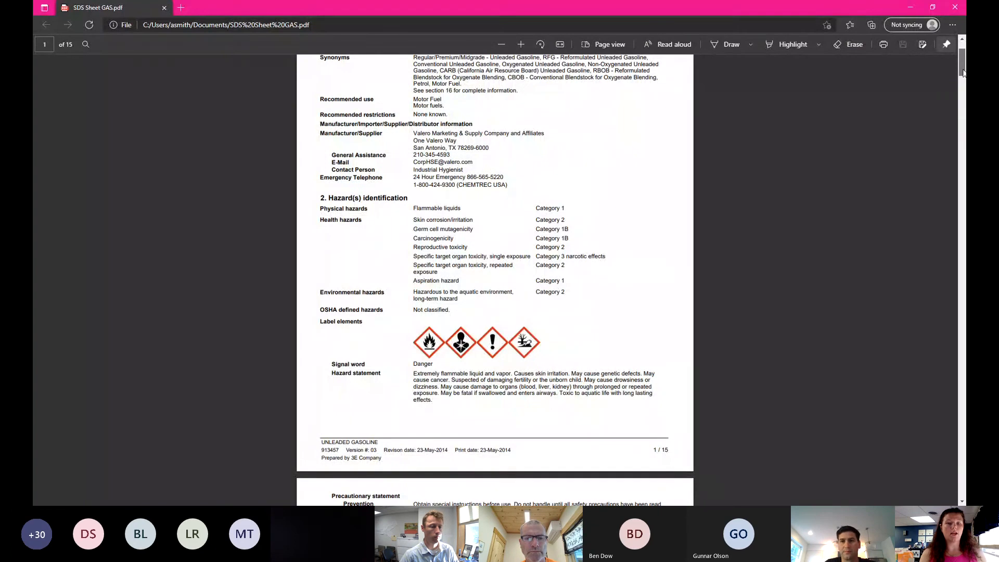
scroll("down", 3)
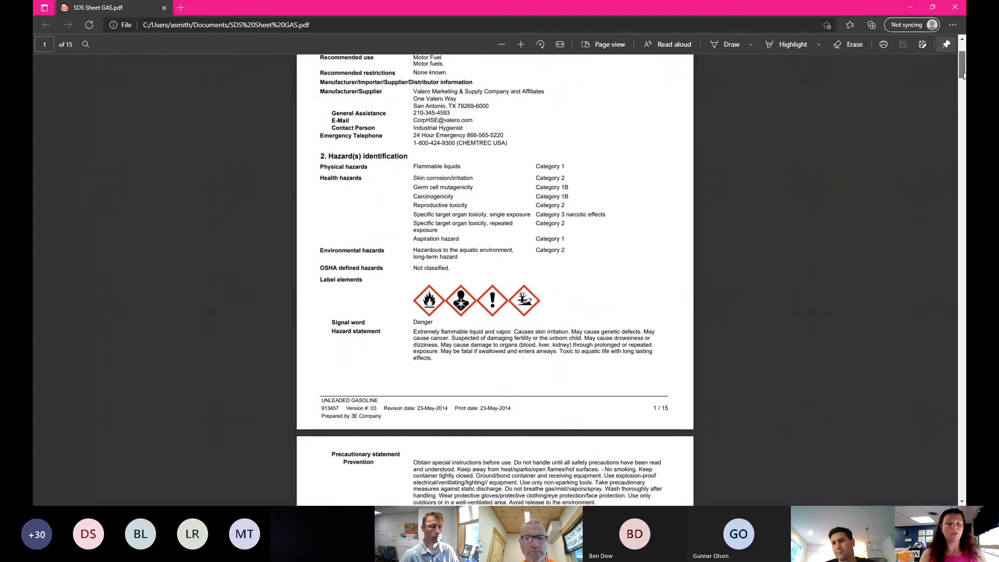
scroll("down", 3)
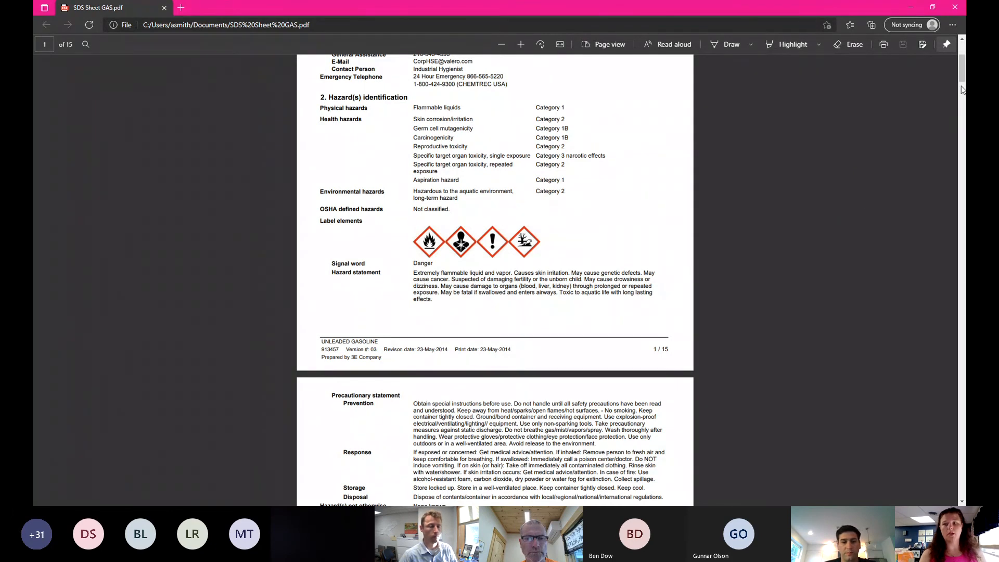
scroll("down", 3)
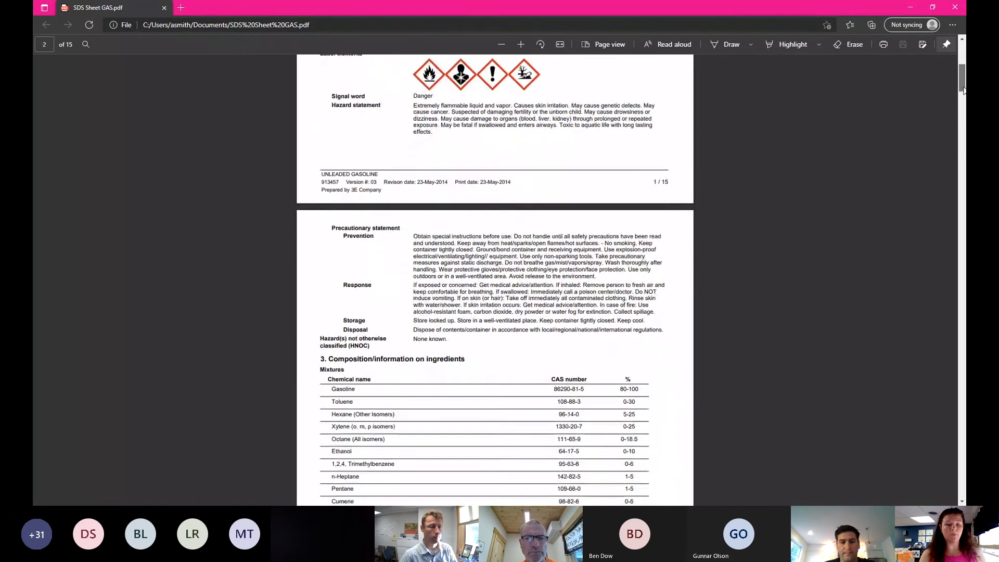
scroll("down", 3)
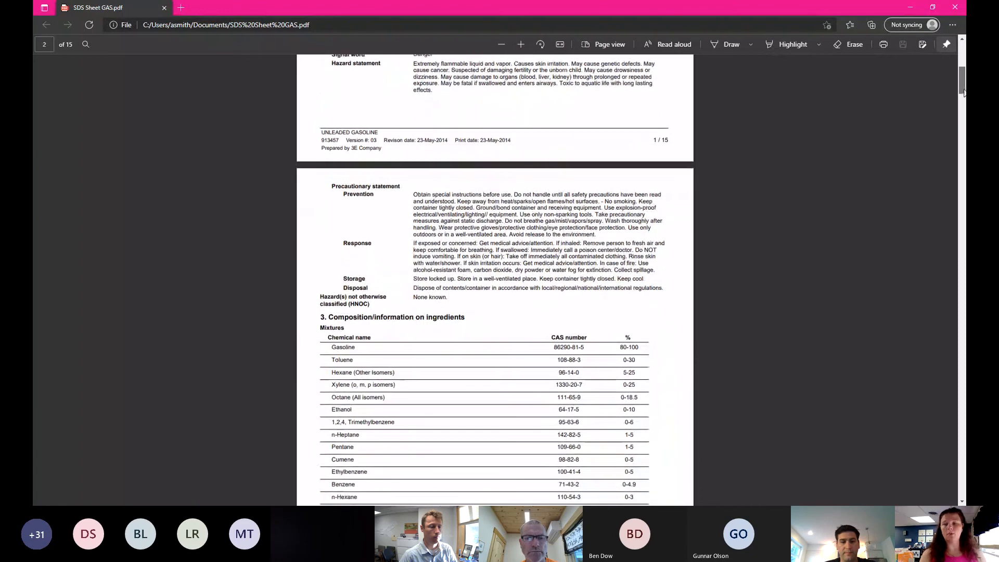
scroll("down", 3)
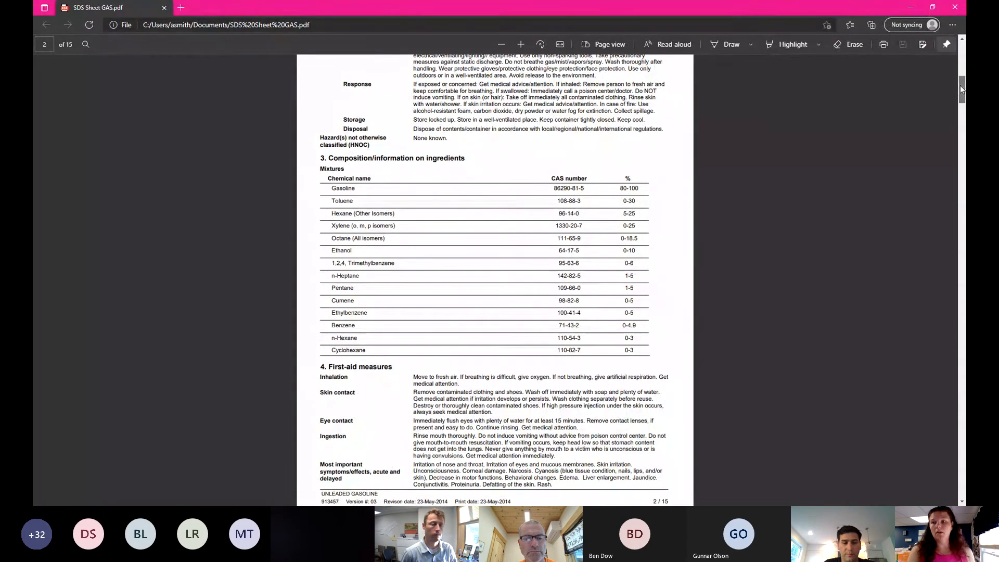
Scroll the data sheet to page 5's ACGIH and NIOSH exposure limit tables, then leave the PDF.
scroll("down", 3)
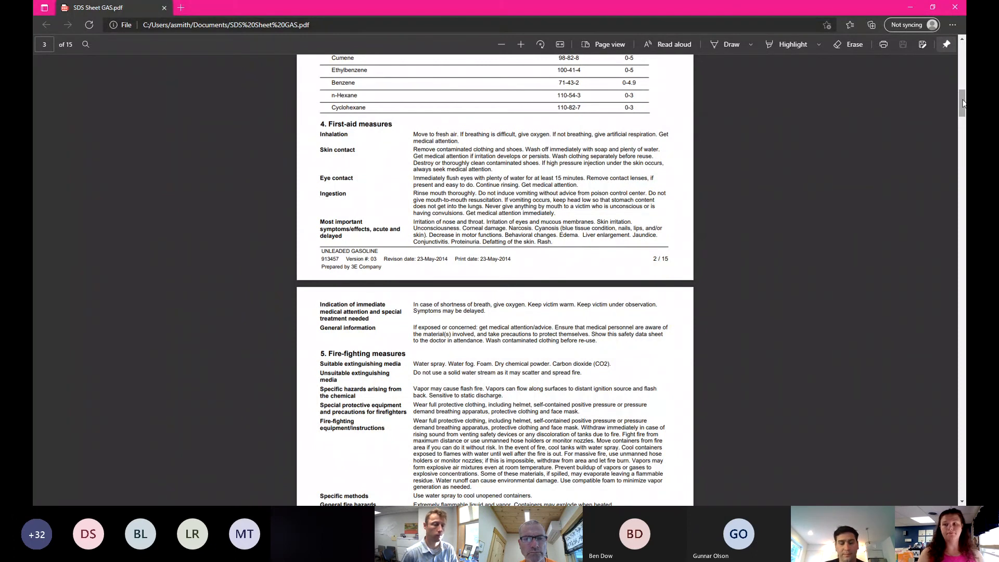
scroll("down", 3)
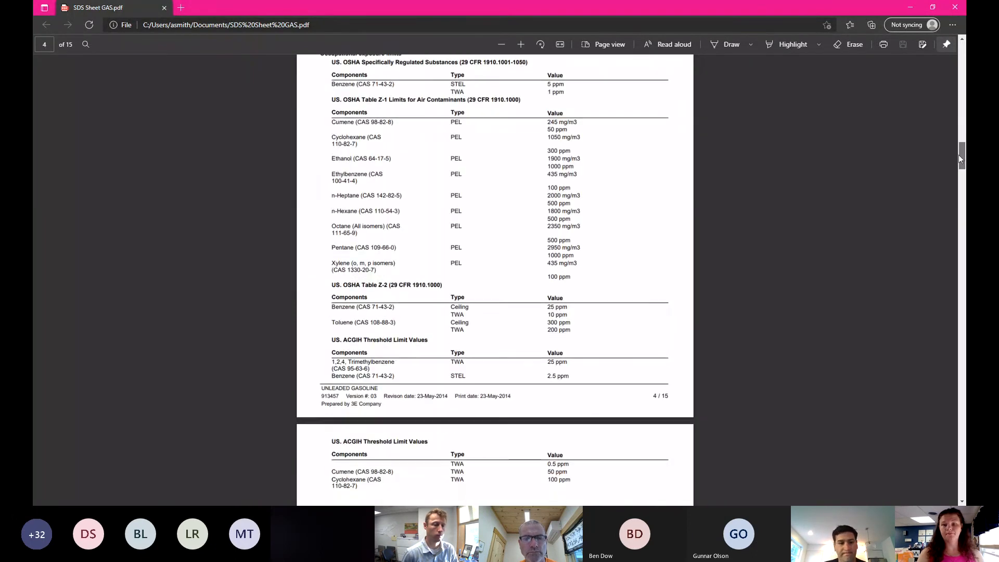
scroll("down", 3)
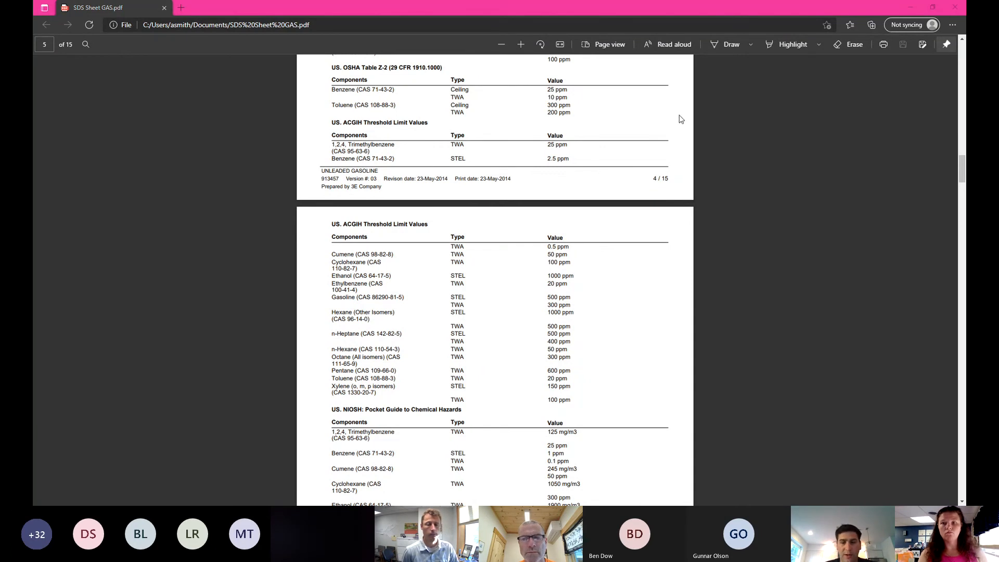
mouse_move(714, 135)
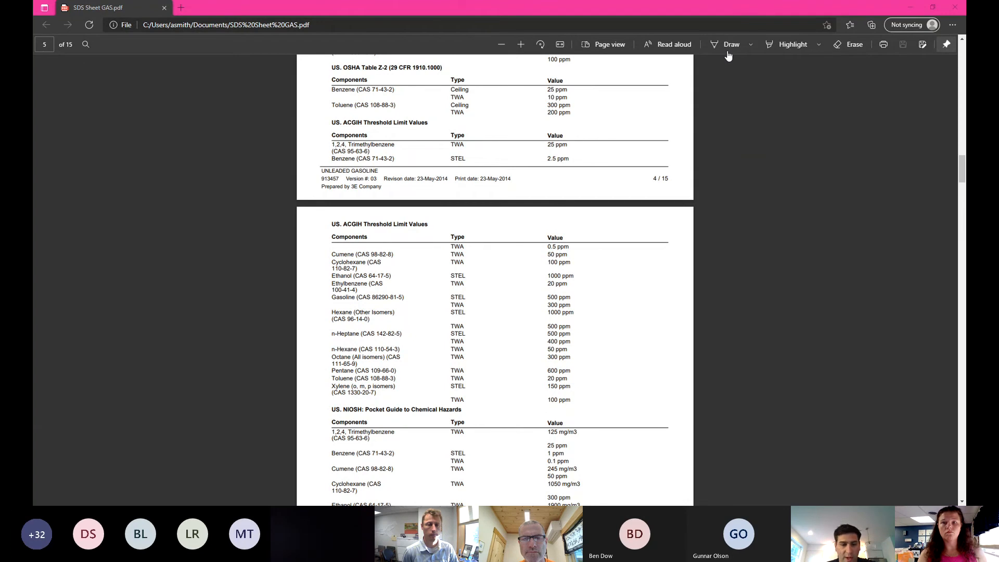
left_click(142, 7)
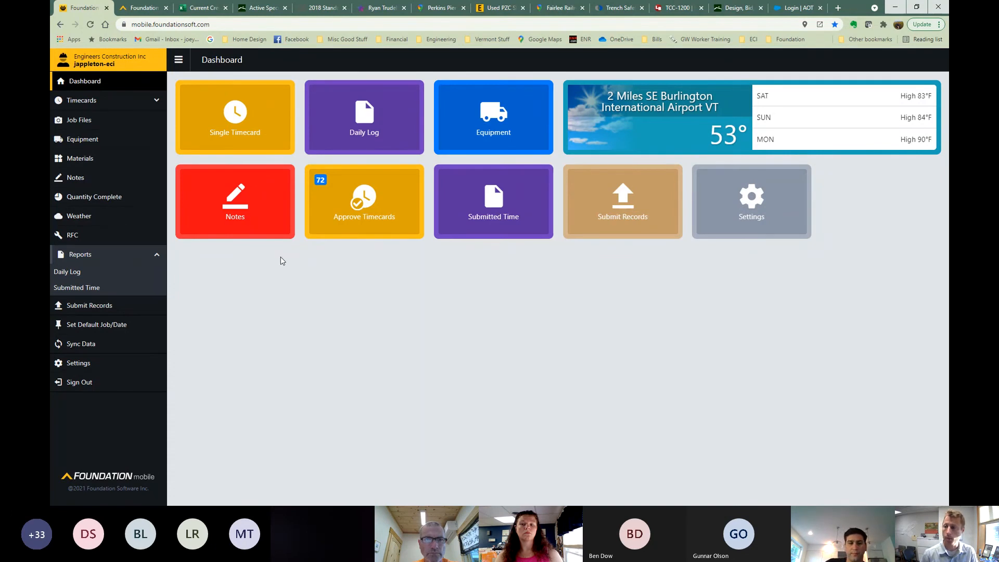
mouse_move(514, 259)
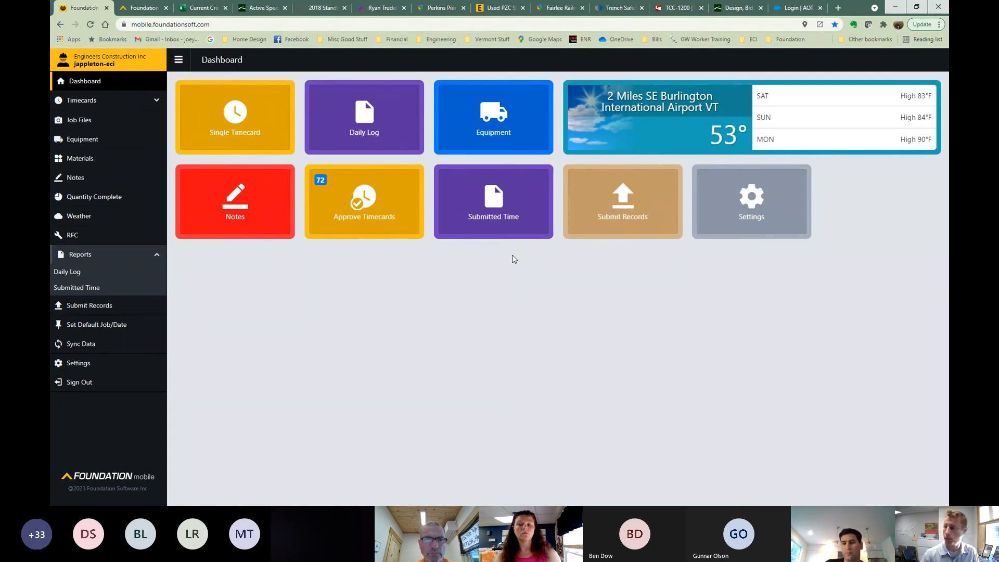
mouse_move(513, 283)
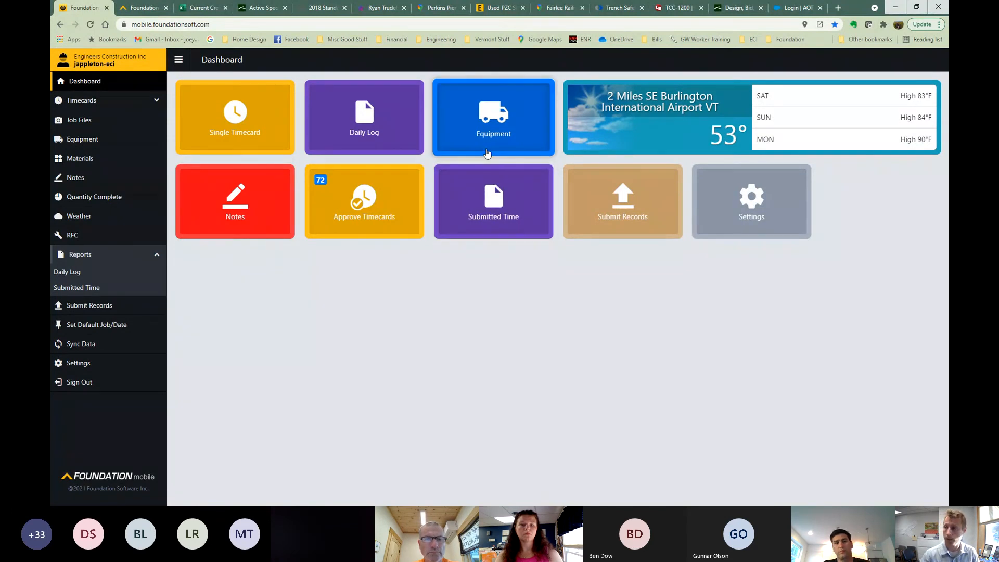
Go to the Equipment page from the Dashboard, showing an empty new-entry form.
left_click(493, 117)
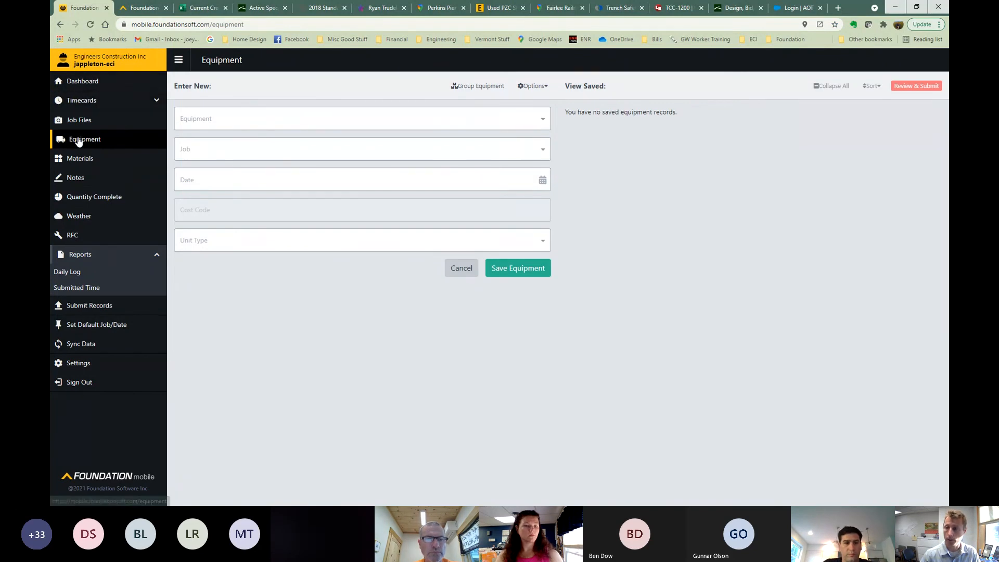
mouse_move(80, 120)
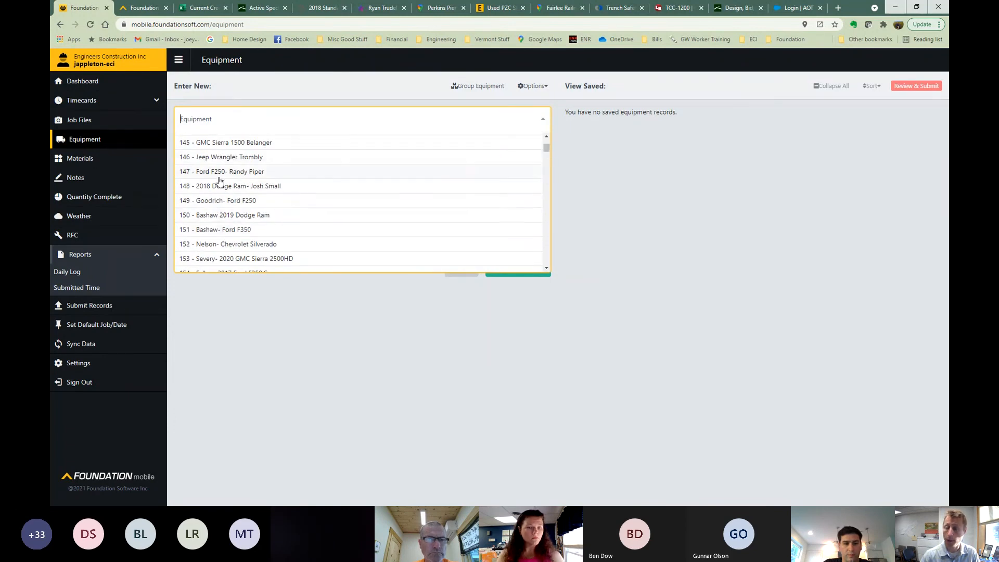
scroll("down", 3)
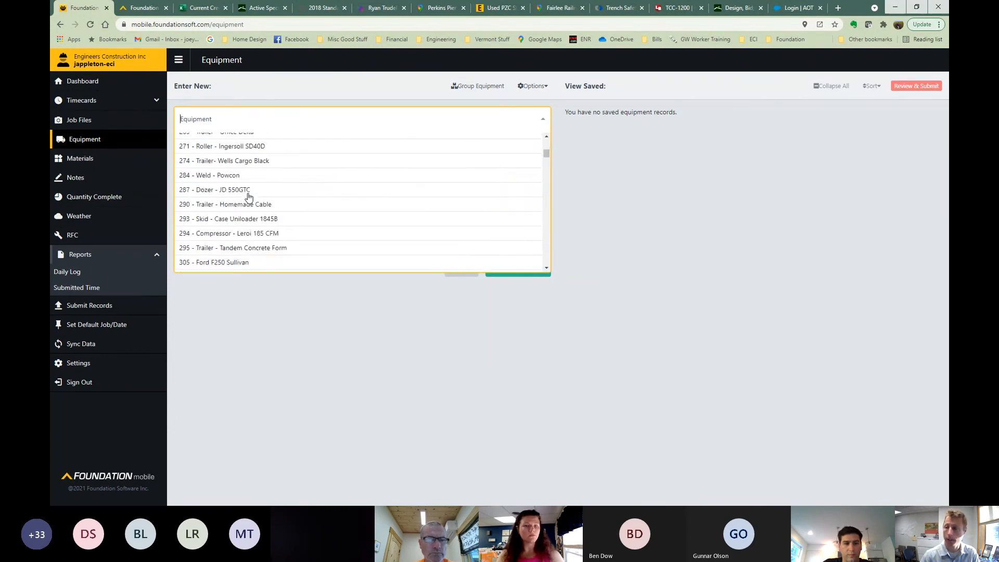
scroll("down", 3)
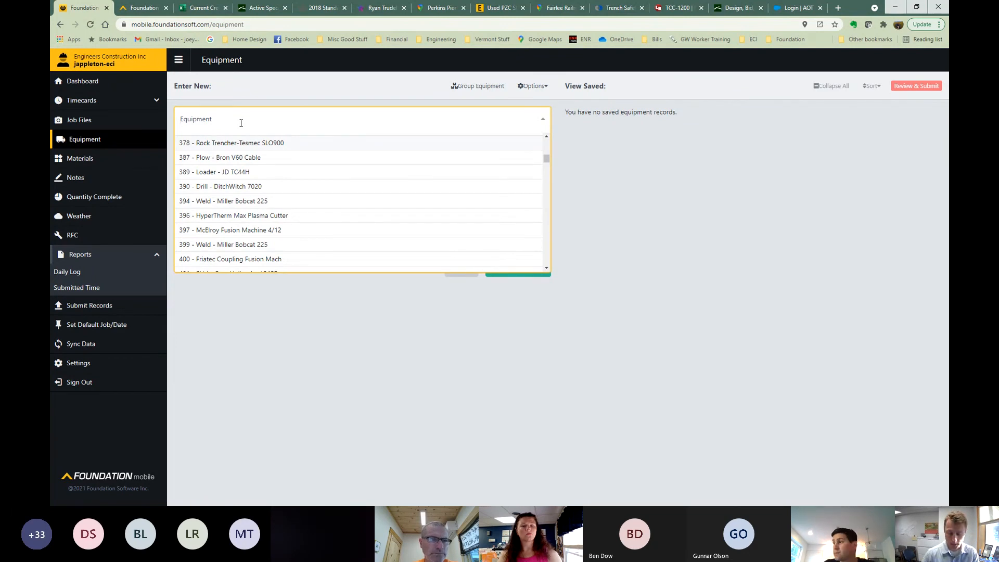
Filter the equipment picker by 'rent' to list rental excavators, dozers and loaders.
type("rent")
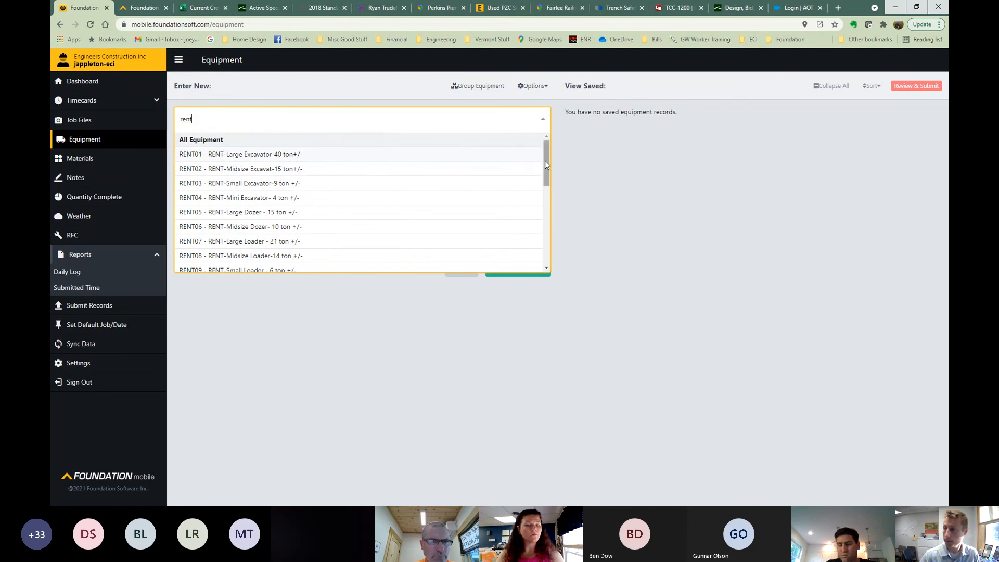
scroll("down", 3)
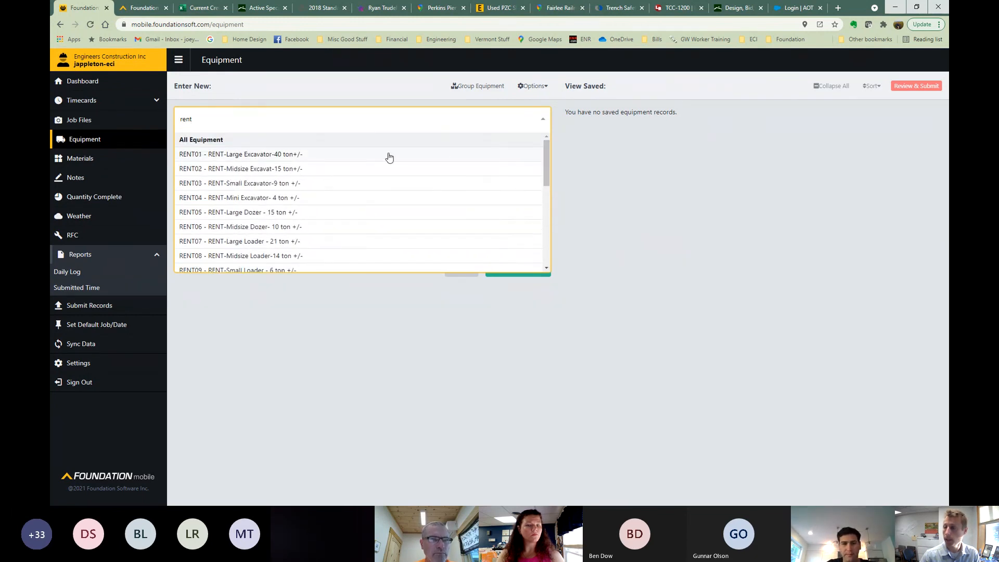
mouse_move(259, 165)
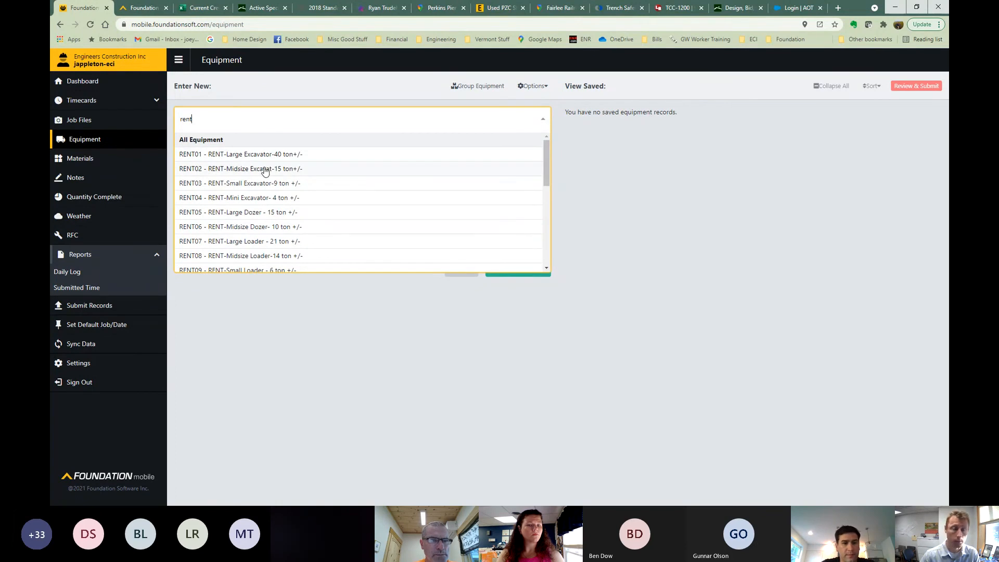
mouse_move(281, 176)
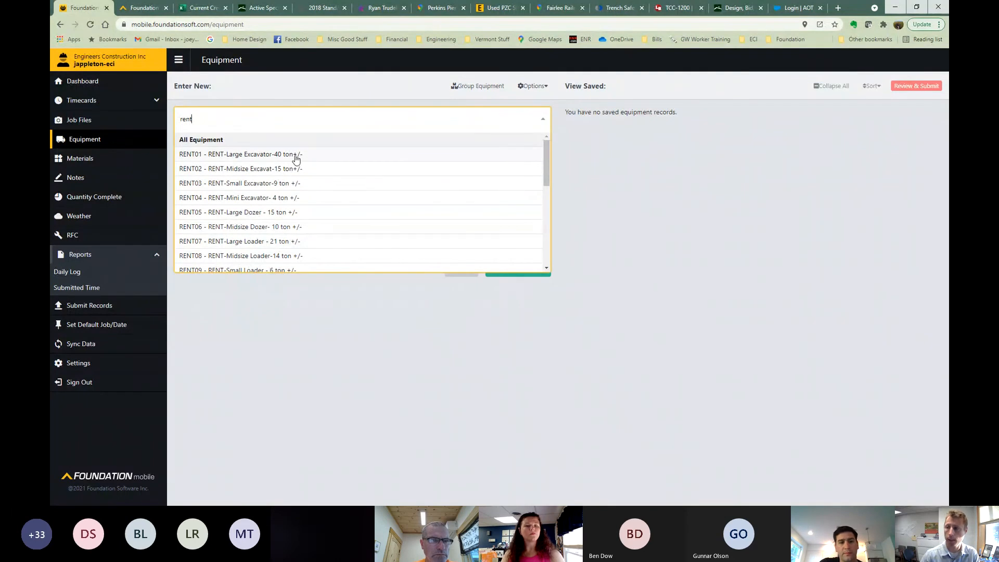
mouse_move(309, 158)
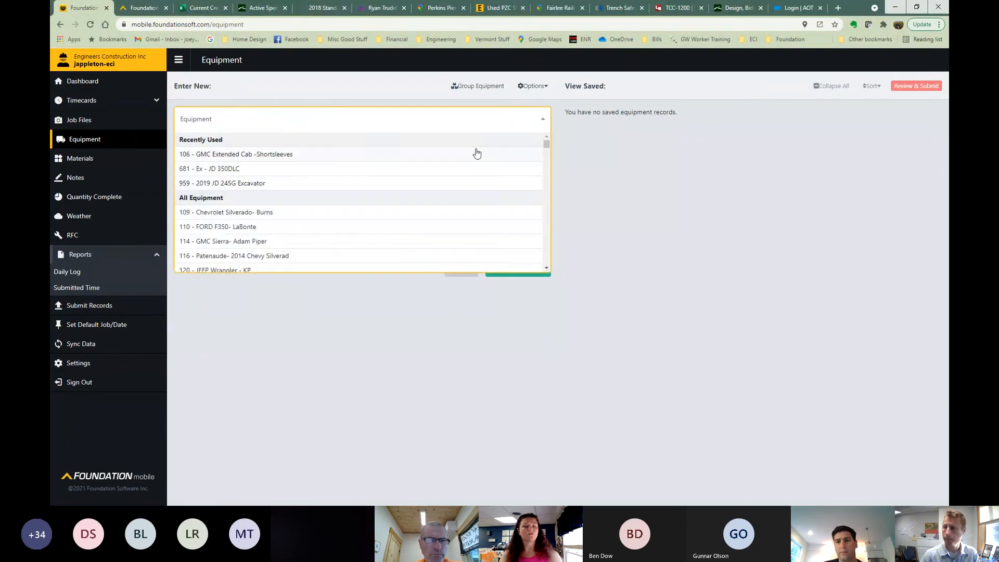
Choose the RENT02 midsize excavator for job 190176 Middlebury WCRS dated 06/16/2021.
type("rent")
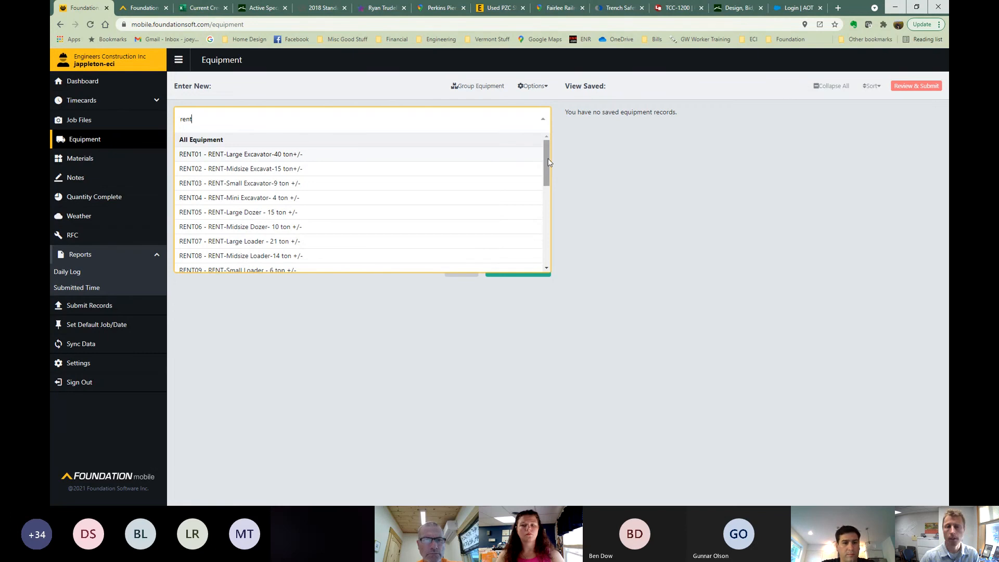
mouse_move(240, 171)
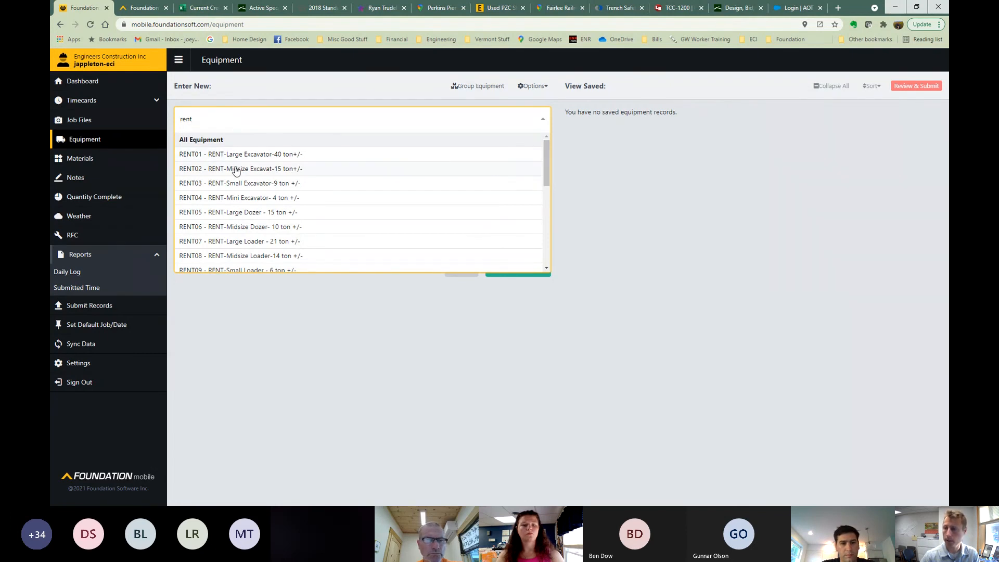
left_click(241, 168)
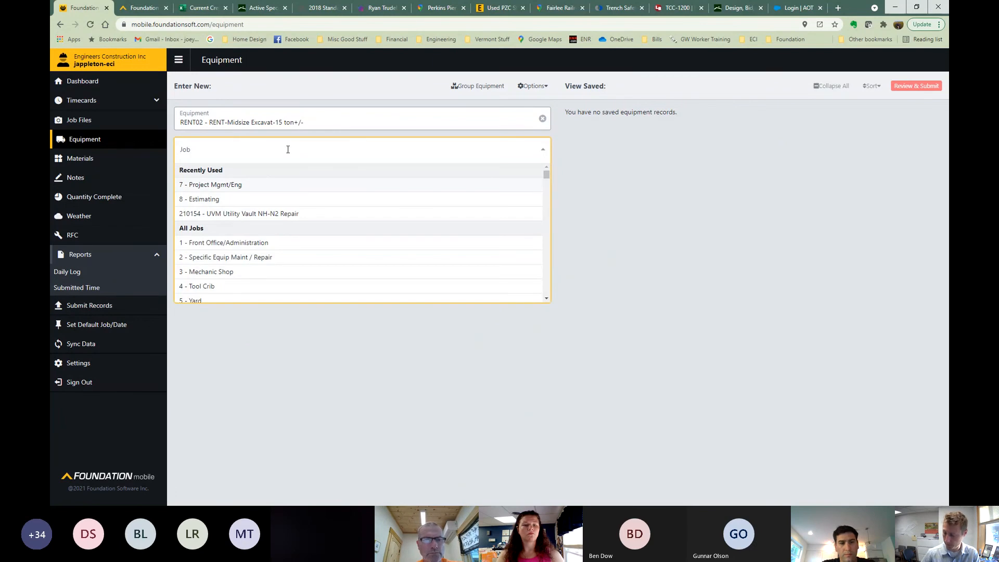
left_click(226, 152)
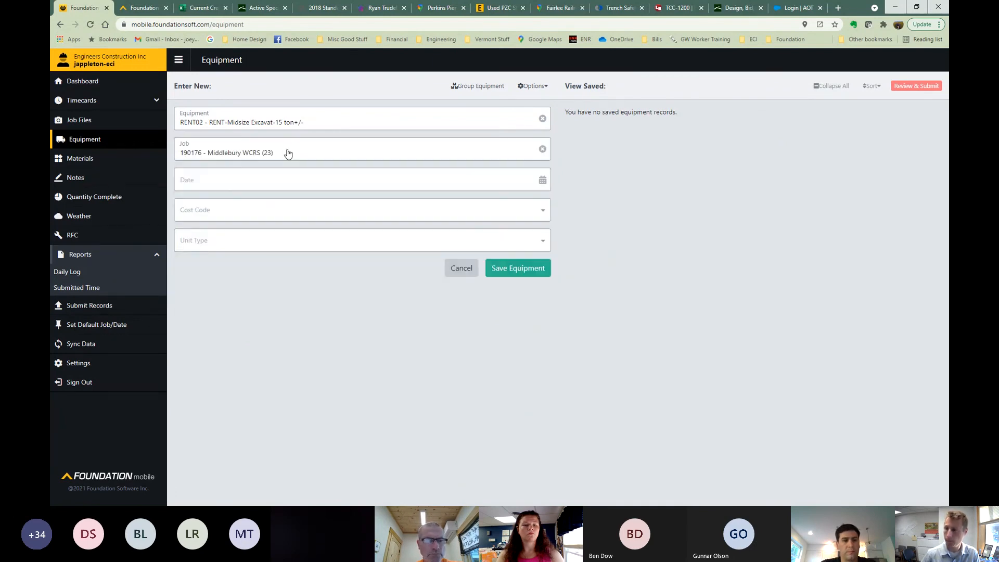
left_click(361, 179)
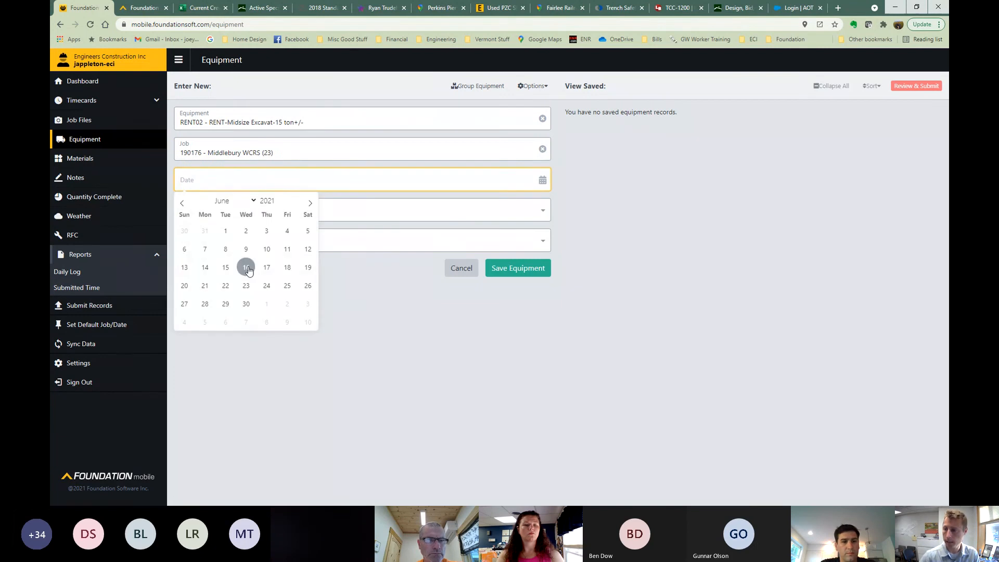
left_click(246, 267)
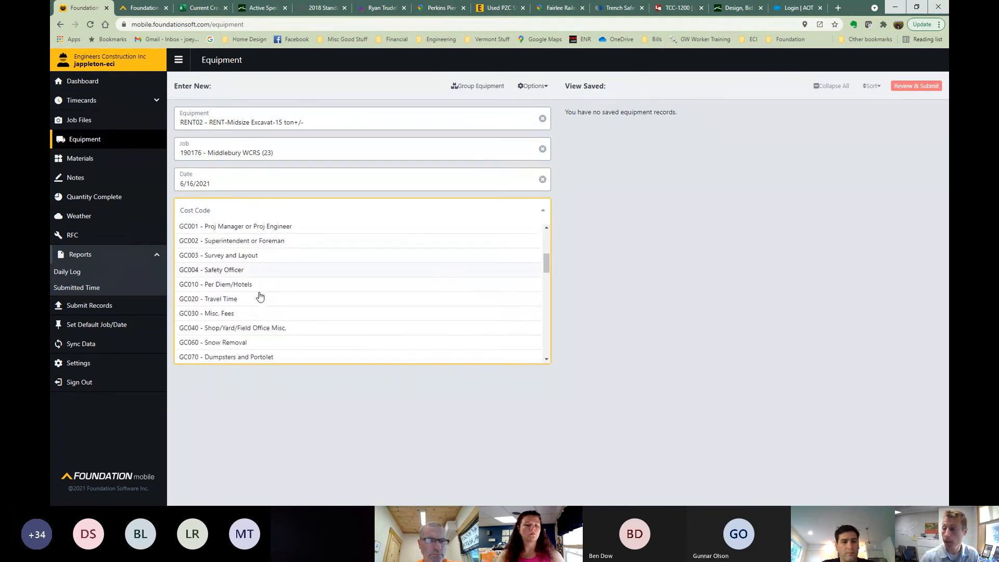
Set unit type Hours with 4 hours used and save the excavator record.
scroll("down", 3)
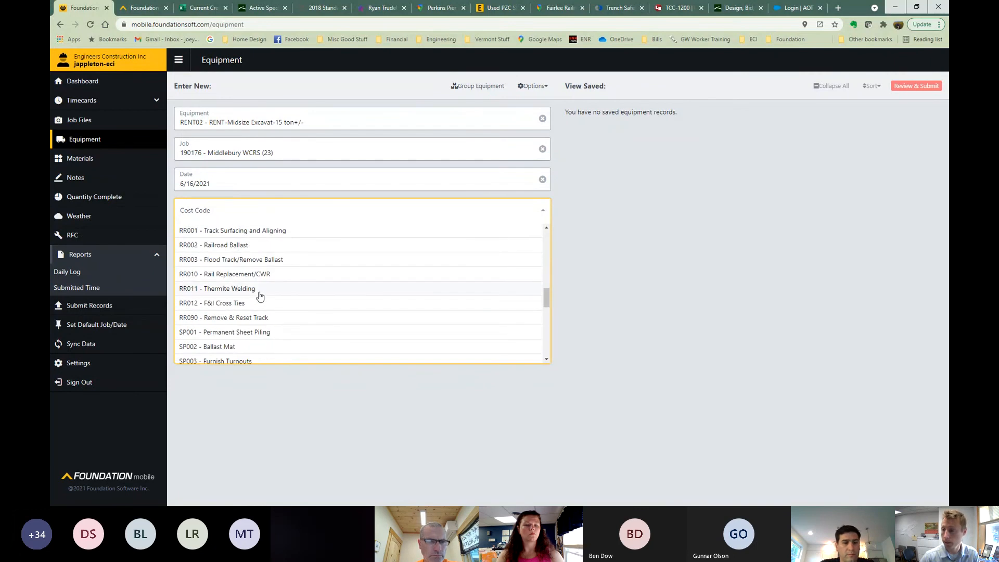
scroll("down", 3)
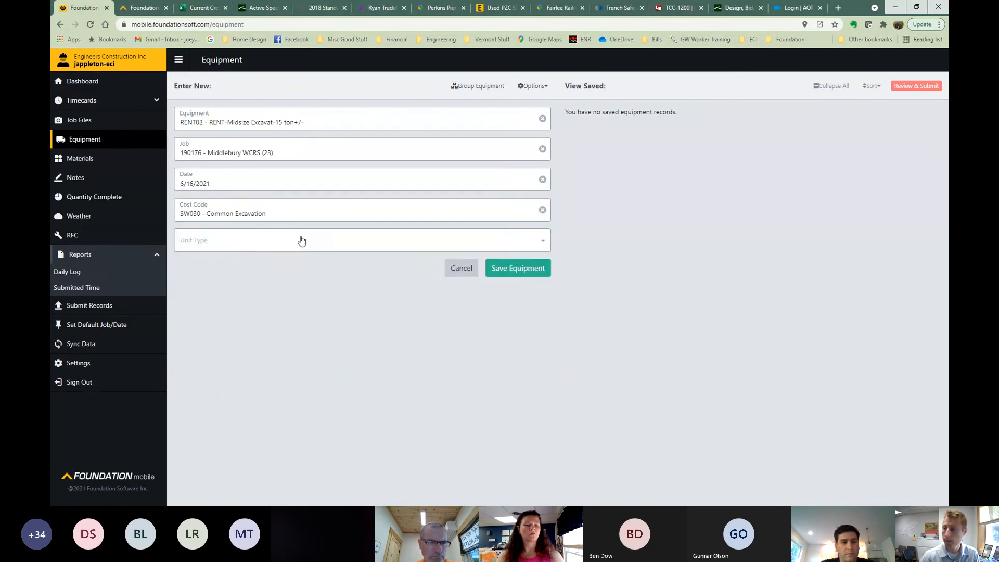
left_click(361, 240)
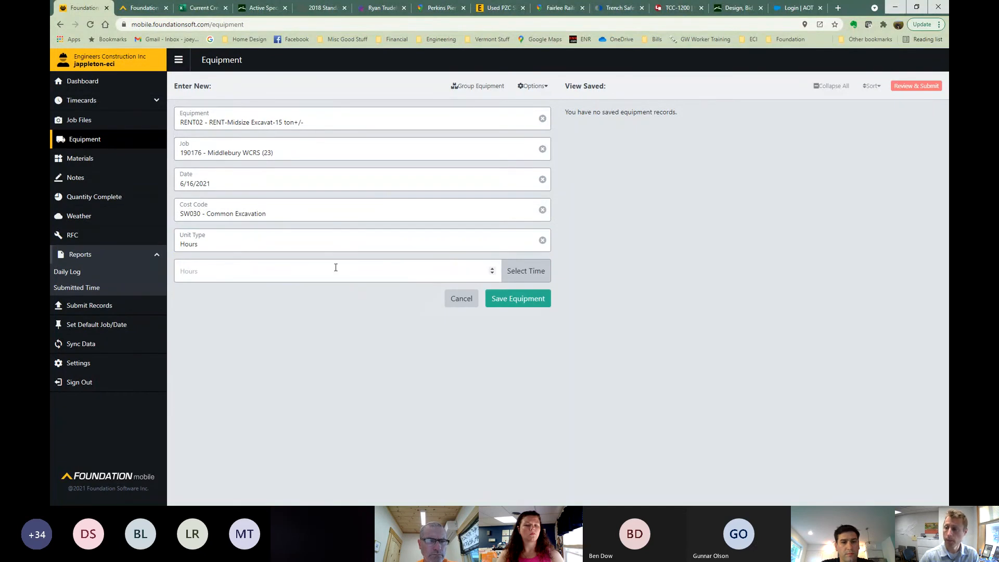
left_click(336, 271)
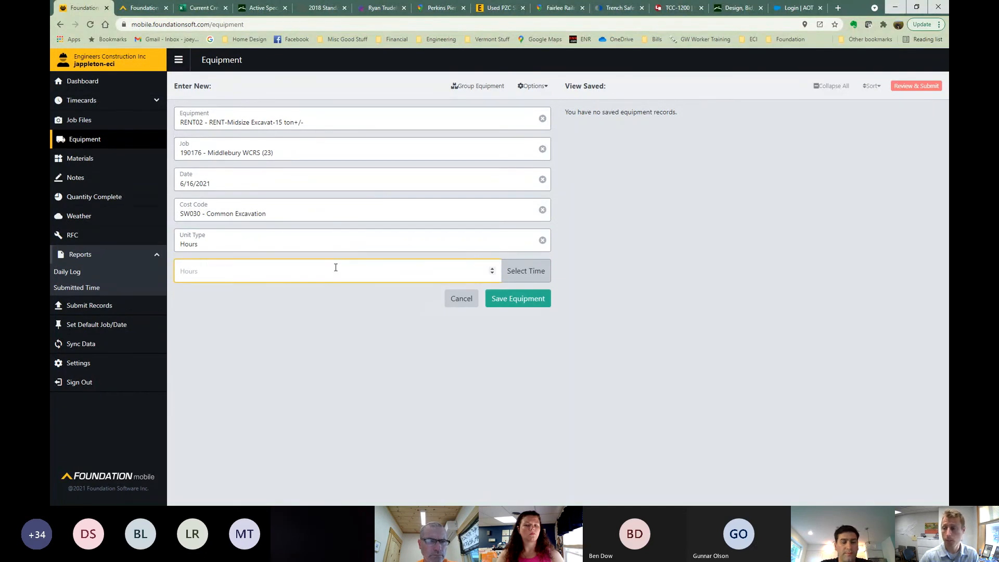
type("4")
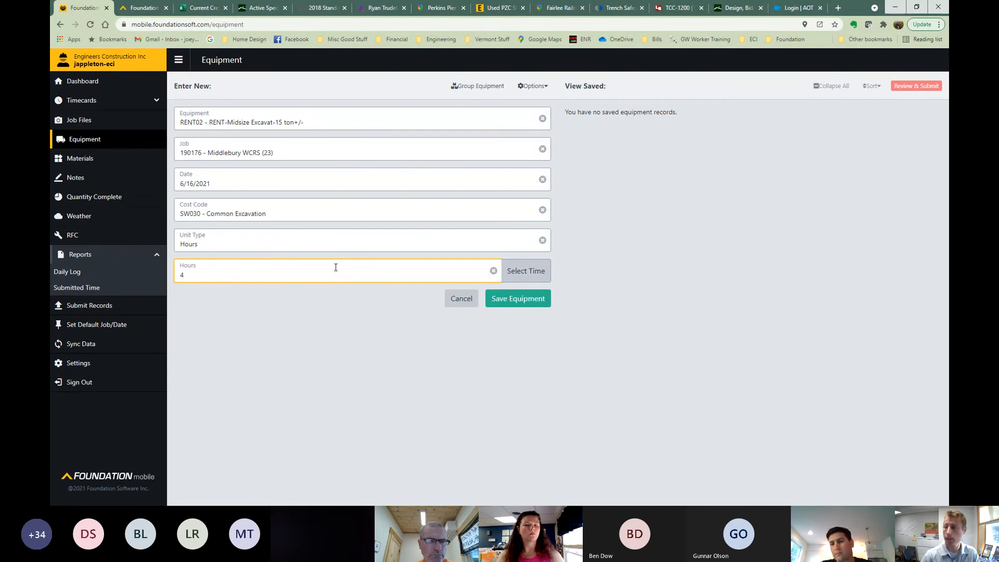
mouse_move(486, 347)
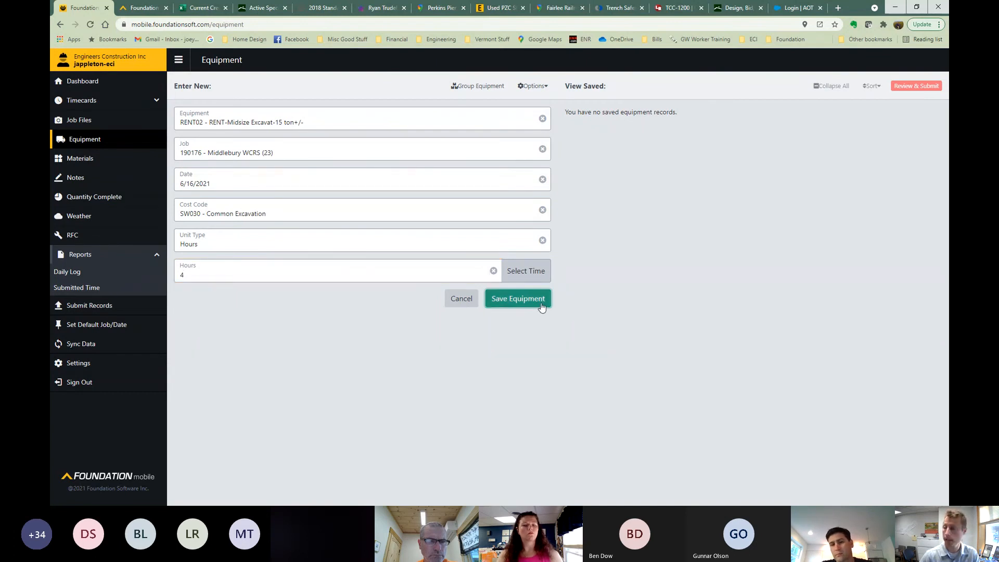
left_click(517, 298)
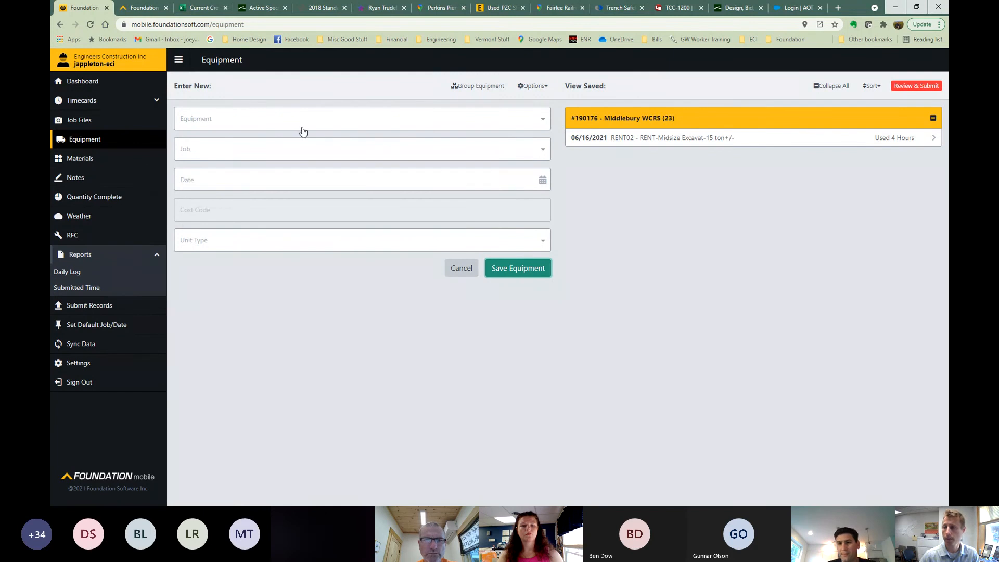
Search the equipment picker for 'light' and choose RENT15 - RENT - Light Tower for a new entry.
left_click(361, 118)
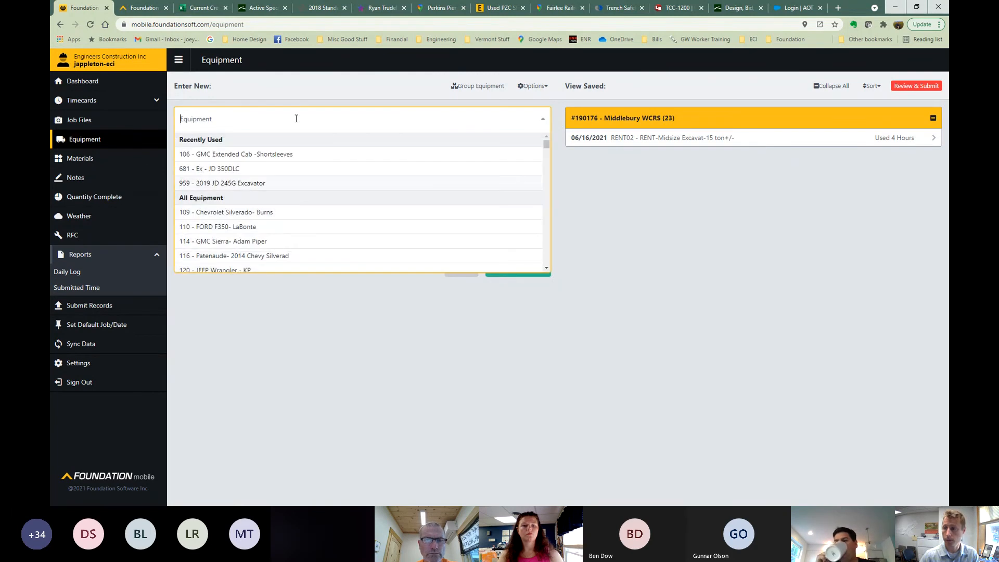
type("rent")
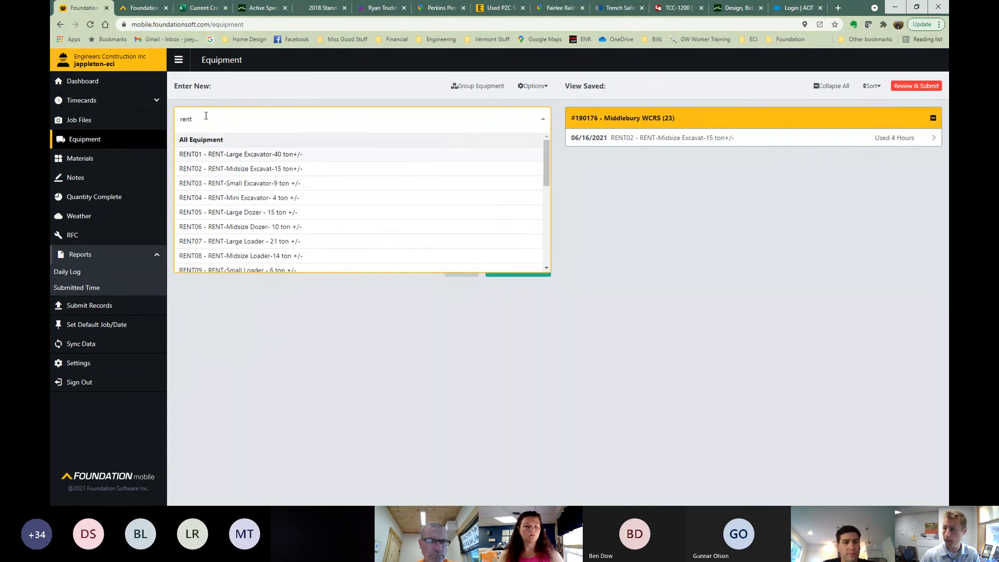
type("light")
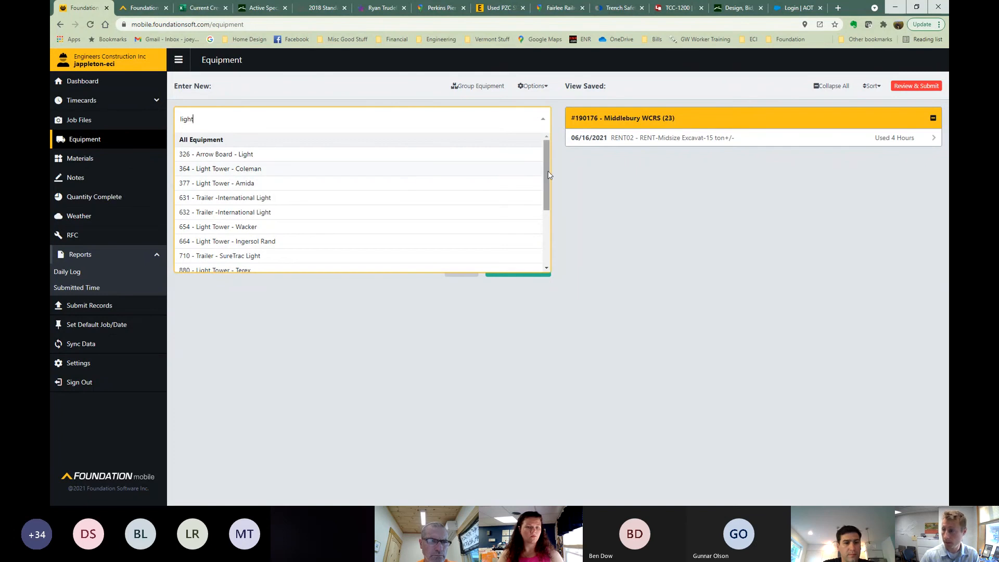
scroll("down", 3)
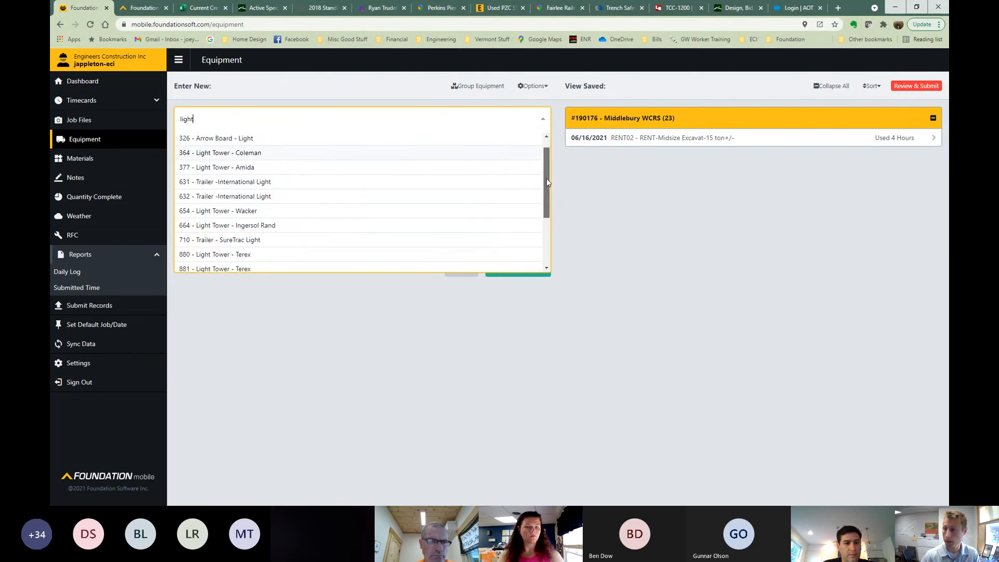
scroll("down", 3)
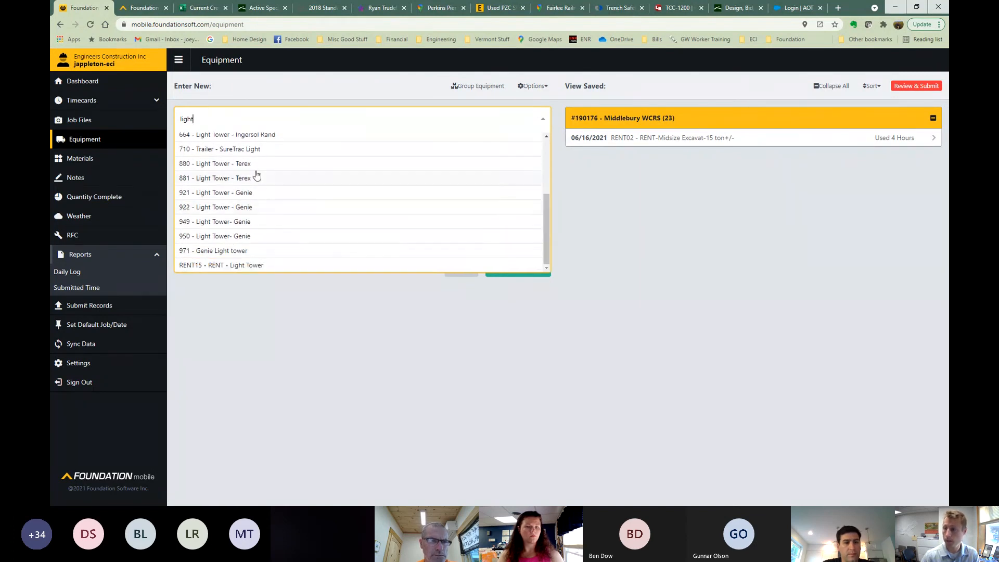
mouse_move(263, 157)
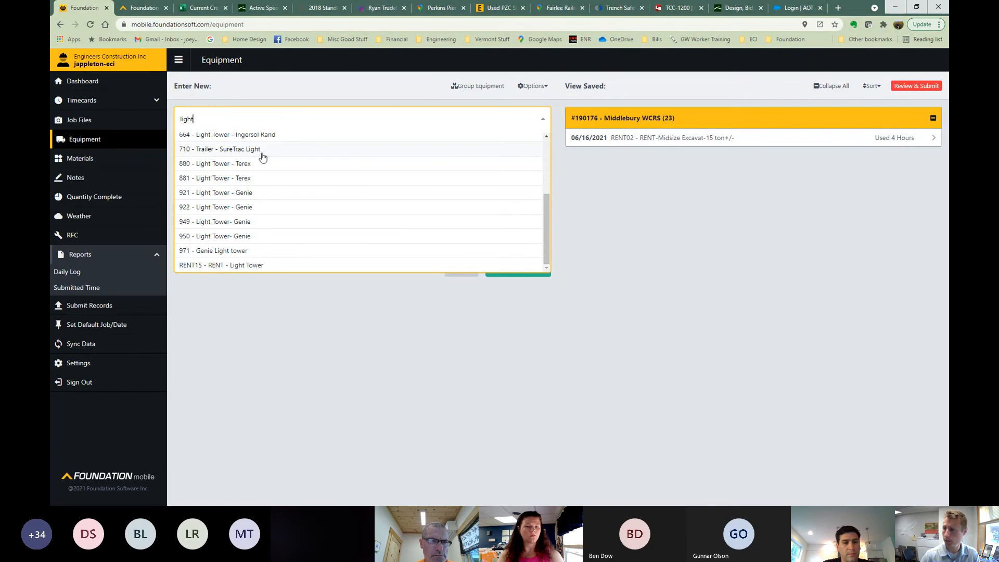
mouse_move(264, 221)
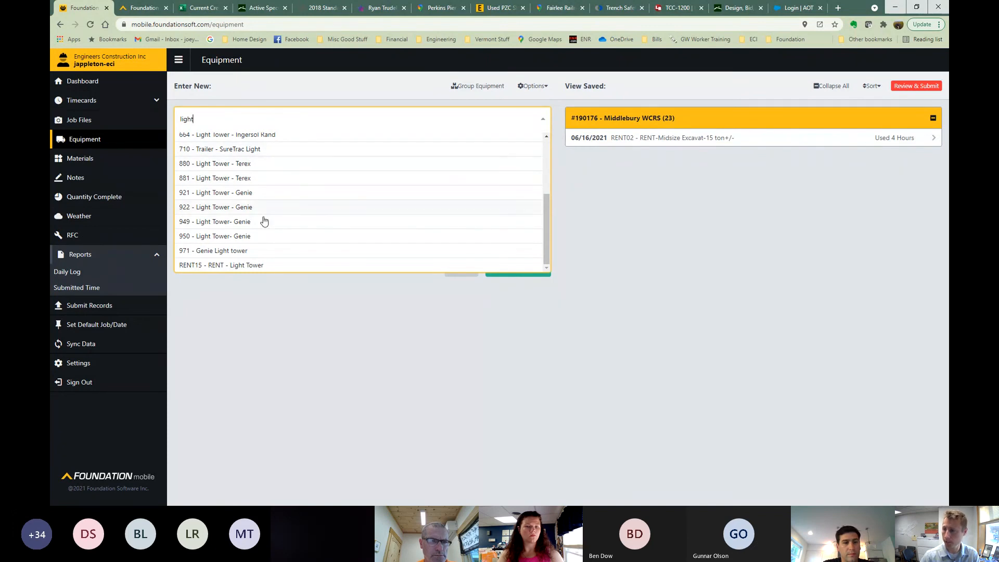
left_click(221, 264)
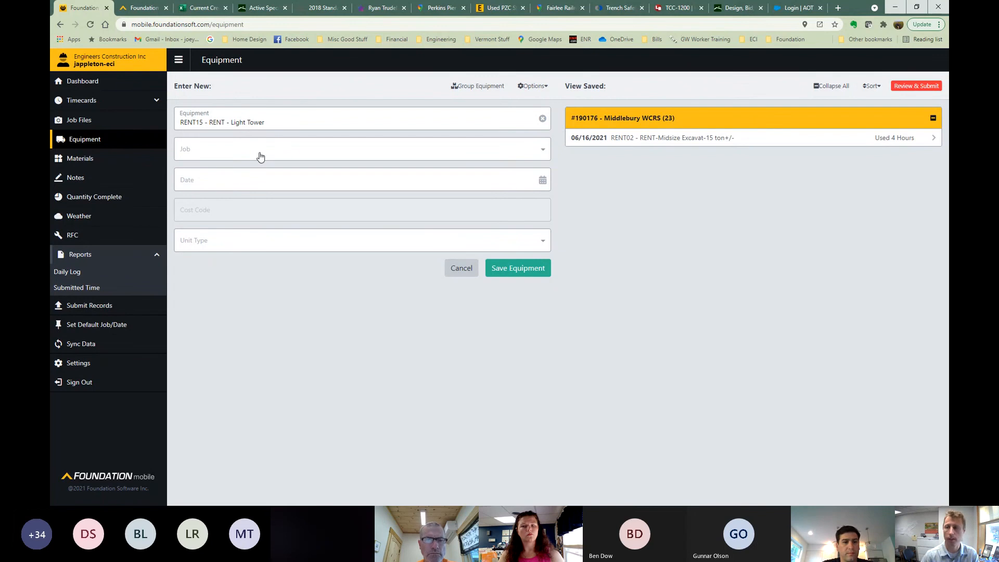
Assign the light tower to 2021 Misc. Mall Work with cost code GC083 Site Lighting and 90 Hours.
left_click(362, 149)
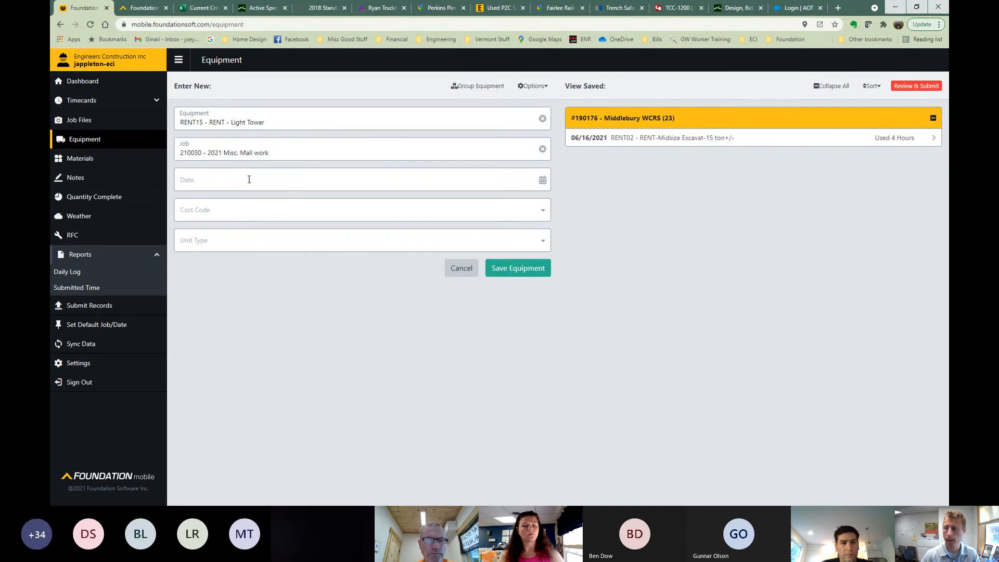
left_click(361, 209)
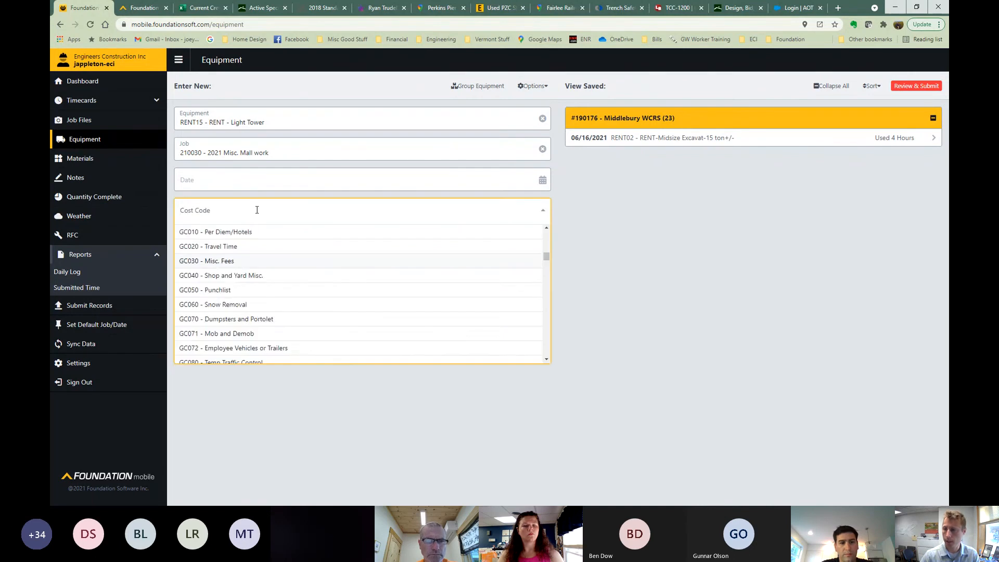
type("light")
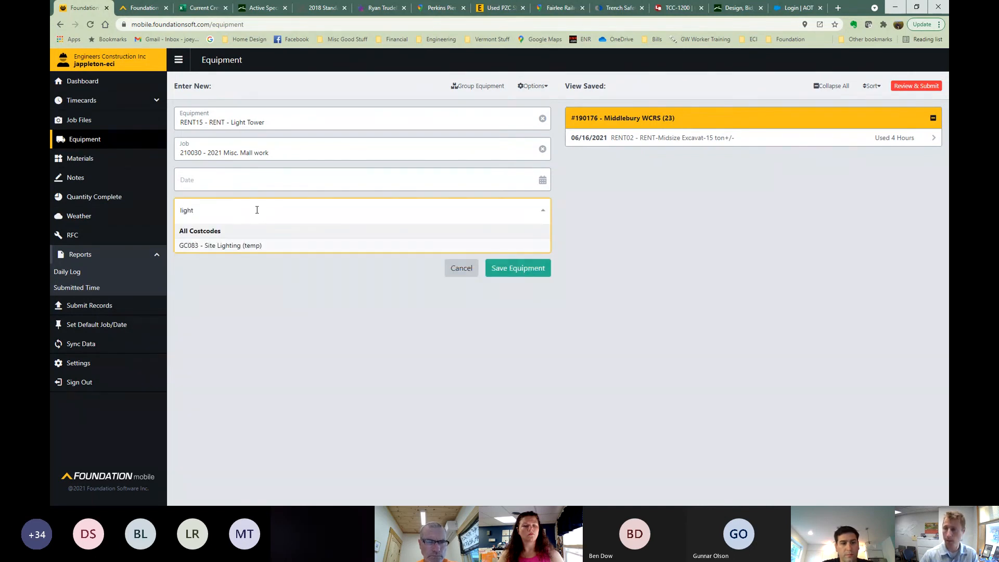
left_click(220, 245)
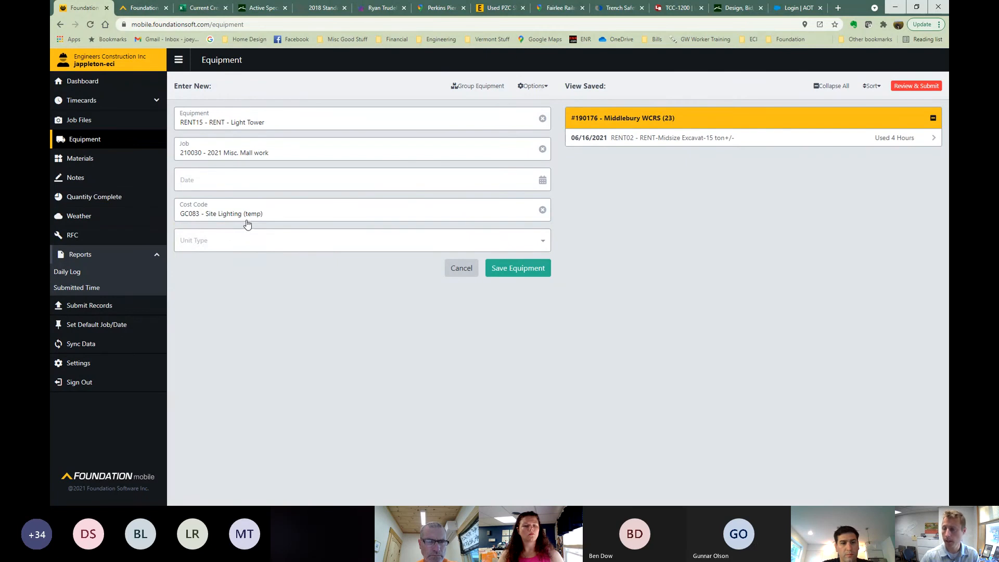
left_click(361, 240)
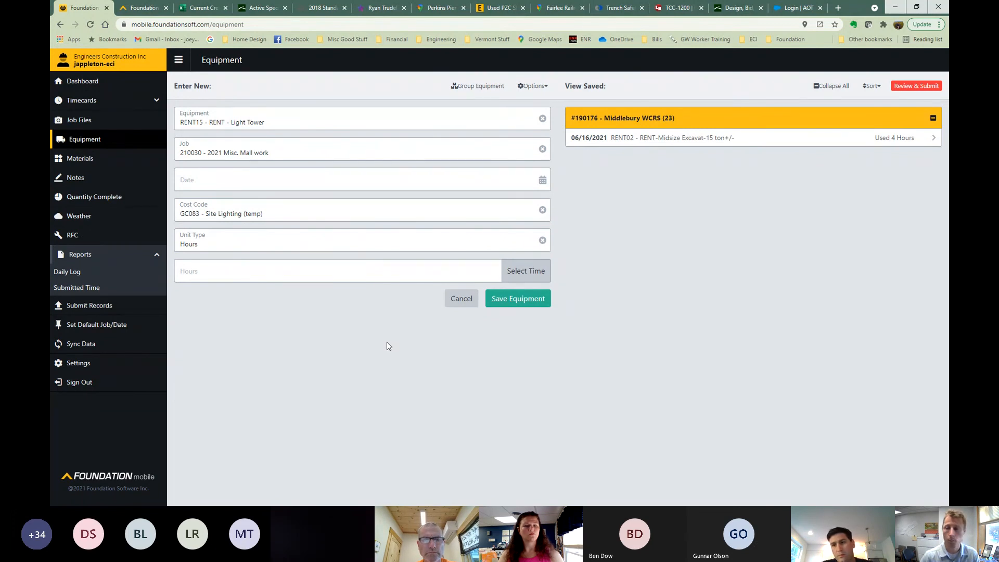
left_click(337, 271)
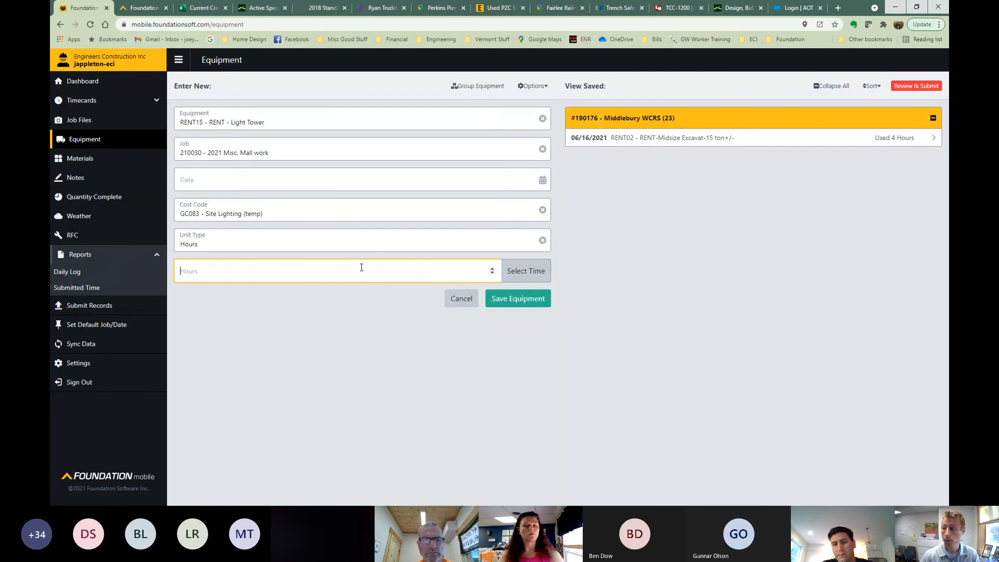
type("90")
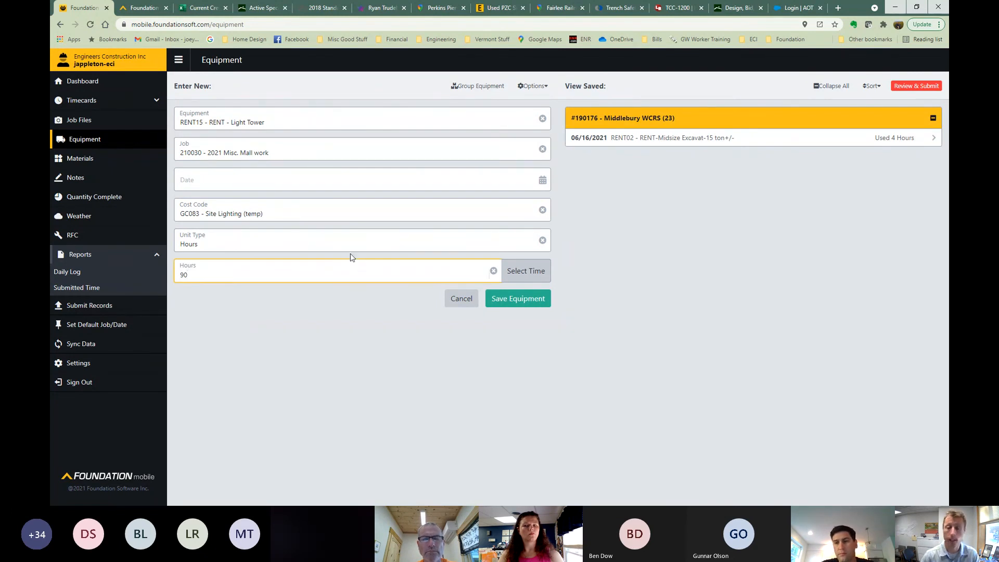
mouse_move(349, 257)
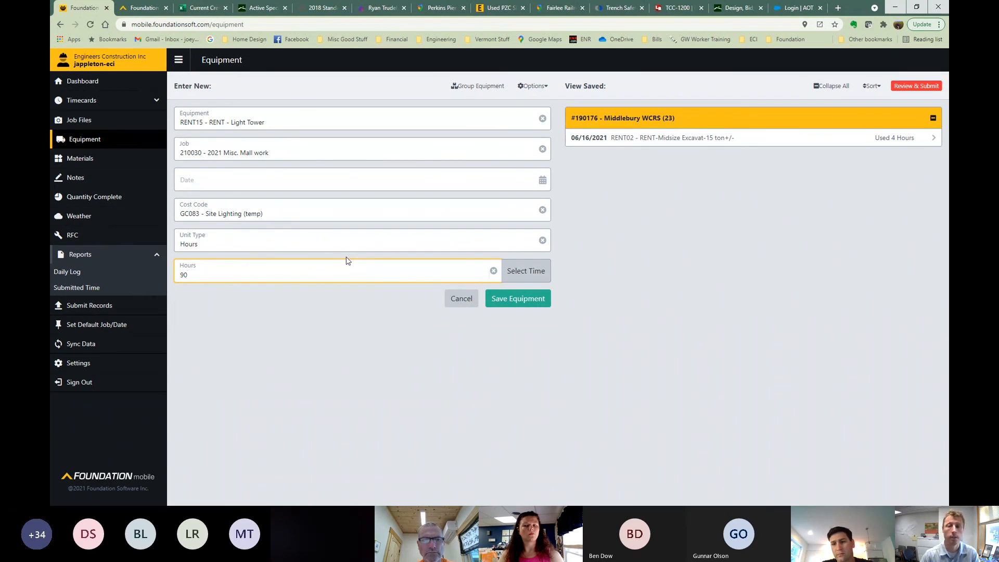
mouse_move(320, 308)
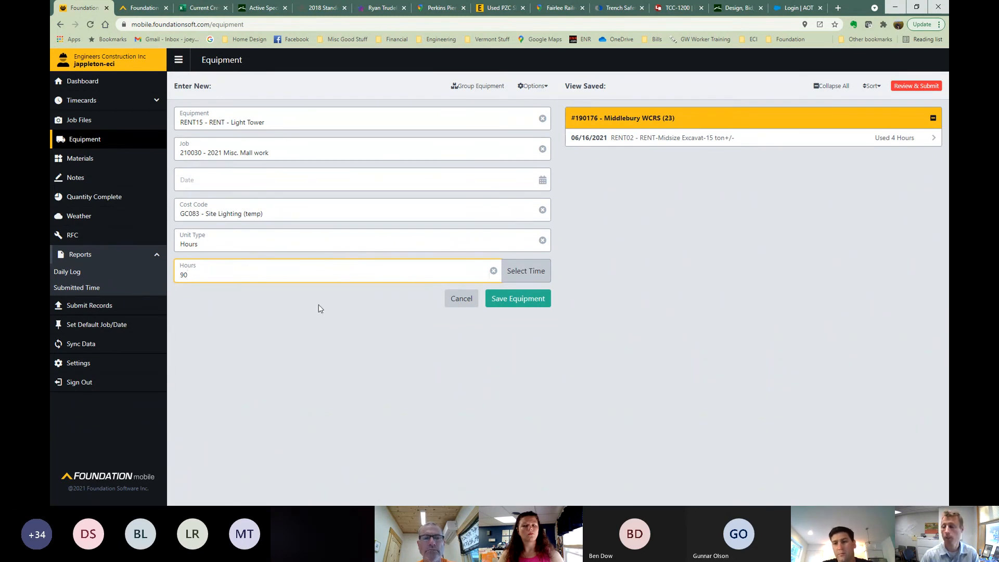
Save the light tower entry dated 6/16/2021 and switch to Group Equipment entry with its Options menu.
left_click(517, 299)
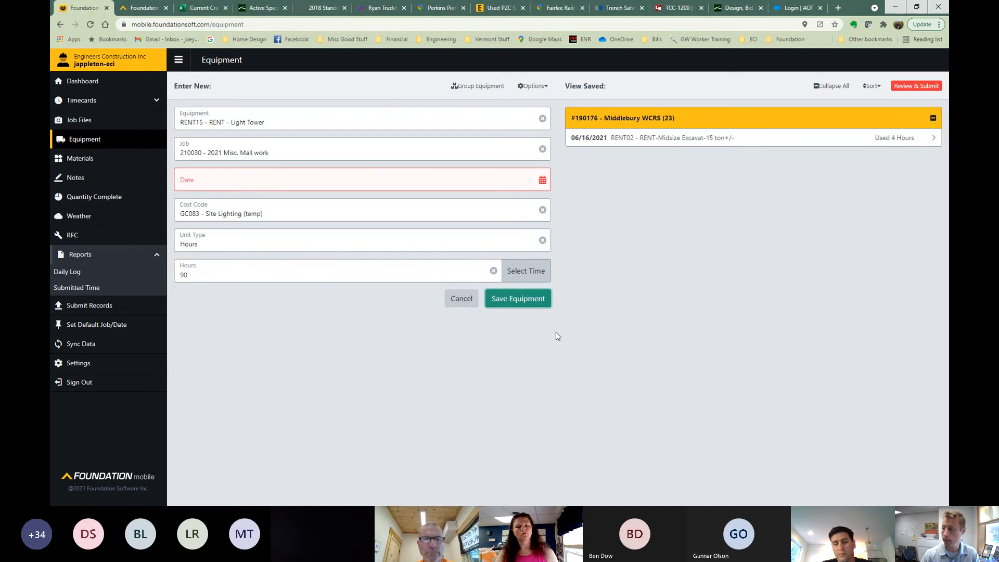
type("6/16/2021")
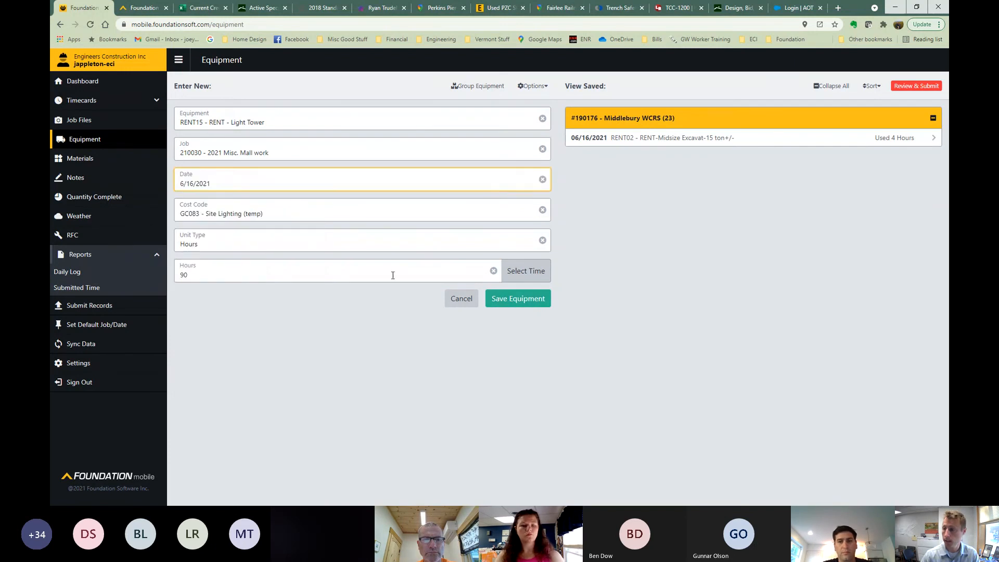
left_click(517, 298)
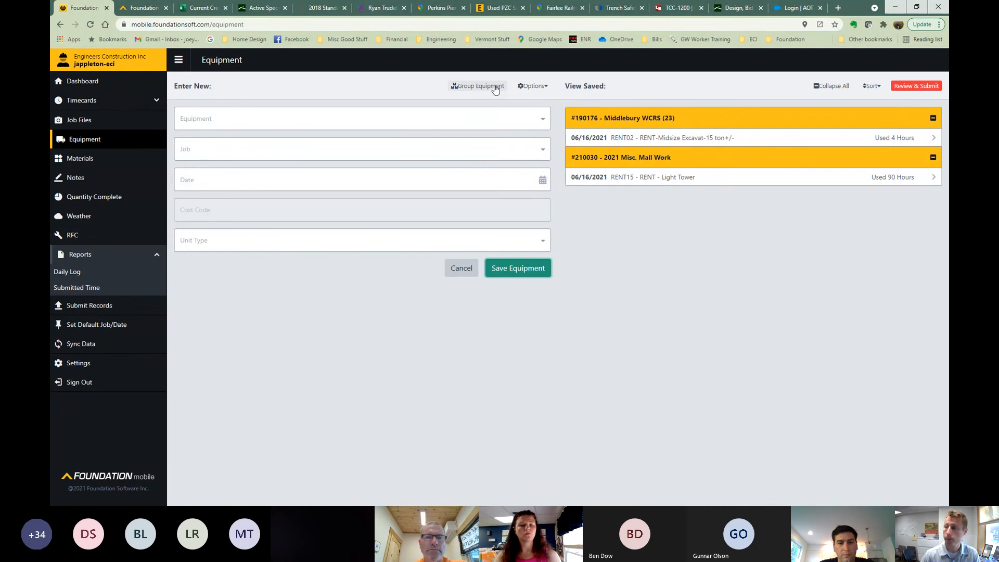
left_click(478, 86)
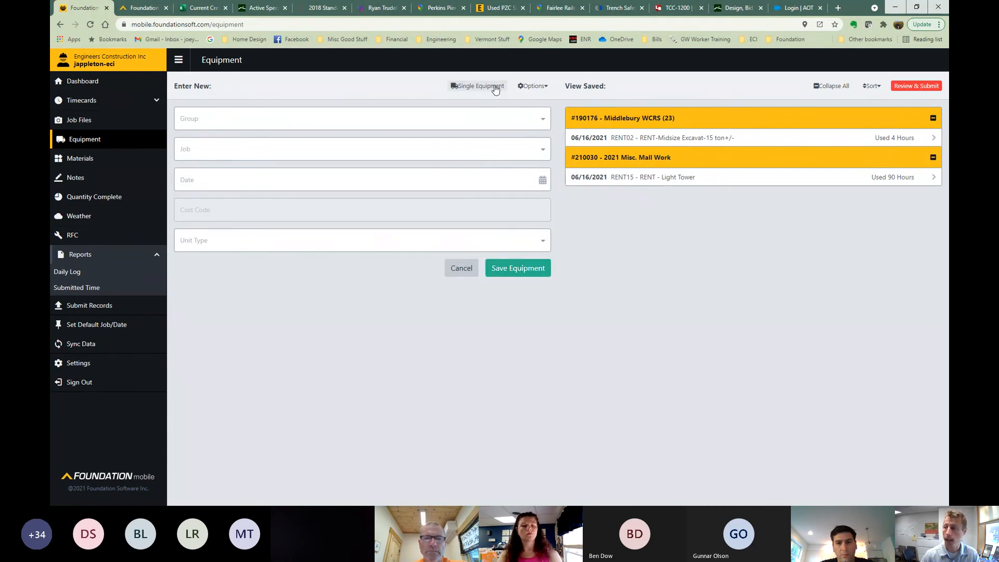
left_click(532, 86)
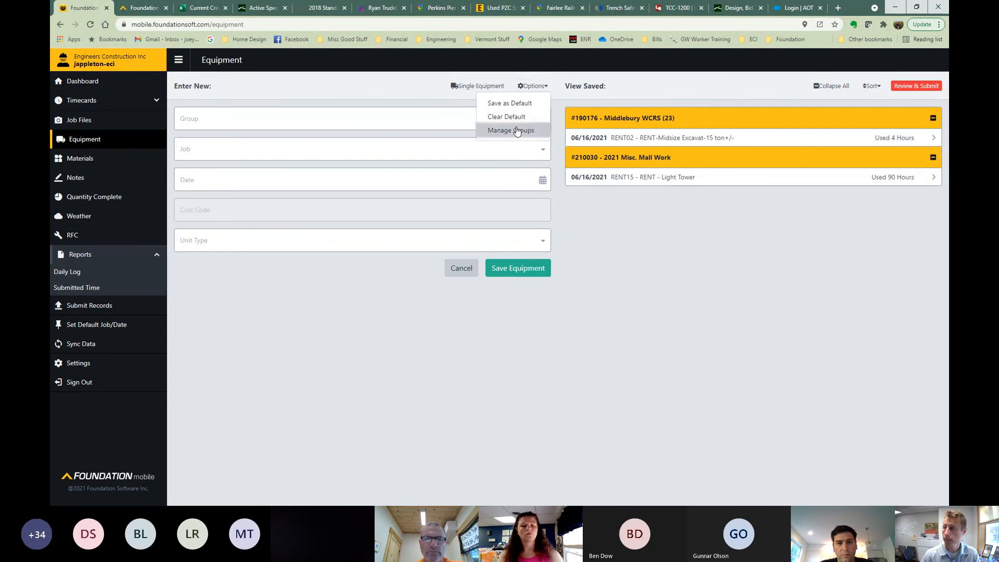
In Manage Groups, add the RENT02 midsize excavator to the Test group and save it.
left_click(512, 130)
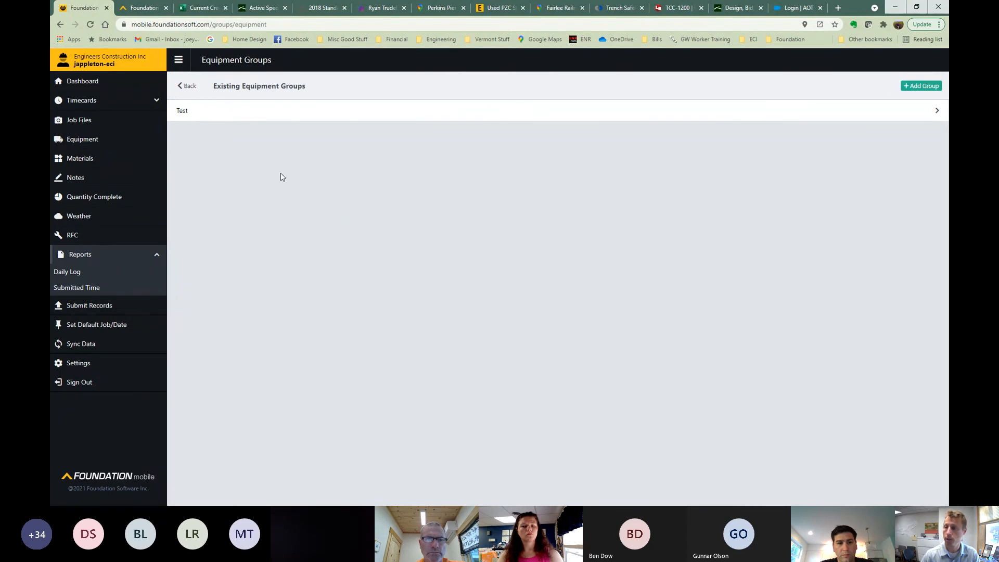
left_click(181, 110)
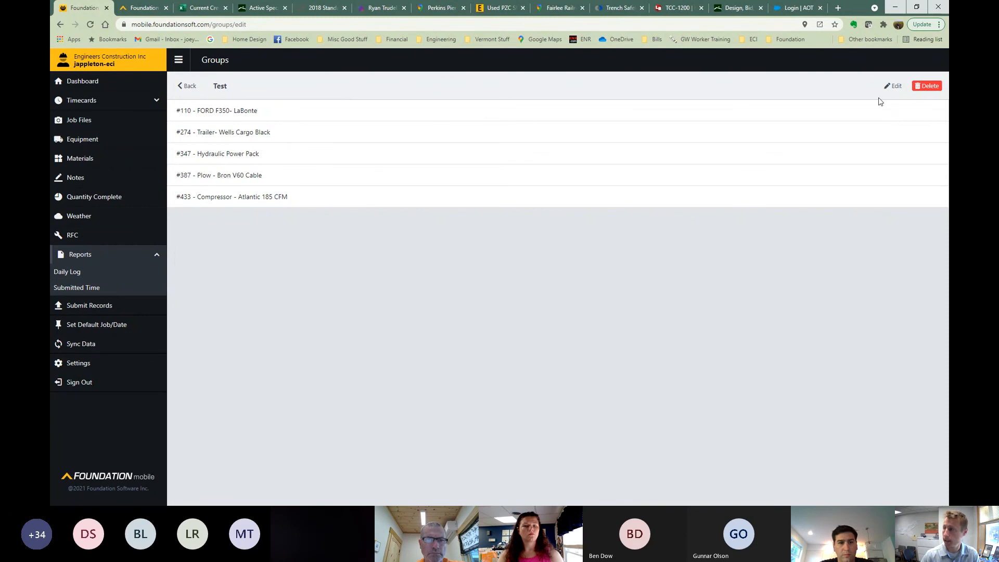
left_click(893, 85)
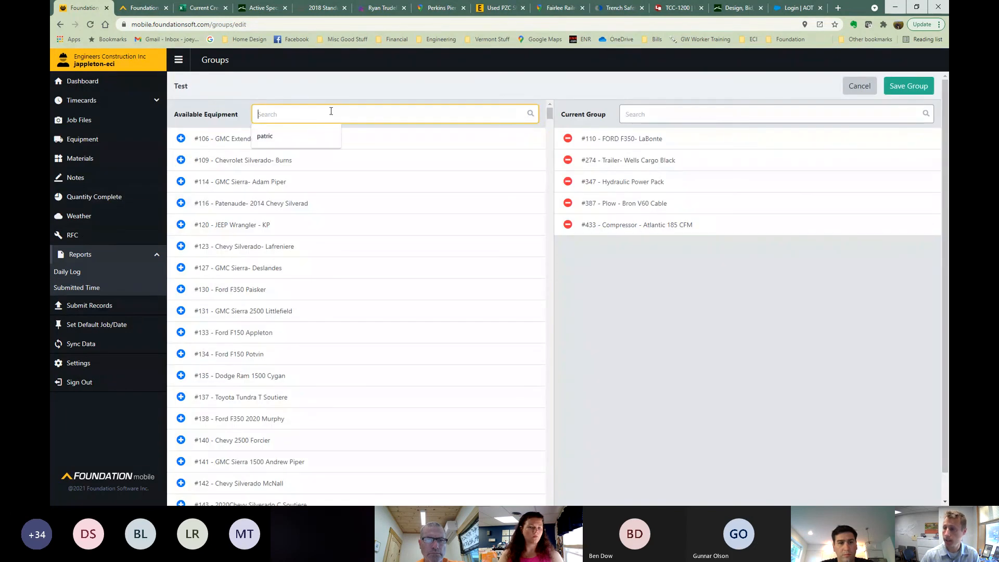
type("rent")
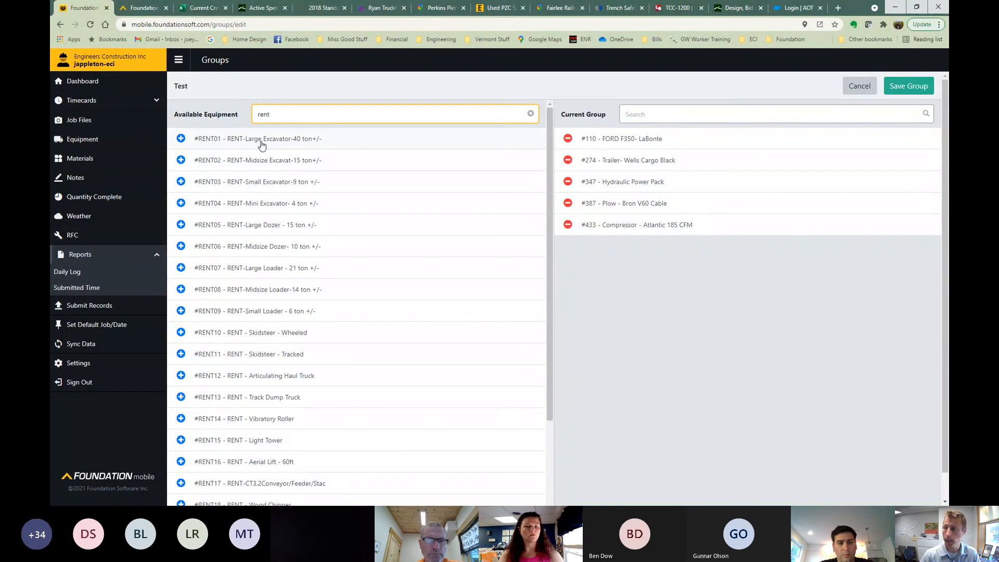
mouse_move(276, 161)
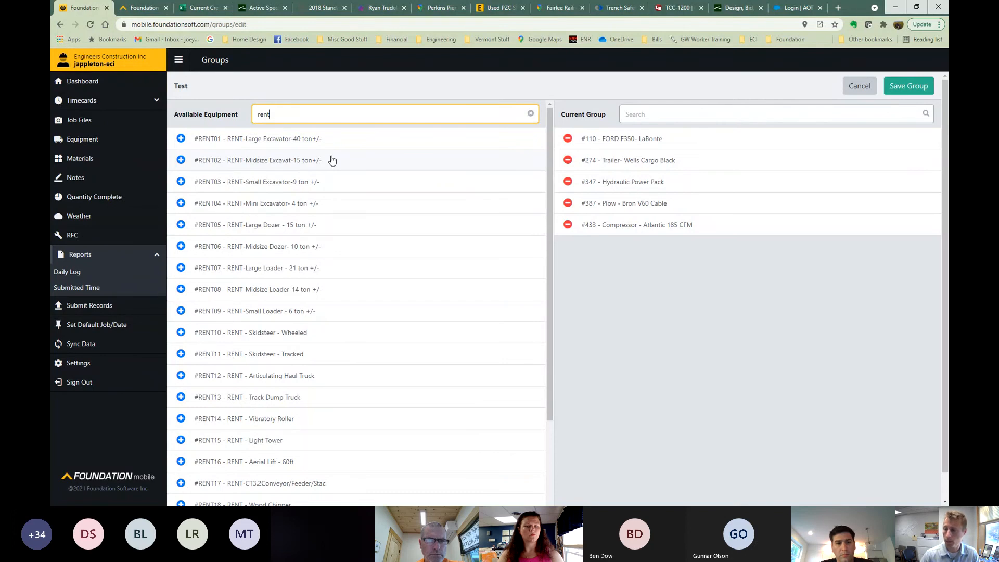
left_click(180, 160)
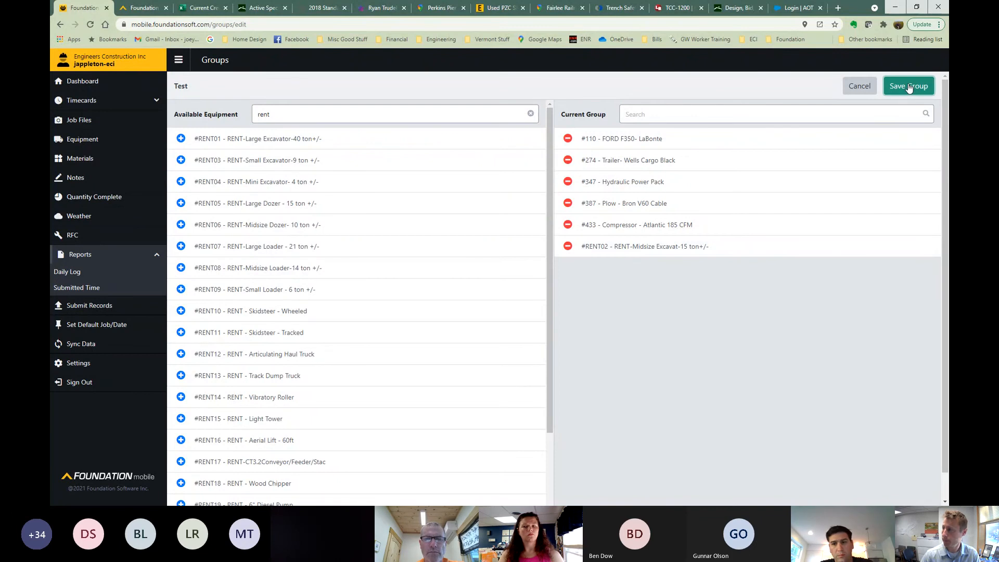
left_click(908, 87)
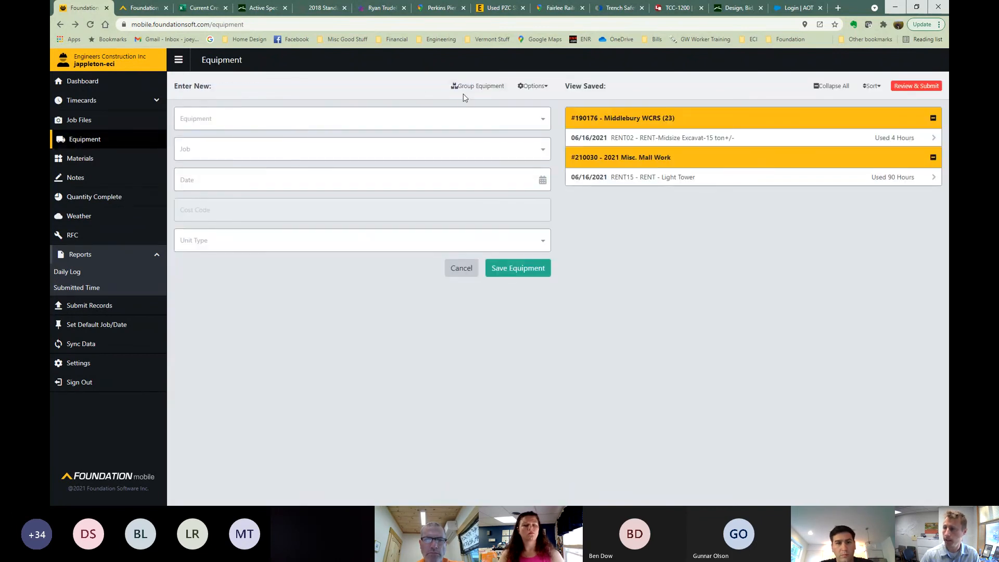
In Group Equipment entry, choose the Test group to list its six units all marked in.
left_click(478, 85)
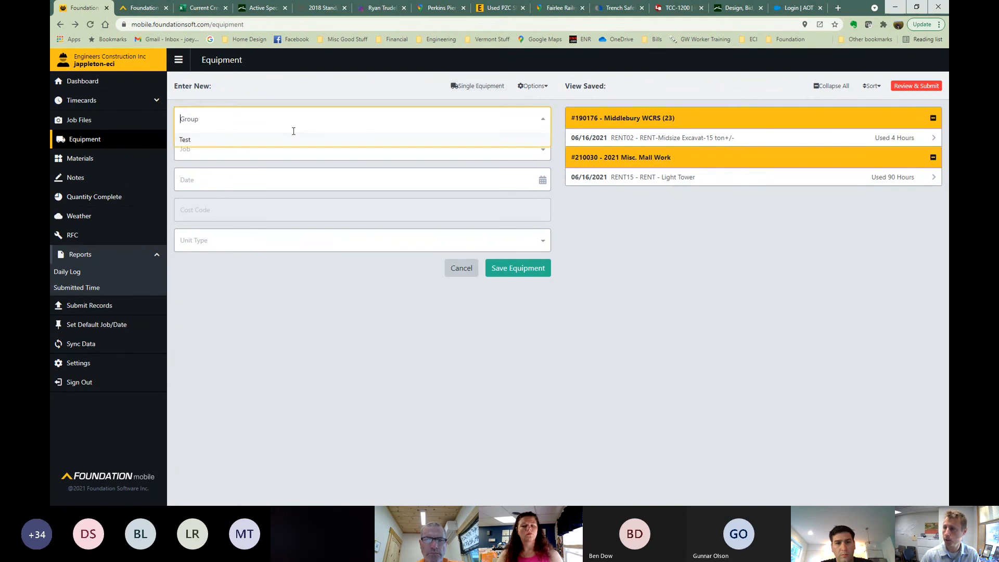
left_click(185, 139)
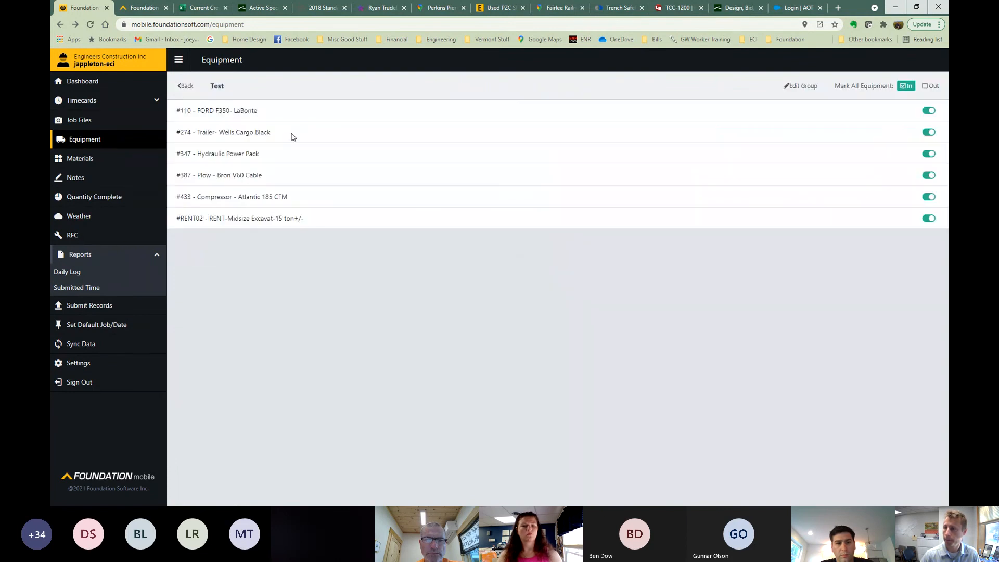
mouse_move(260, 238)
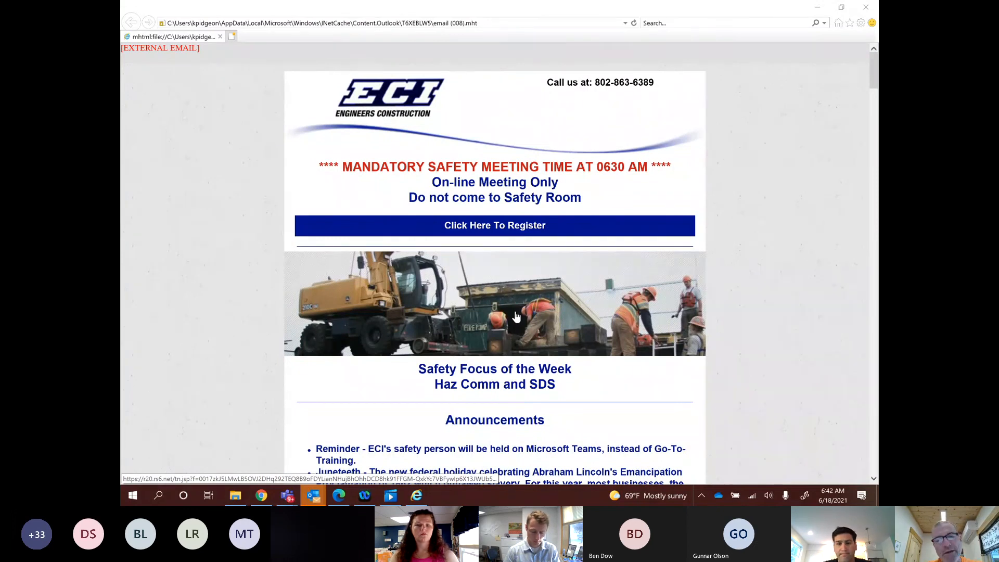
Scroll the newsletter down to the Announcements list on Teams, Juneteenth, solstice and Father's Day.
scroll("down", 3)
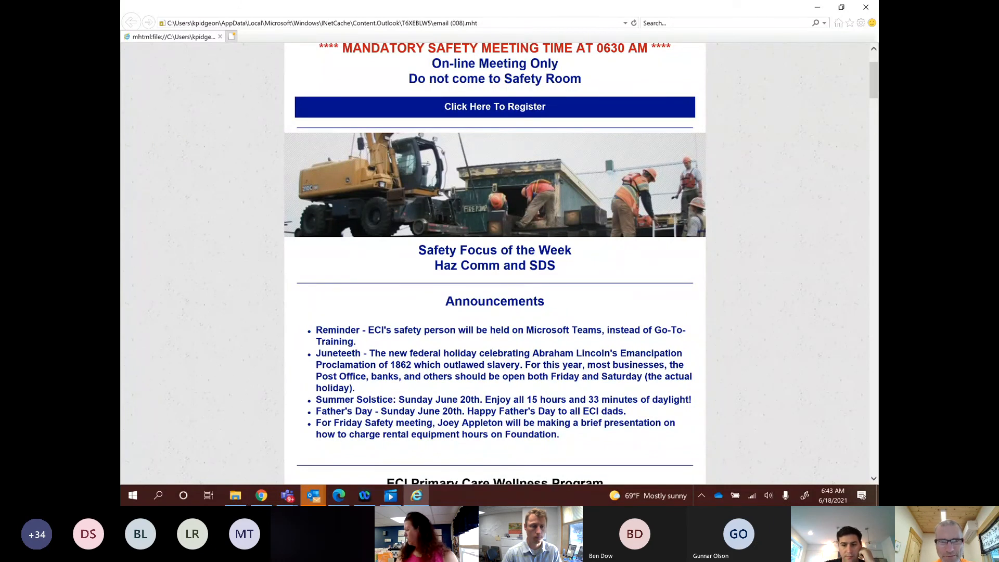
Scroll below the announcements to the ECI Primary Care Wellness Program section and its document link.
scroll("down", 3)
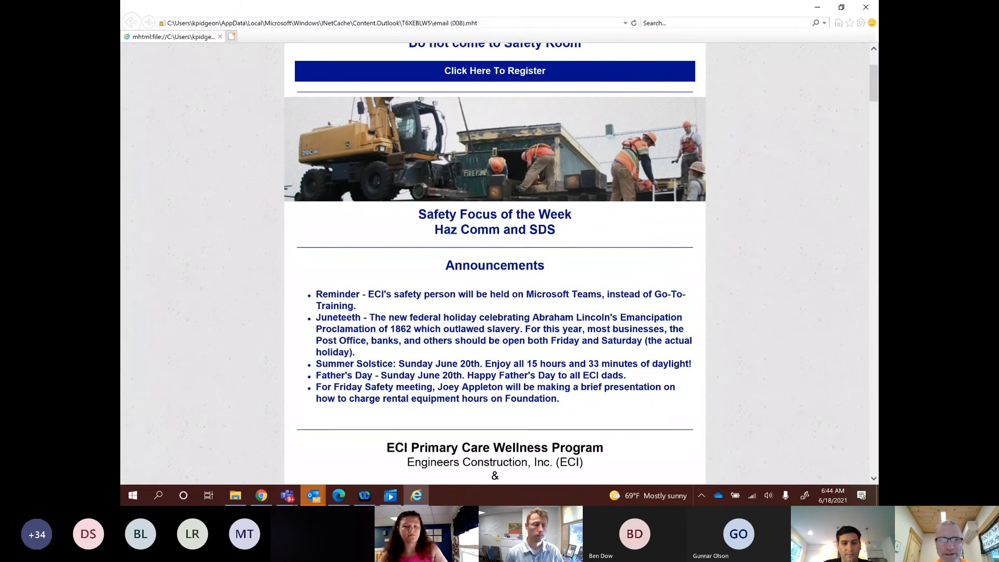
scroll("down", 3)
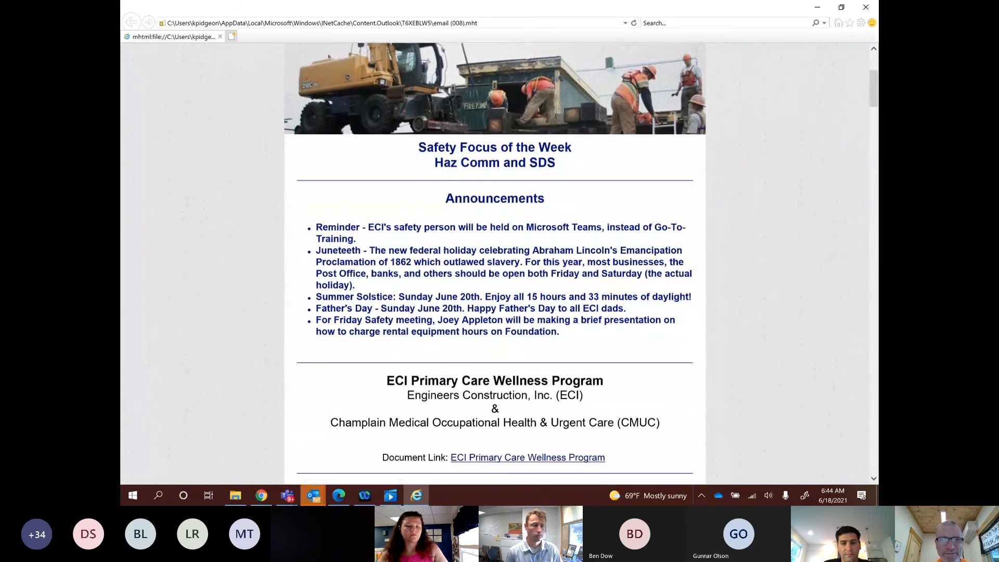
Scroll past the wellness notice and memorial obituary note to the New Employees first hire photo.
scroll("down", 3)
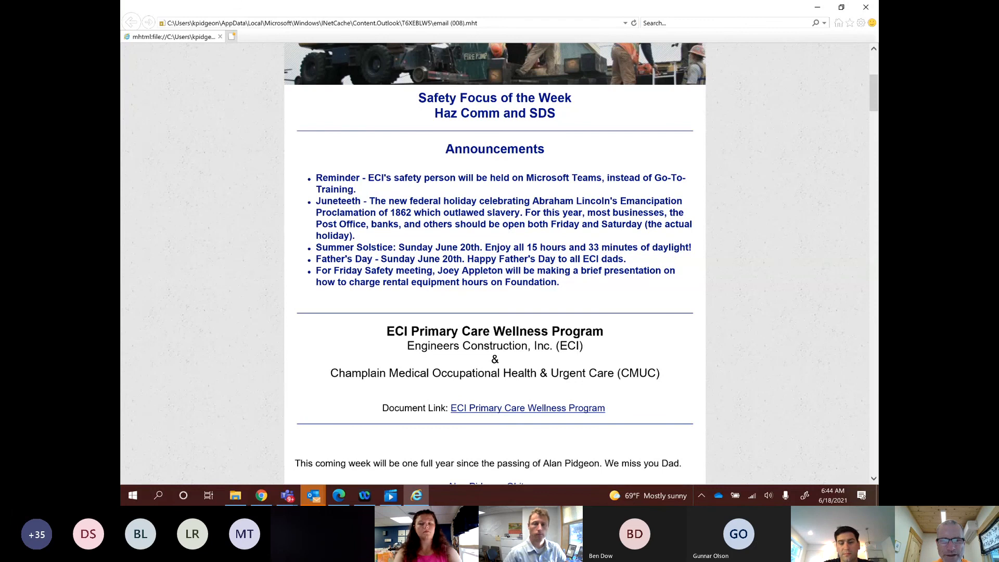
scroll("down", 3)
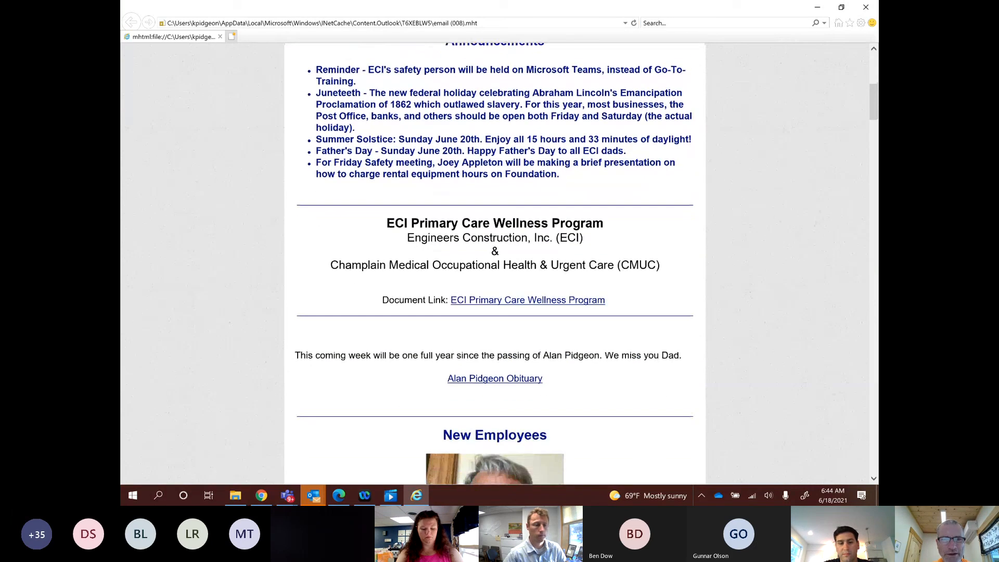
scroll("down", 3)
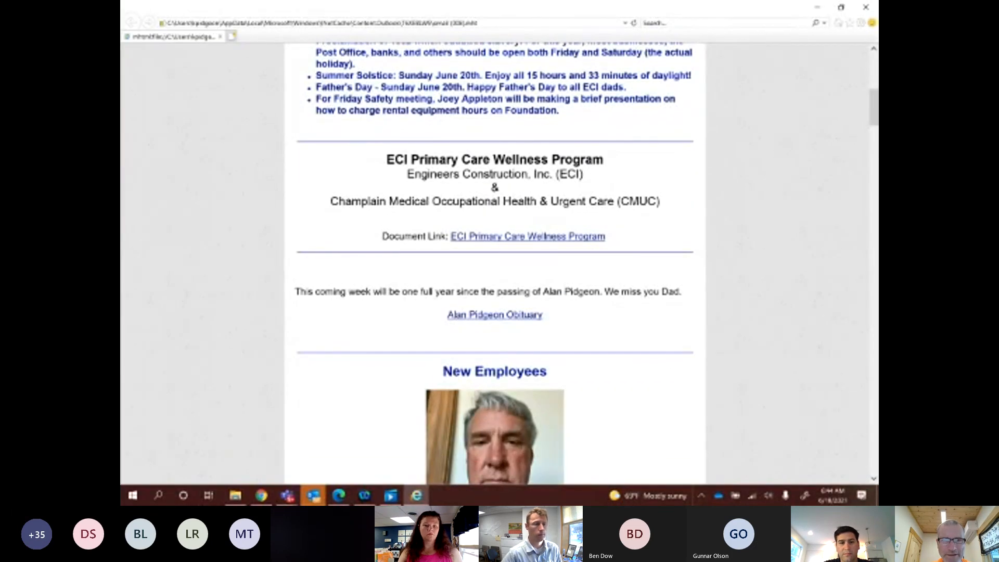
scroll("down", 3)
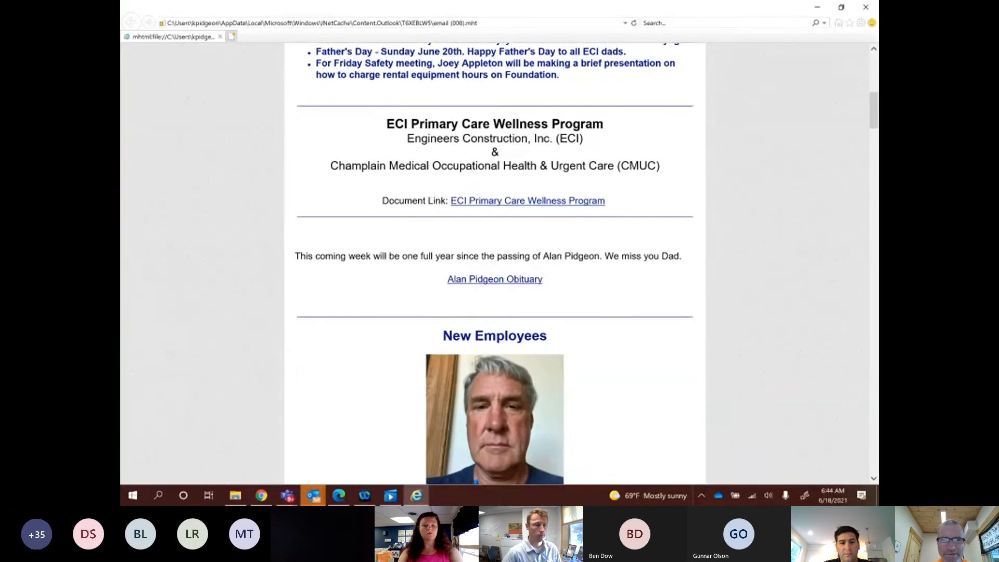
scroll("down", 3)
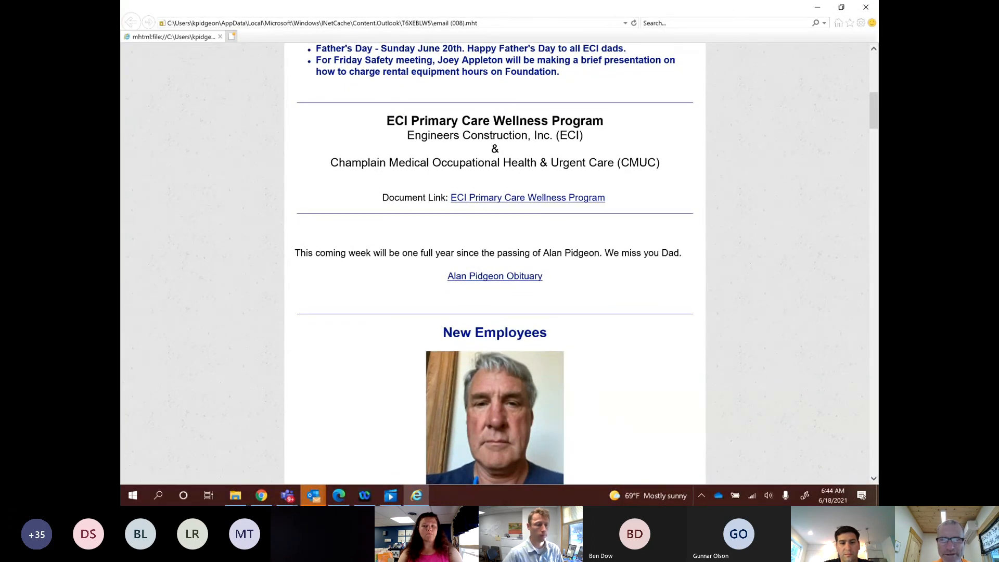
scroll("down", 3)
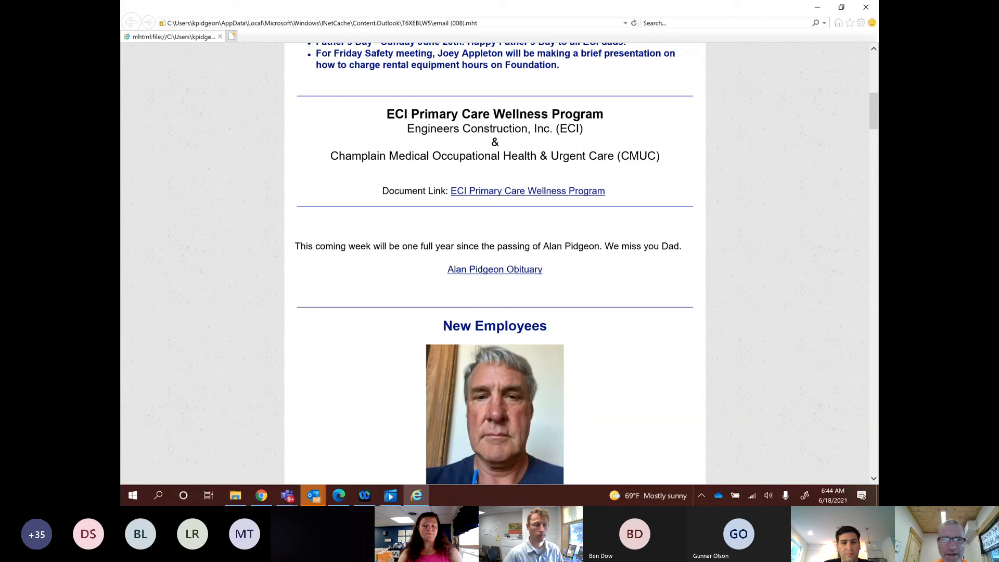
scroll("down", 3)
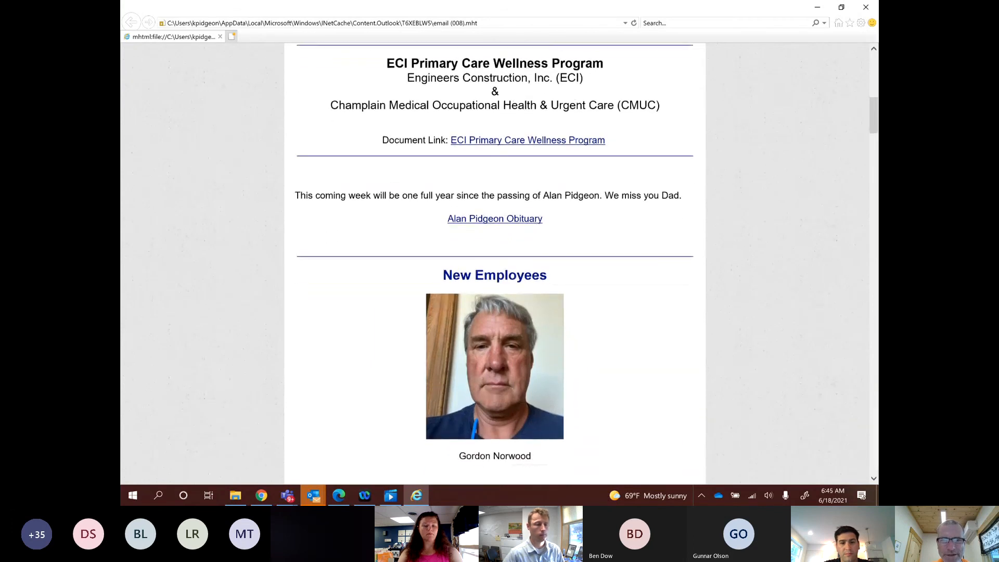
Scroll past the new hire to the Weather Outlook forecast, ECI COVID Policies and Greenhouse Pavilion heading.
scroll("down", 3)
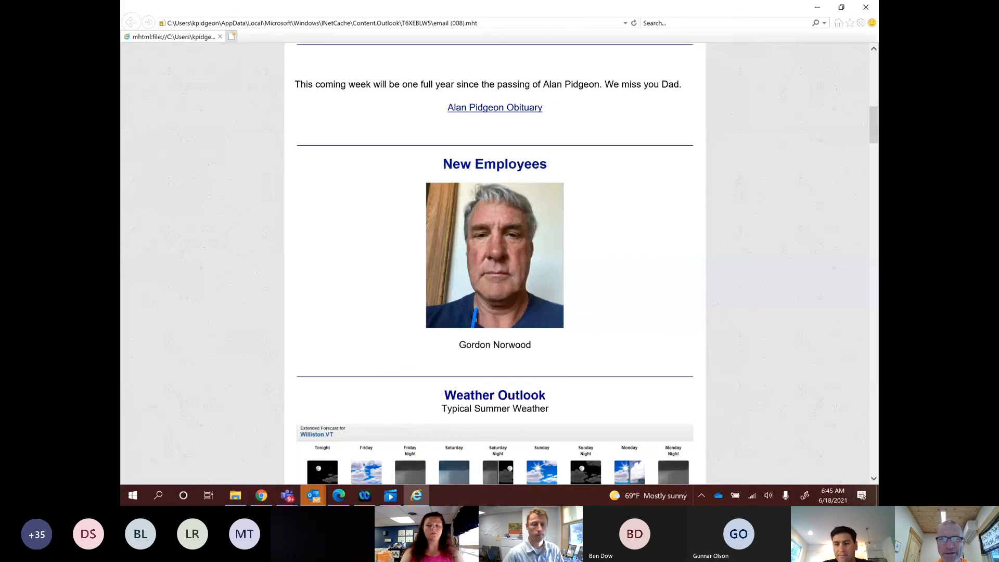
scroll("down", 3)
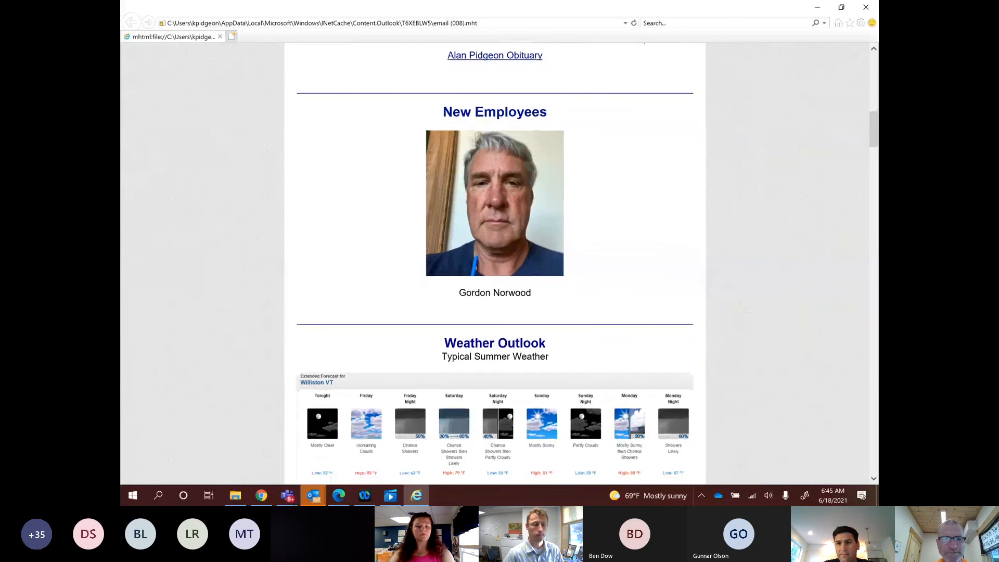
scroll("down", 3)
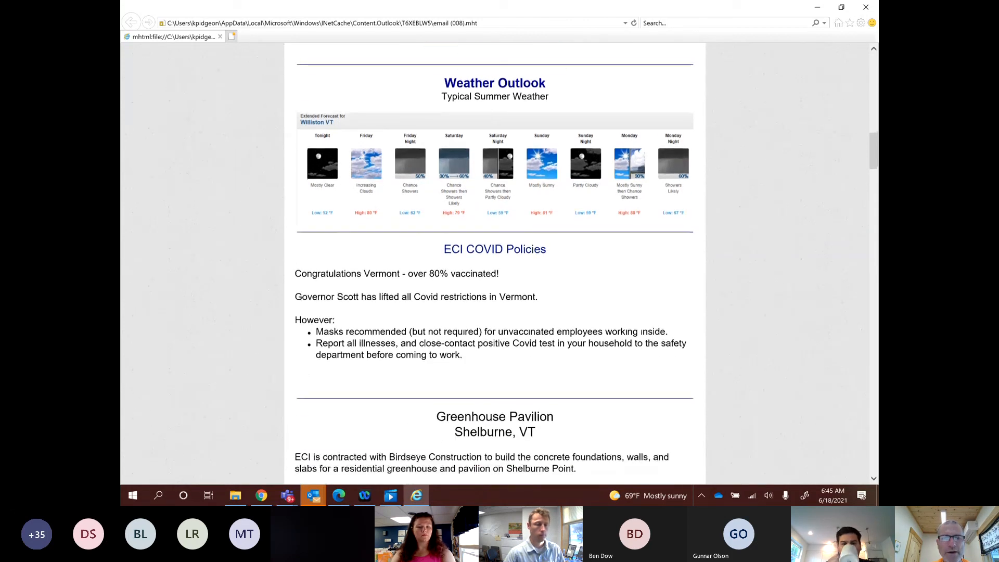
Scroll through the Greenhouse Pavilion foundation article text down to the first pavilion rendering.
scroll("down", 3)
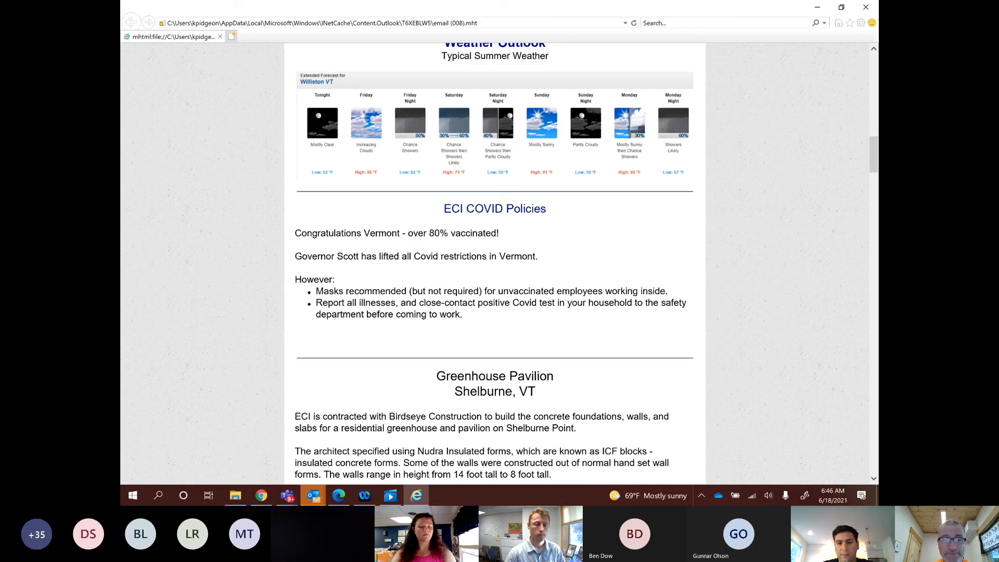
scroll("down", 3)
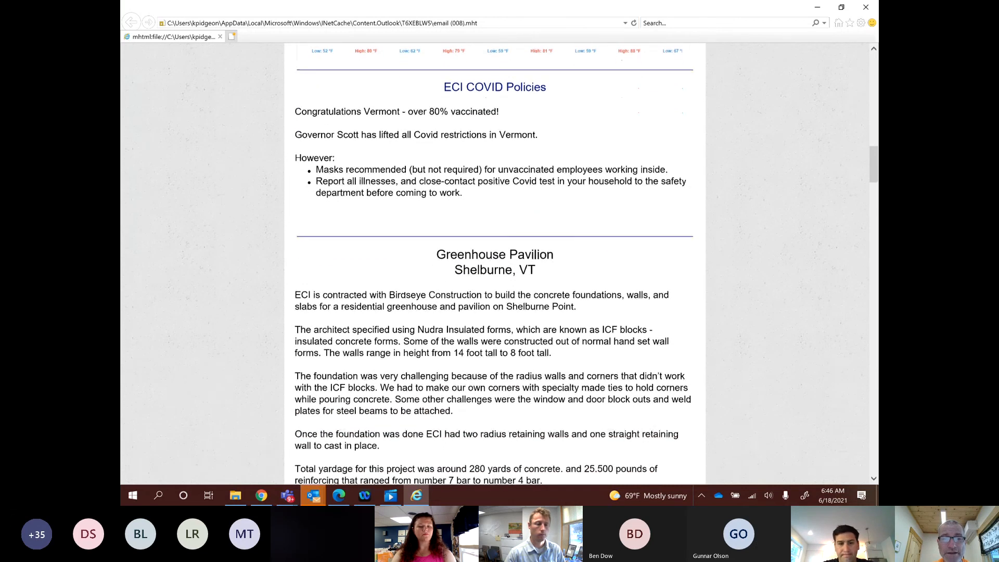
scroll("down", 3)
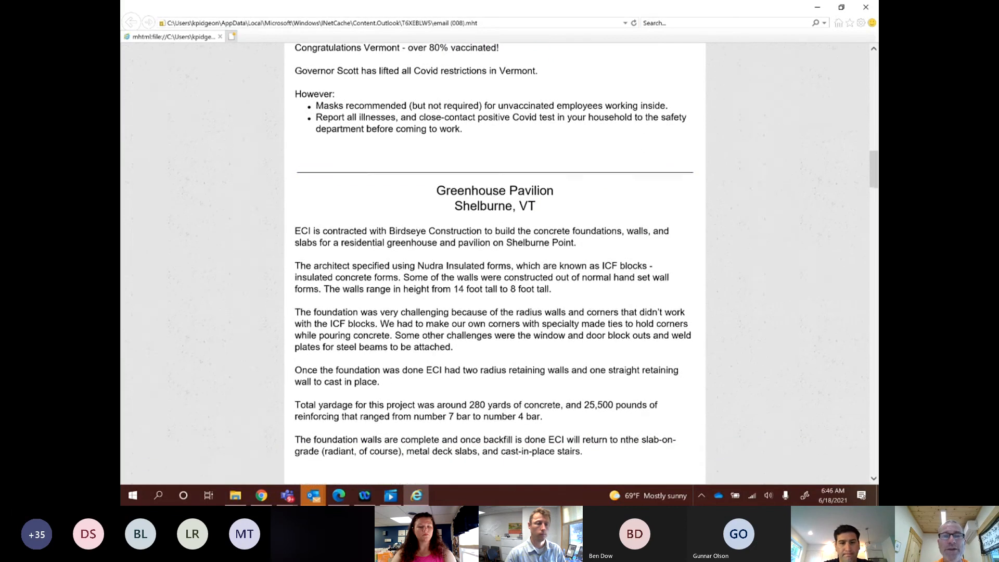
scroll("down", 3)
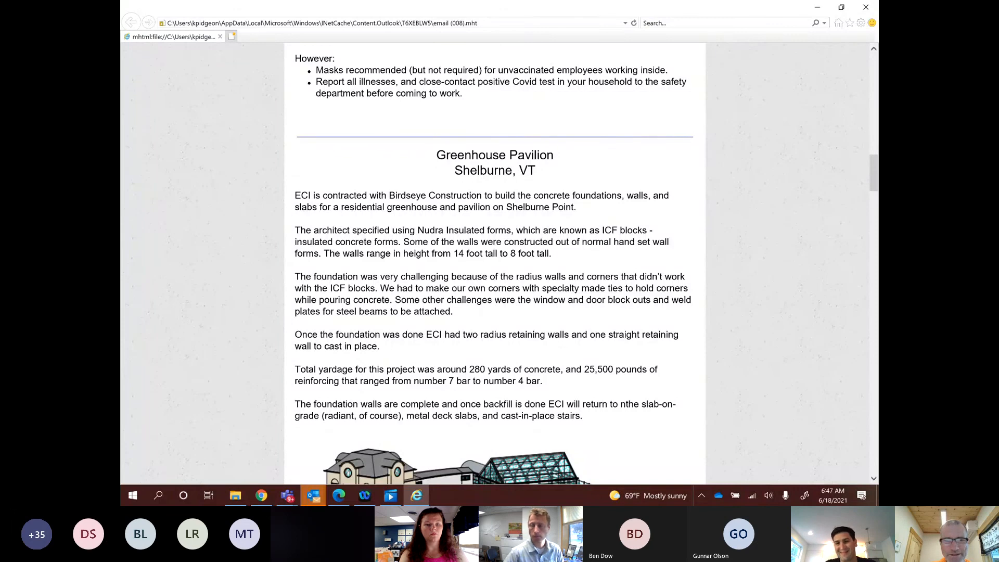
scroll("down", 3)
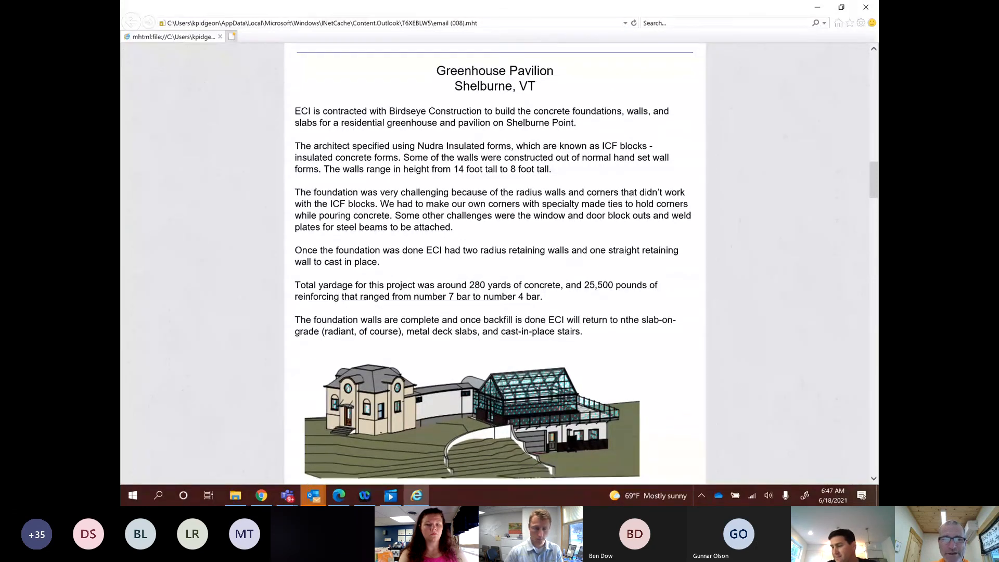
scroll("down", 3)
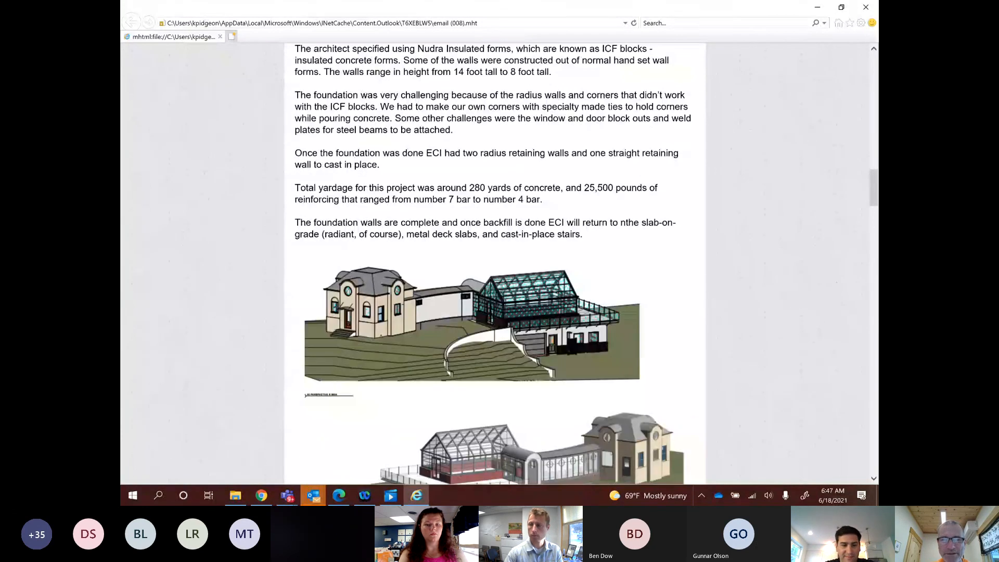
Scroll past the pavilion renderings to the foundation floor plan drawing with a site photo starting below.
scroll("down", 3)
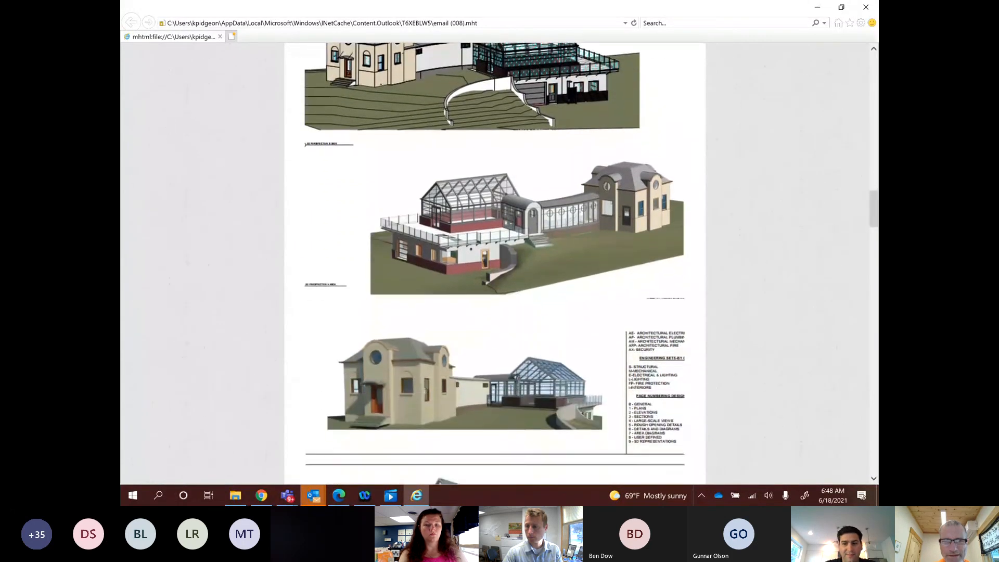
scroll("down", 3)
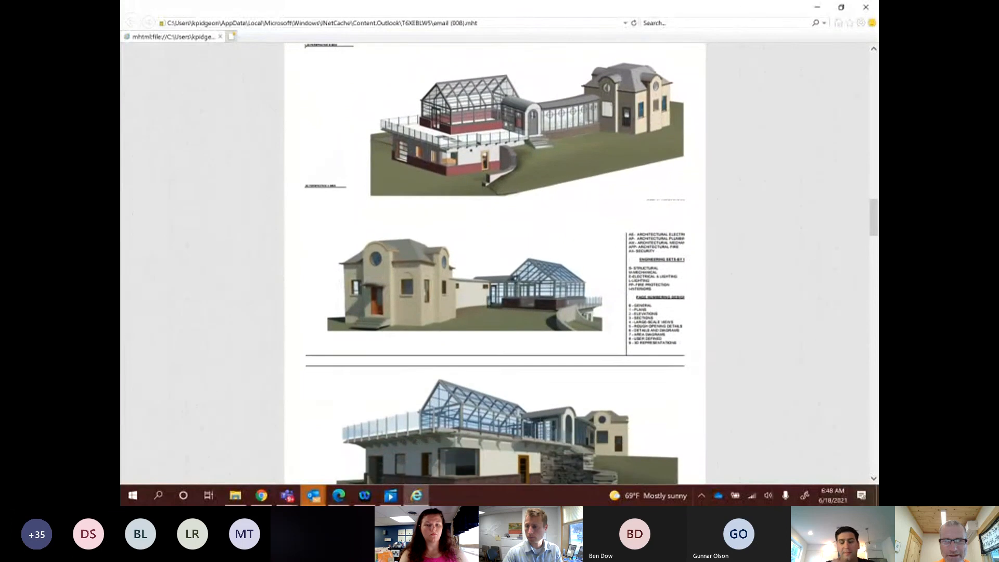
scroll("down", 3)
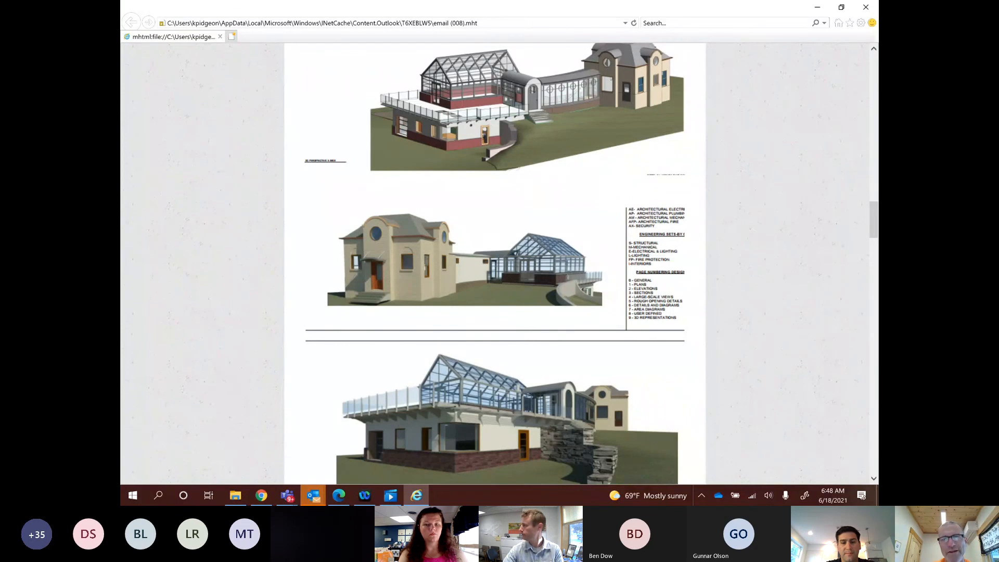
scroll("down", 3)
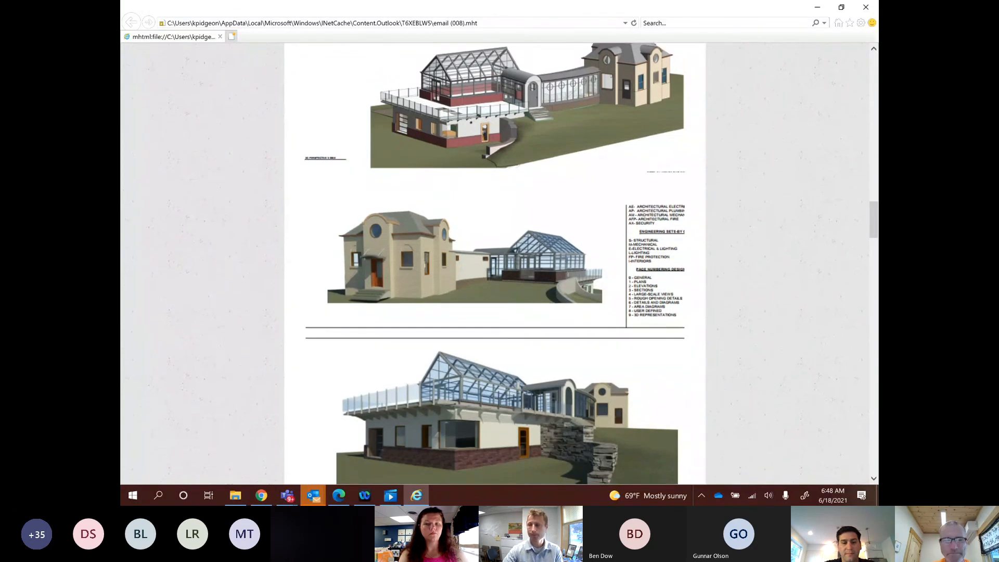
scroll("down", 3)
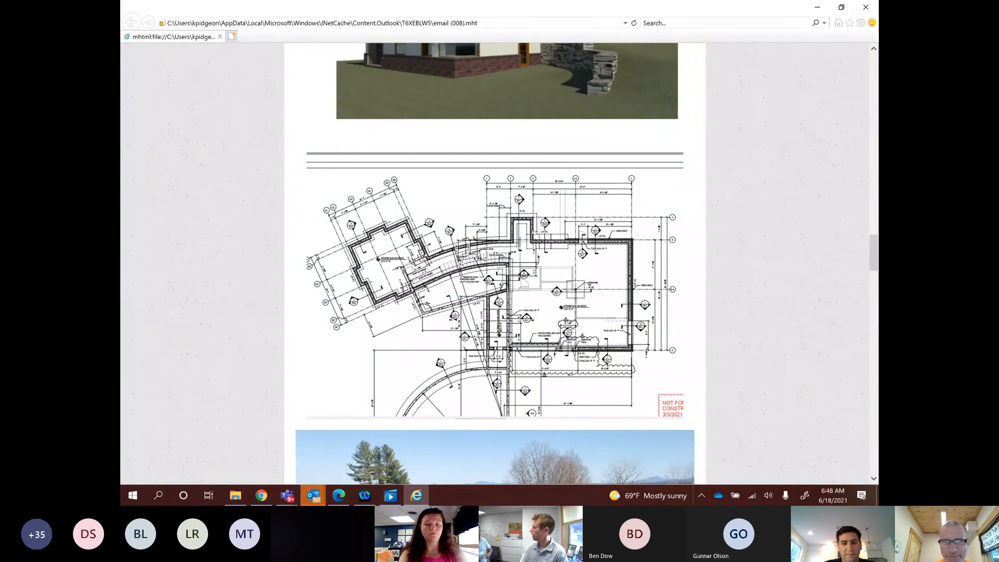
Scroll below the floor plan to the site photo of rebar-lined foundation footings beside the lake.
scroll("down", 3)
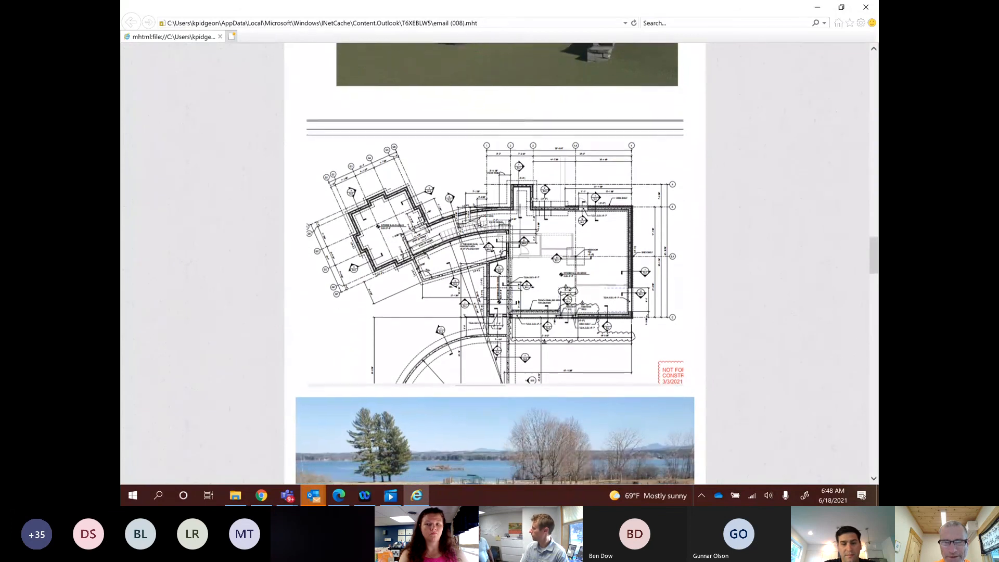
scroll("down", 3)
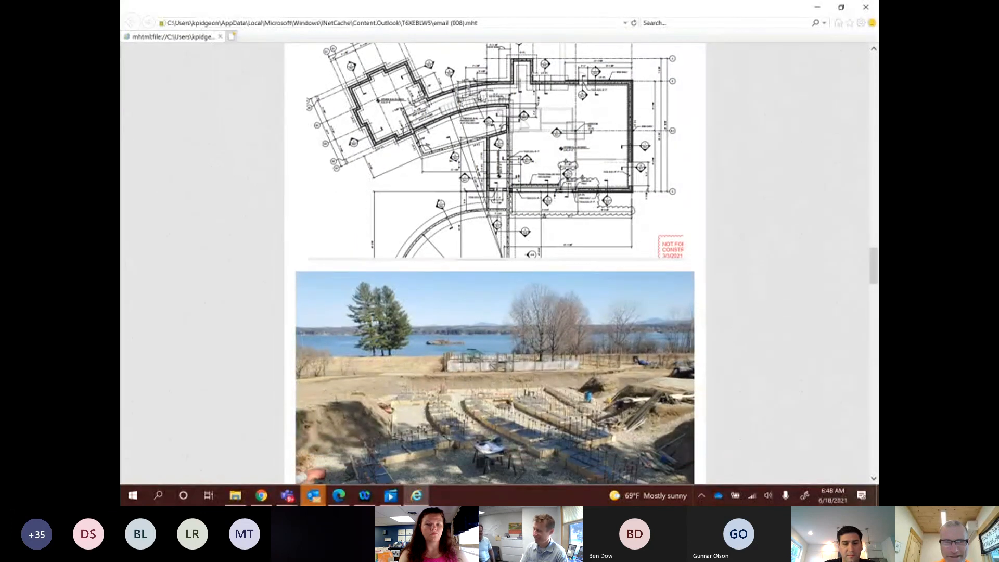
scroll("down", 3)
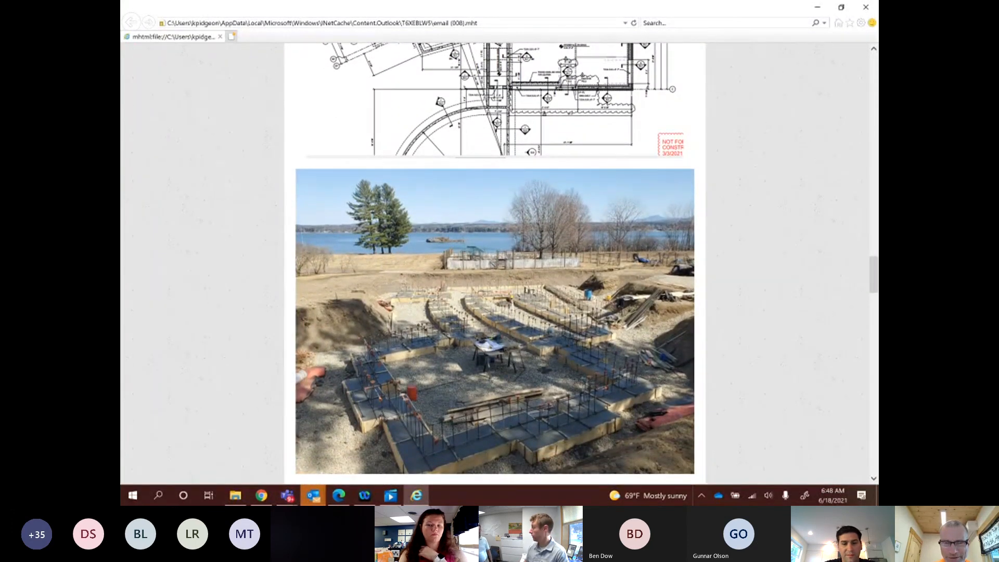
scroll("down", 3)
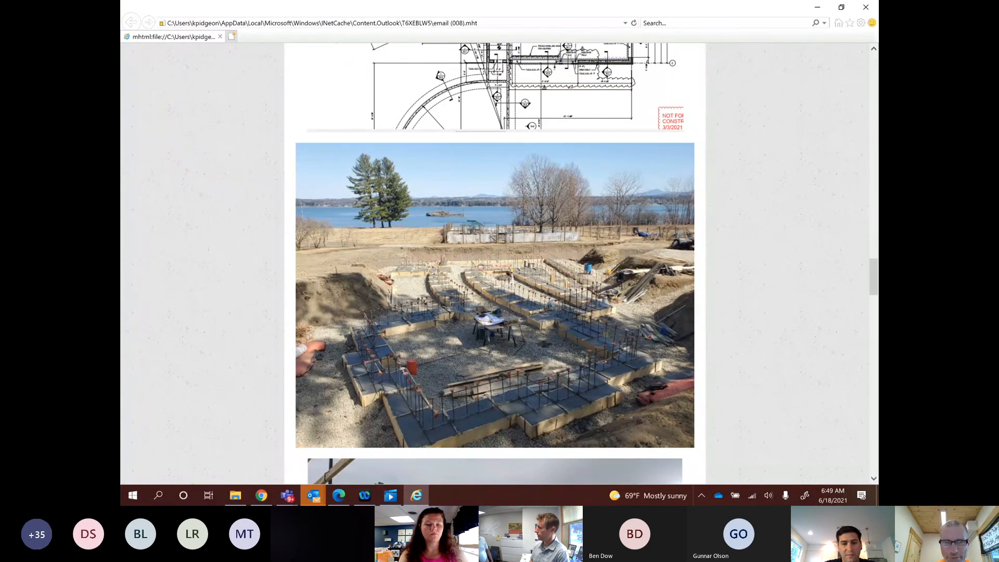
Scroll through the wall-forming crew photos to the completed foam-block foundation walls beside the lake at sunset.
scroll("down", 3)
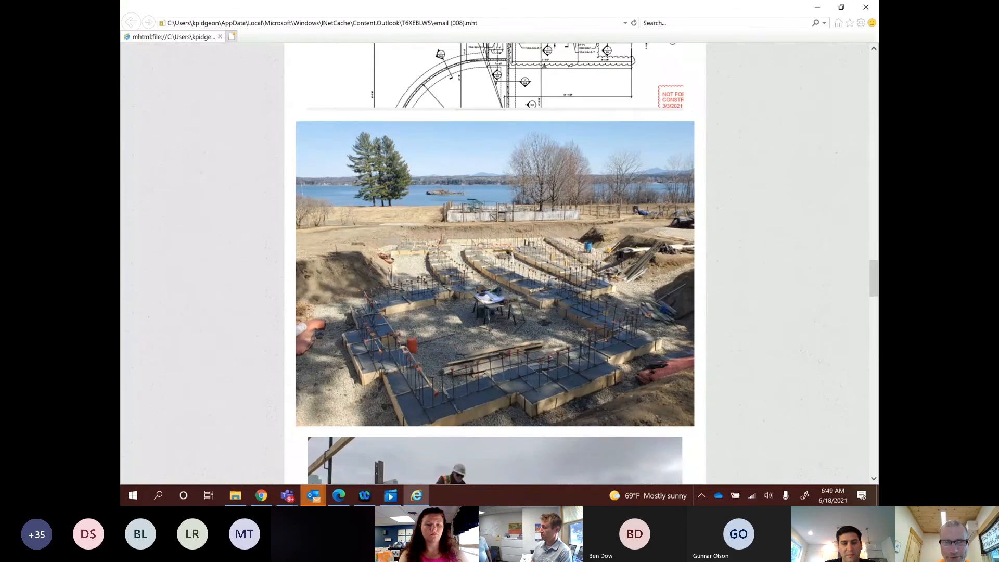
scroll("down", 3)
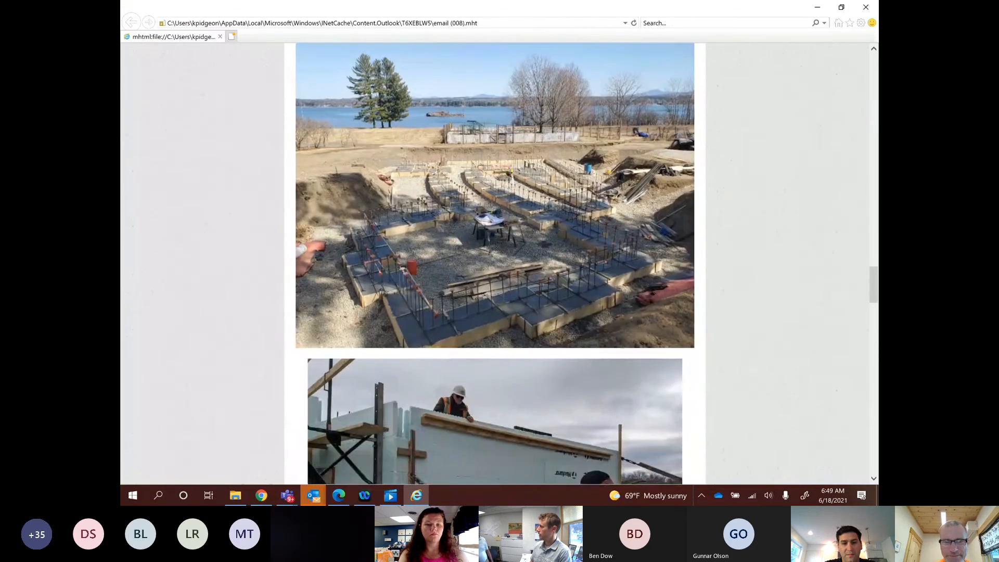
scroll("down", 3)
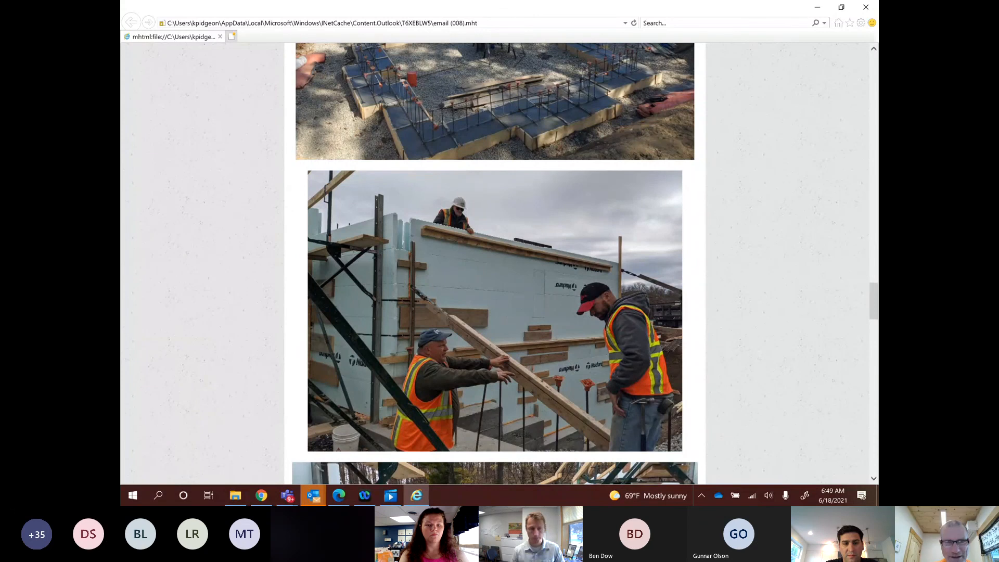
scroll("down", 3)
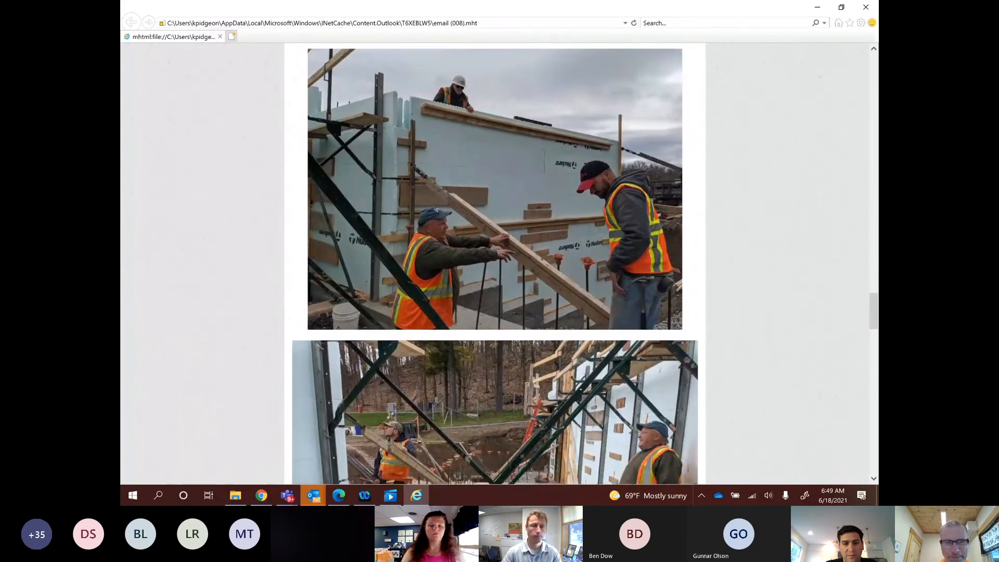
scroll("down", 3)
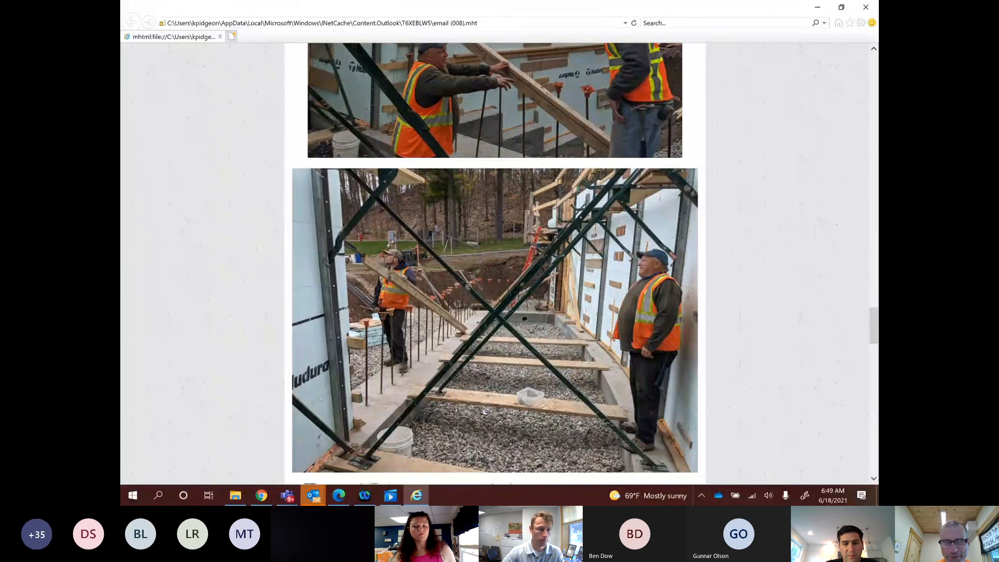
scroll("down", 3)
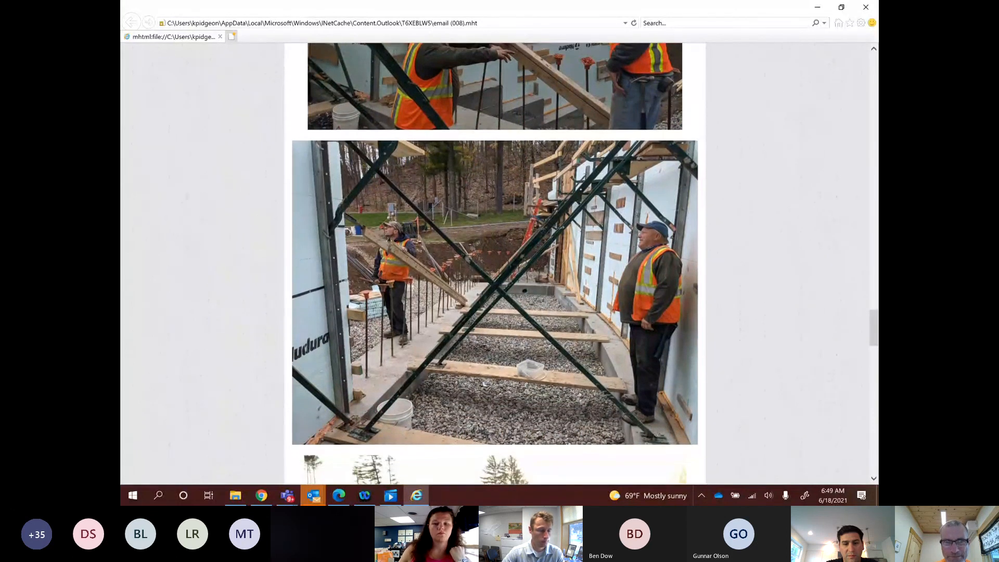
scroll("down", 3)
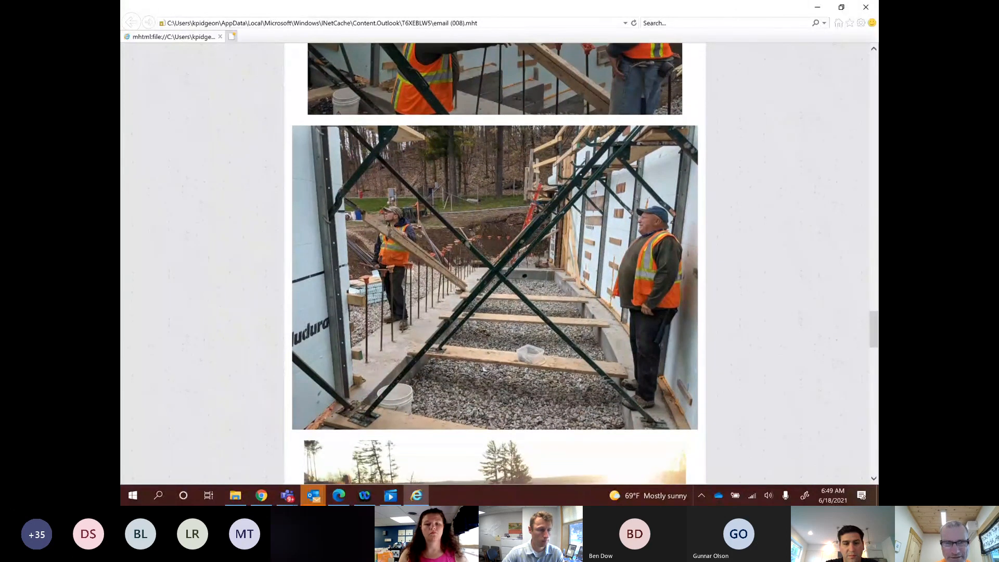
scroll("down", 3)
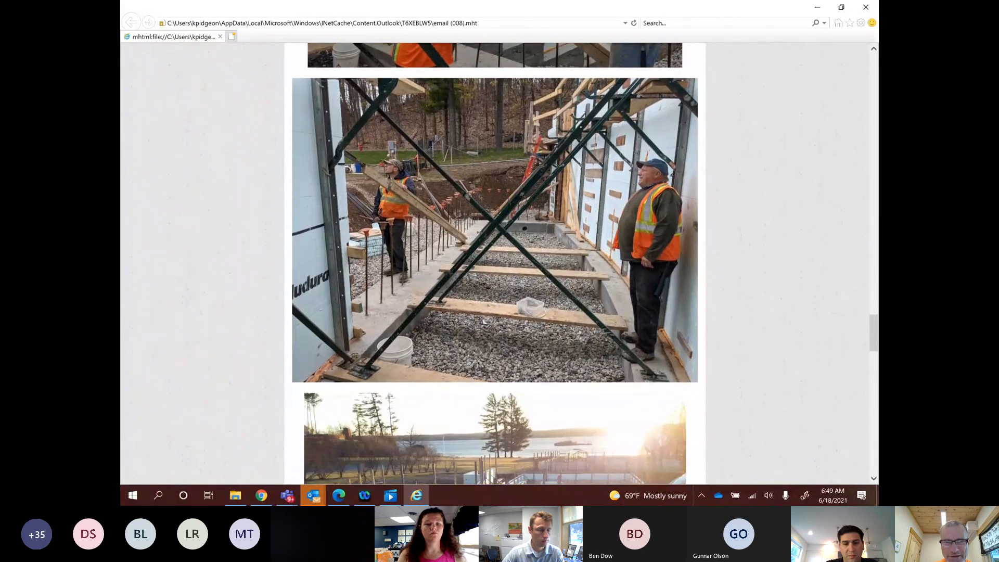
scroll("down", 3)
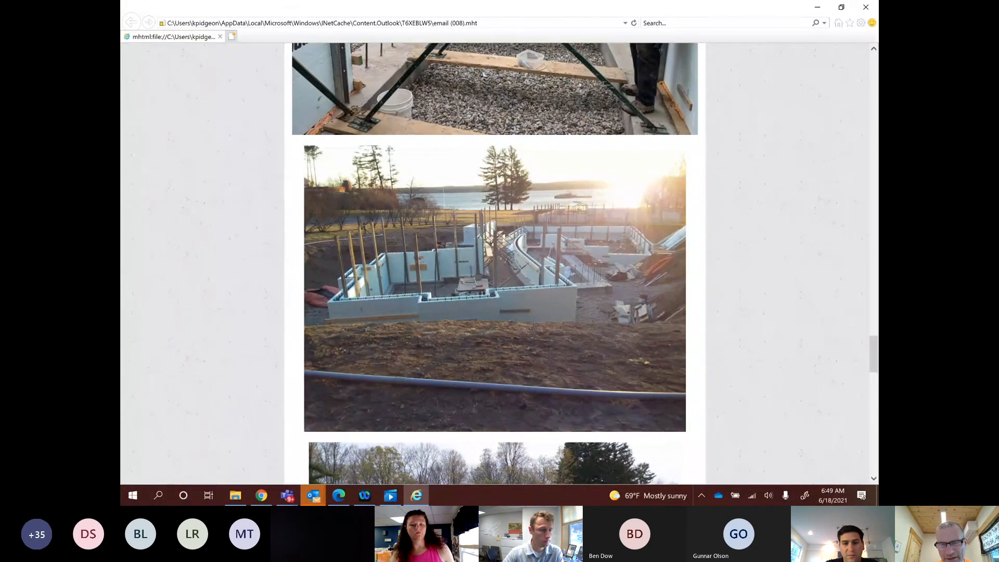
Scroll past the wall framing photo to the braced foam-block wall photo and the From the Photo Archive heading.
scroll("down", 3)
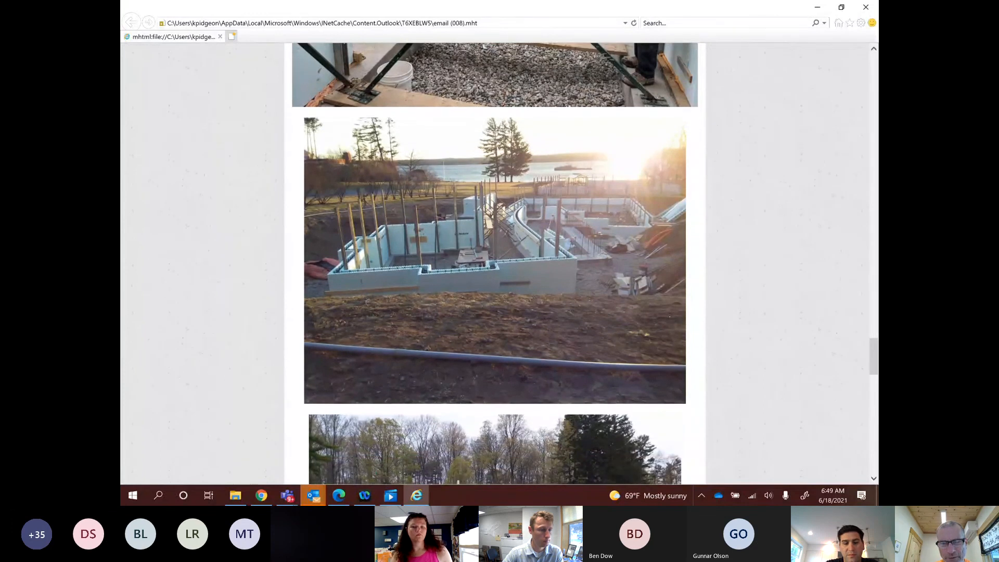
scroll("down", 3)
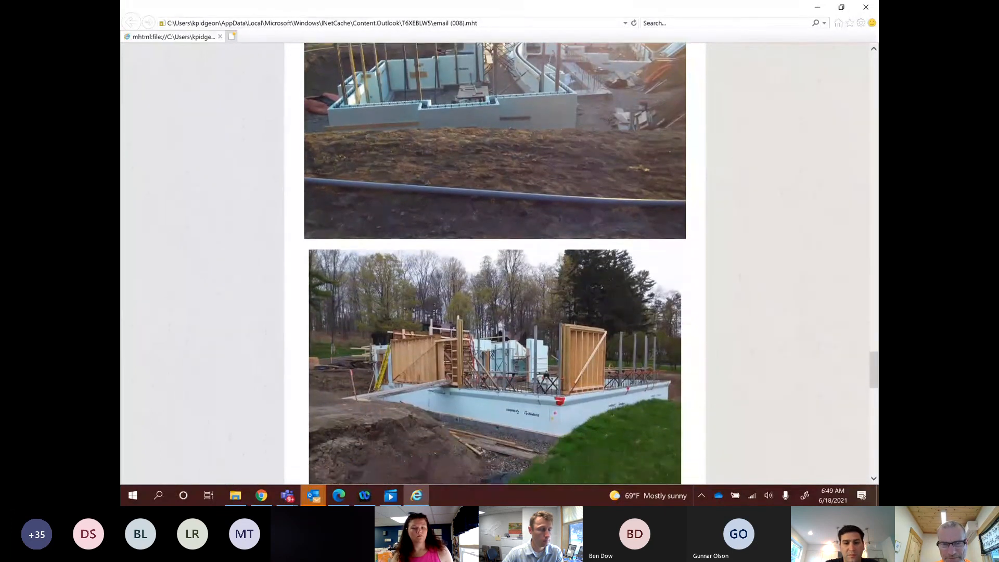
scroll("down", 3)
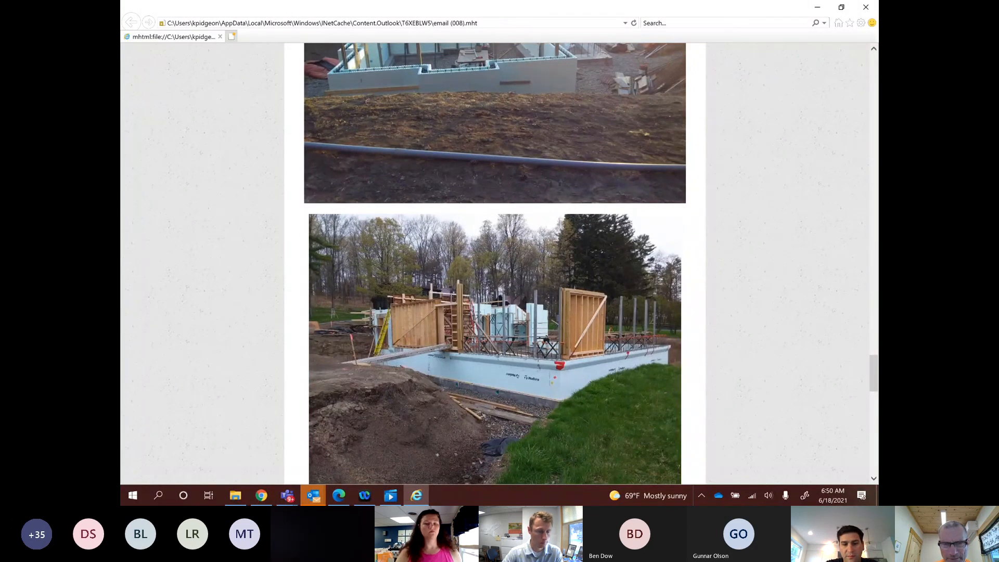
scroll("down", 3)
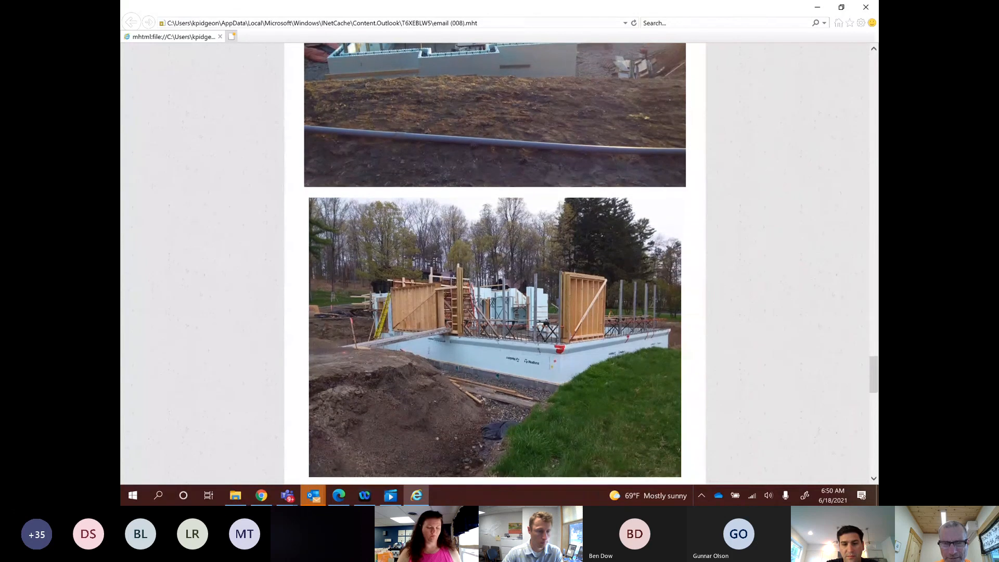
scroll("down", 3)
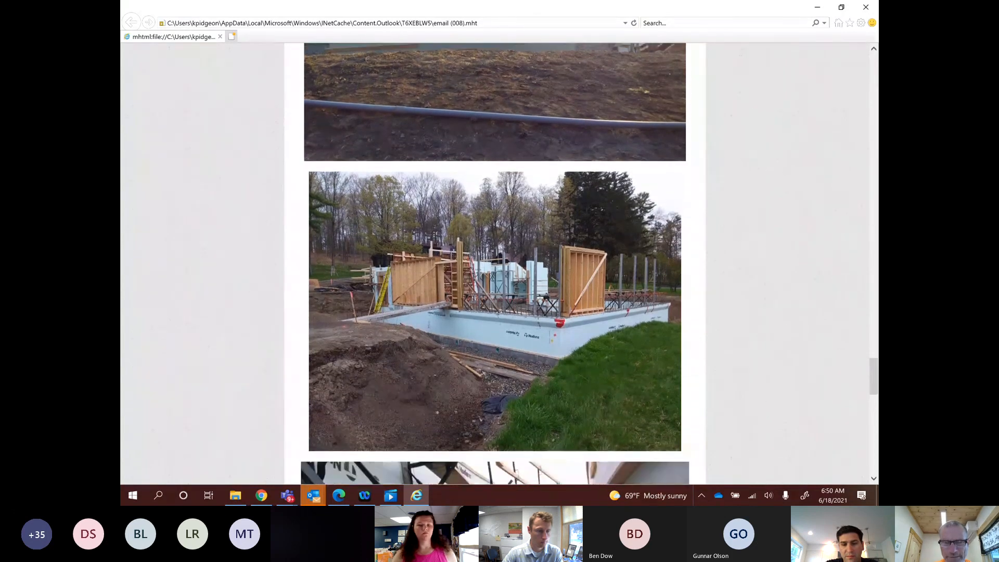
scroll("down", 3)
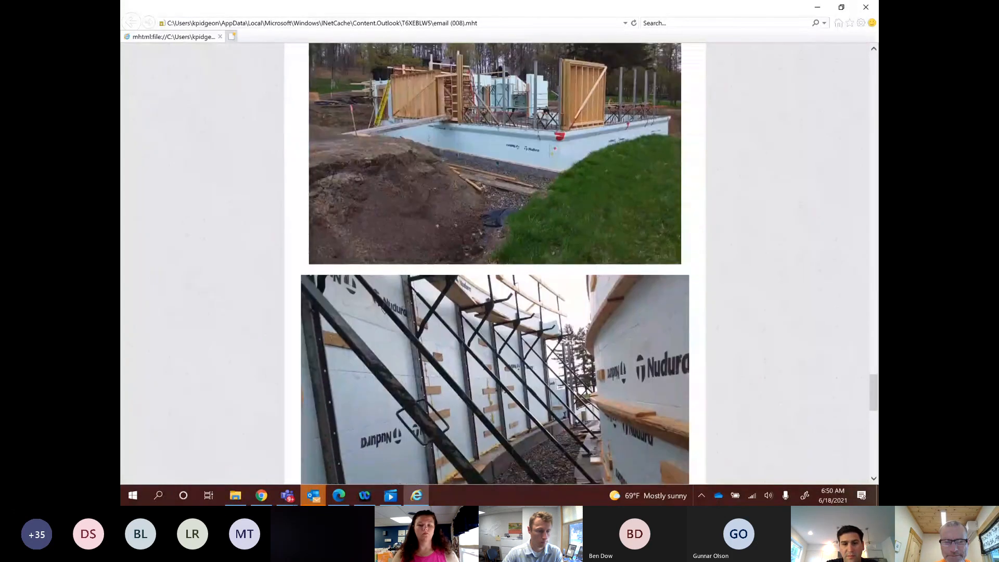
scroll("down", 3)
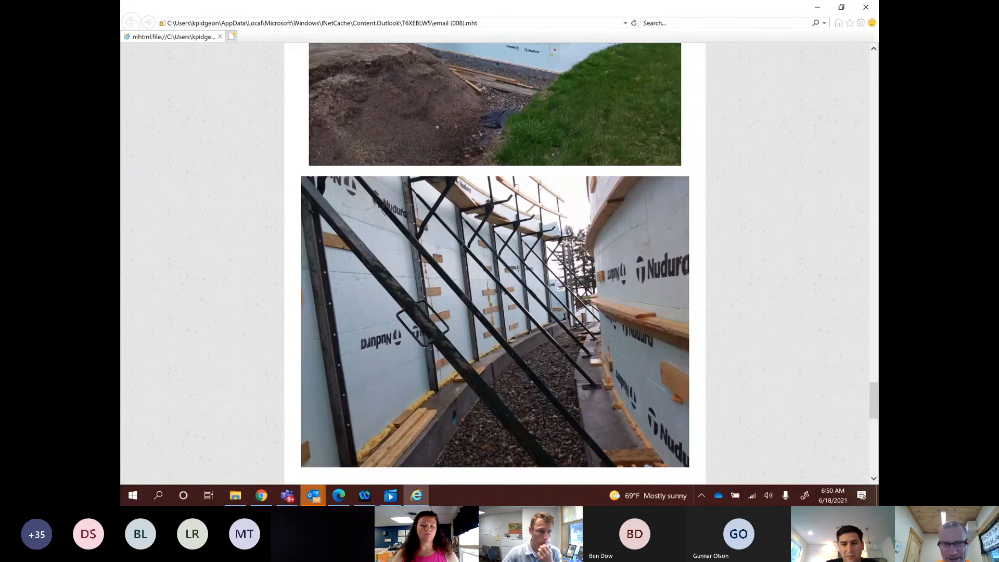
scroll("down", 3)
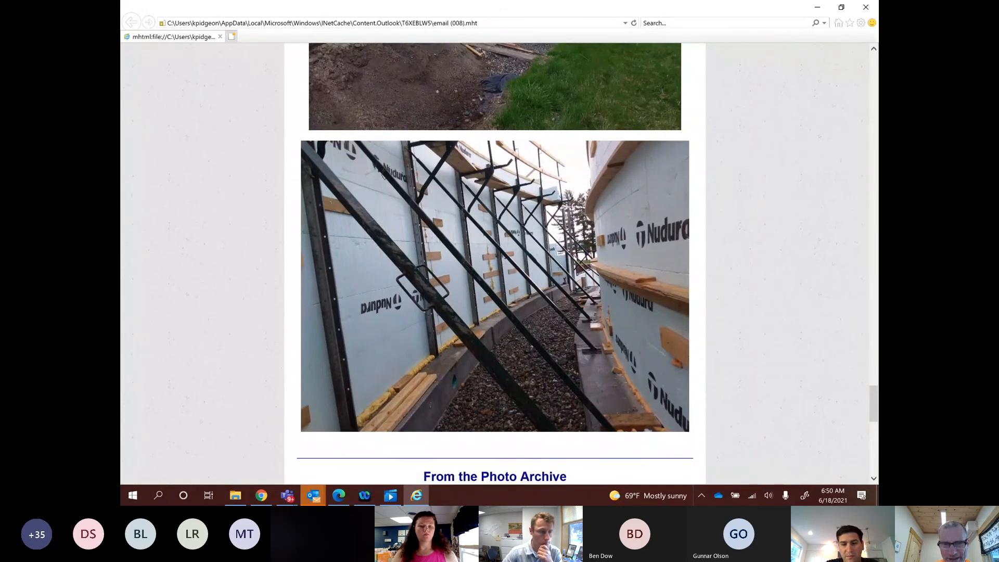
Scroll to the Photo Archive precast block wall piece at Lake Champlain Yacht Club, November 2010, with its excavator photo.
scroll("down", 3)
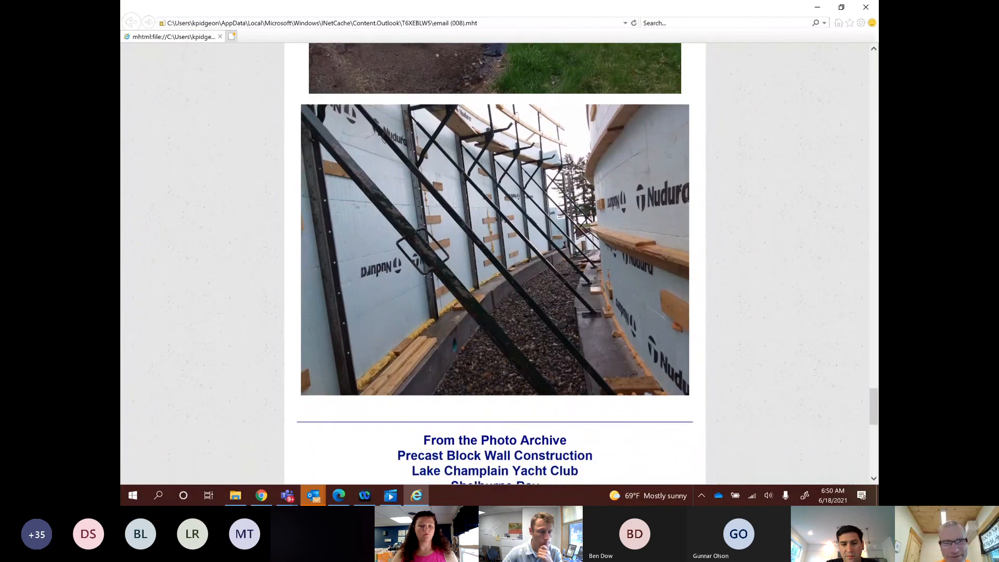
scroll("down", 3)
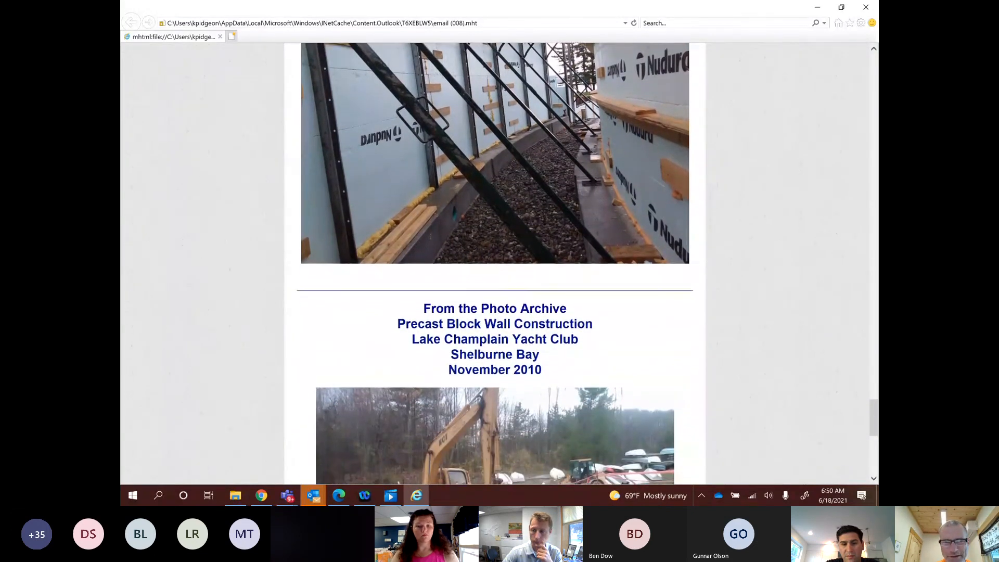
scroll("down", 3)
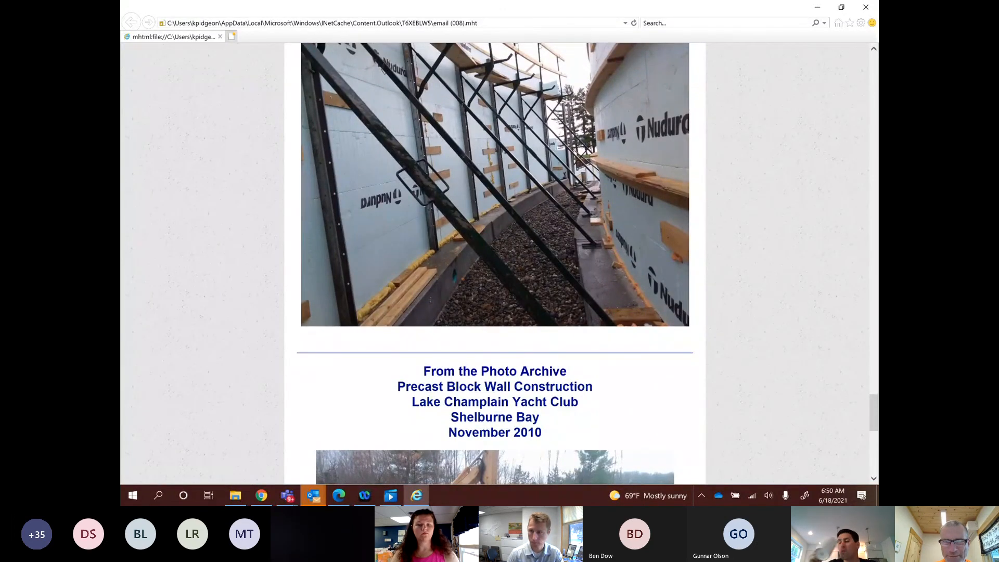
scroll("down", 3)
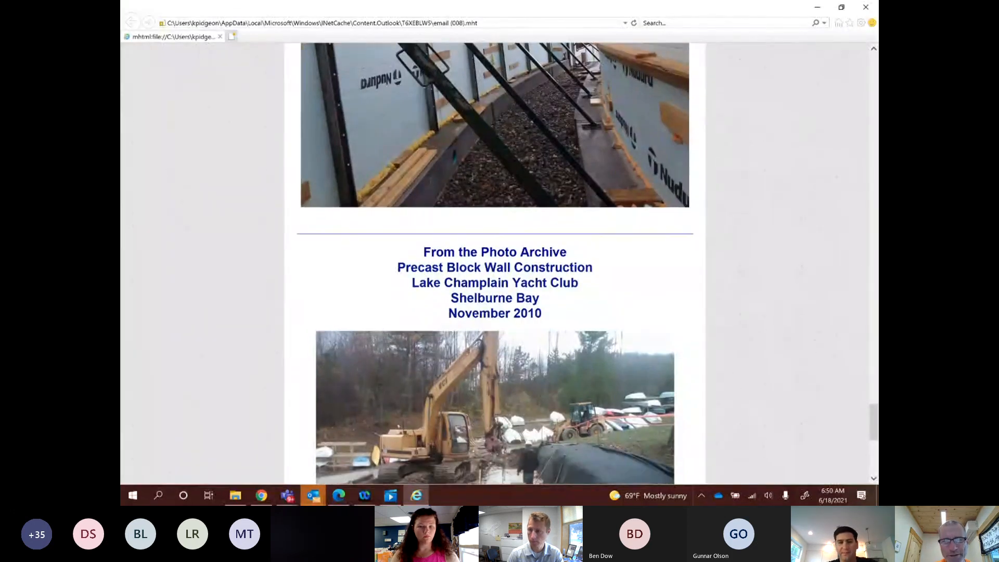
scroll("down", 3)
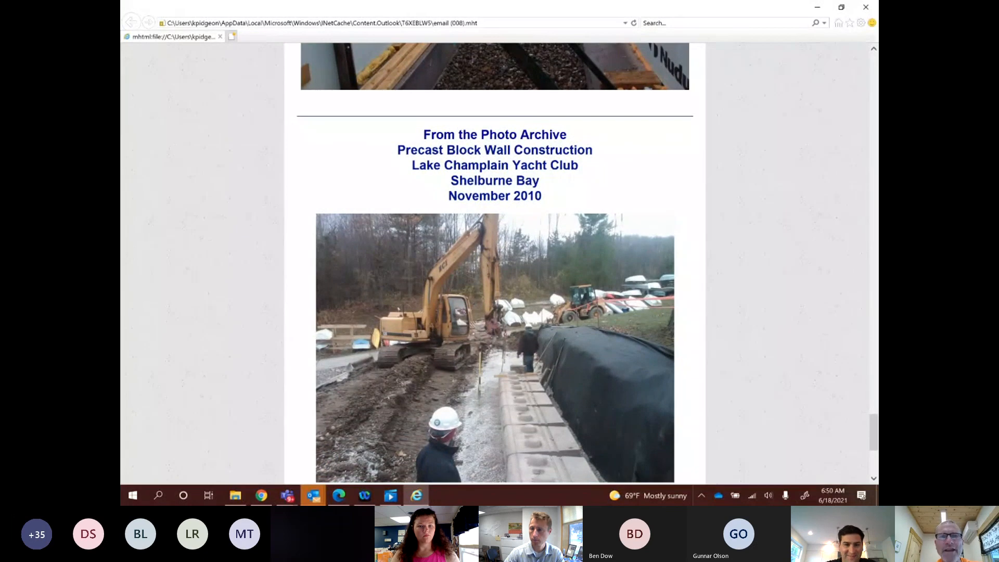
scroll("down", 3)
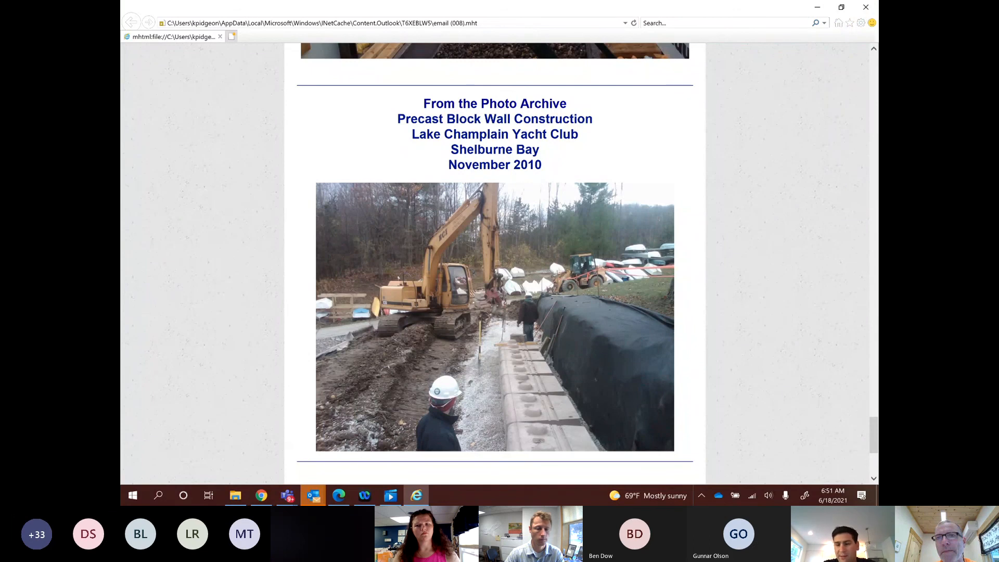
mouse_move(287, 495)
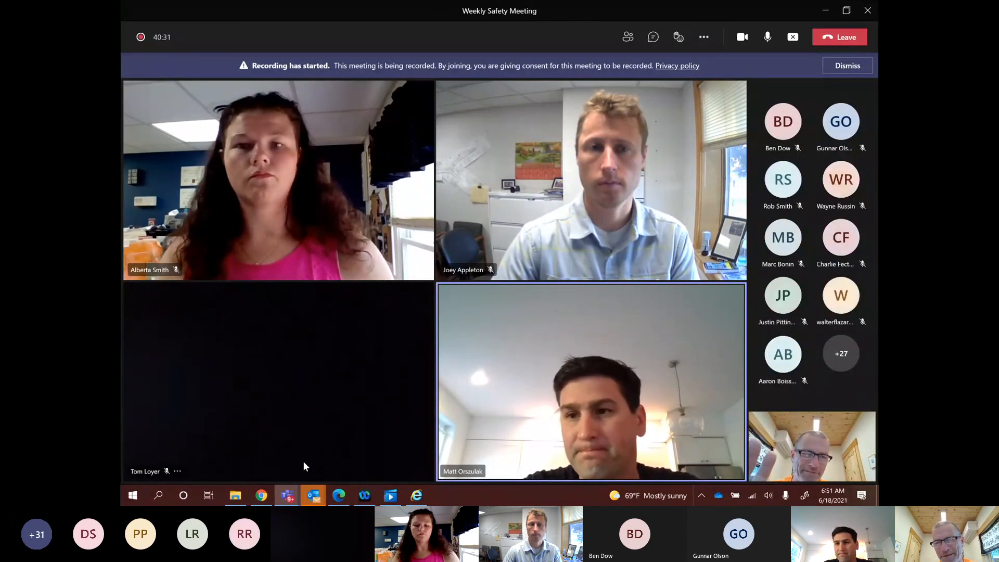
mouse_move(420, 342)
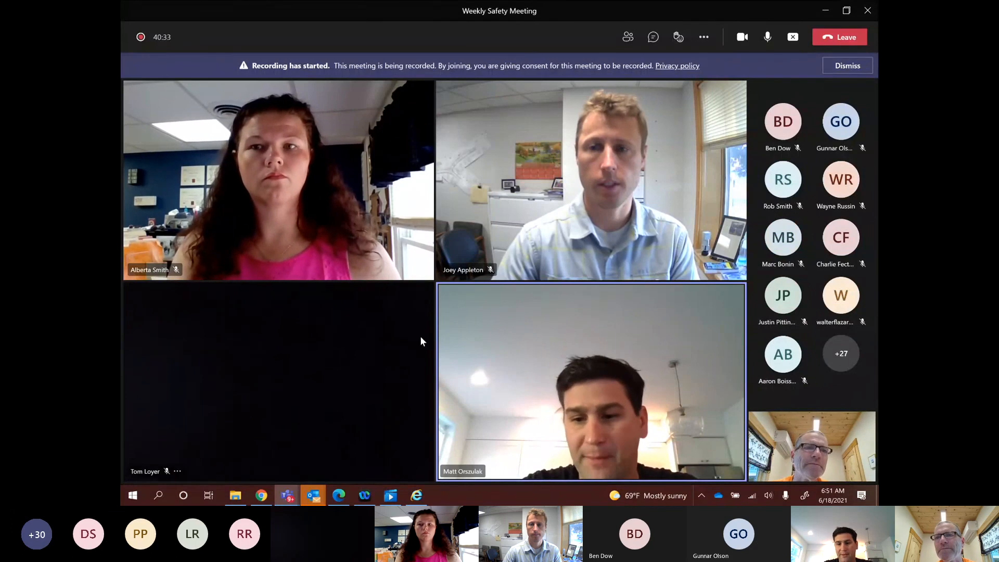